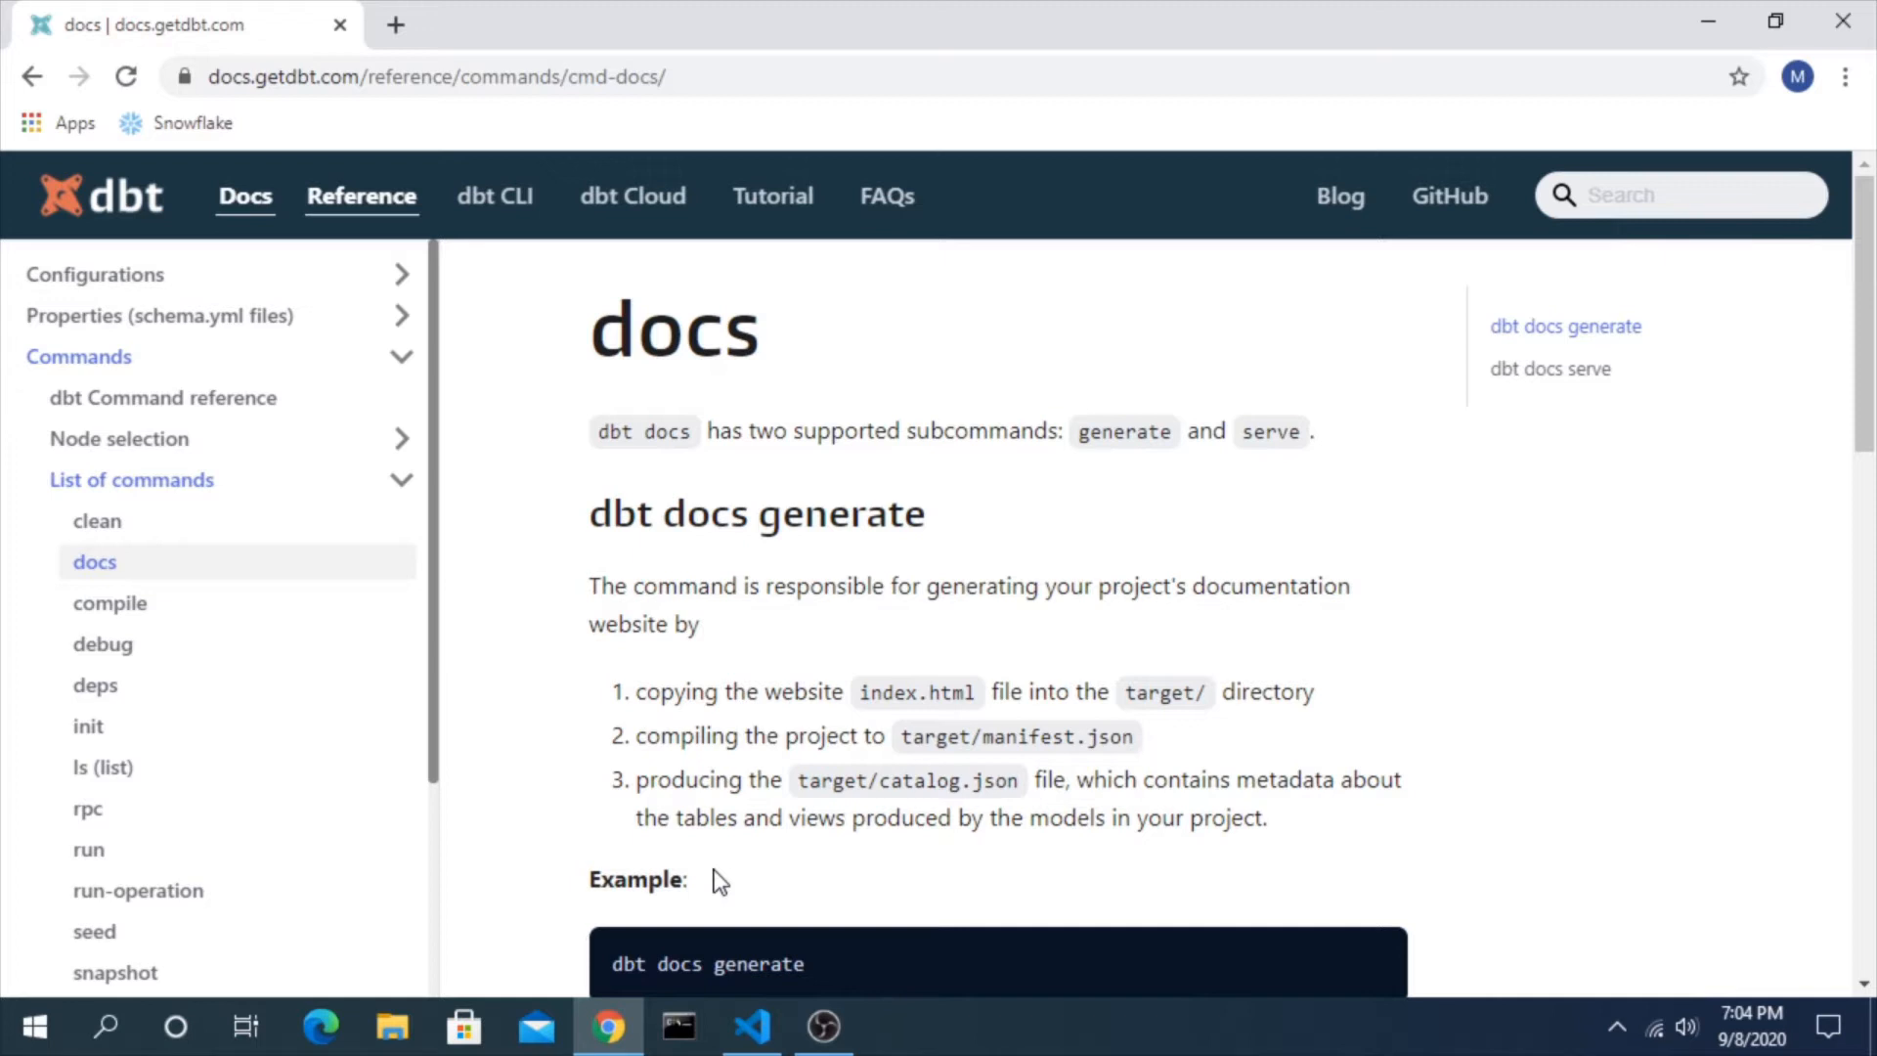
mouse_move(756, 160)
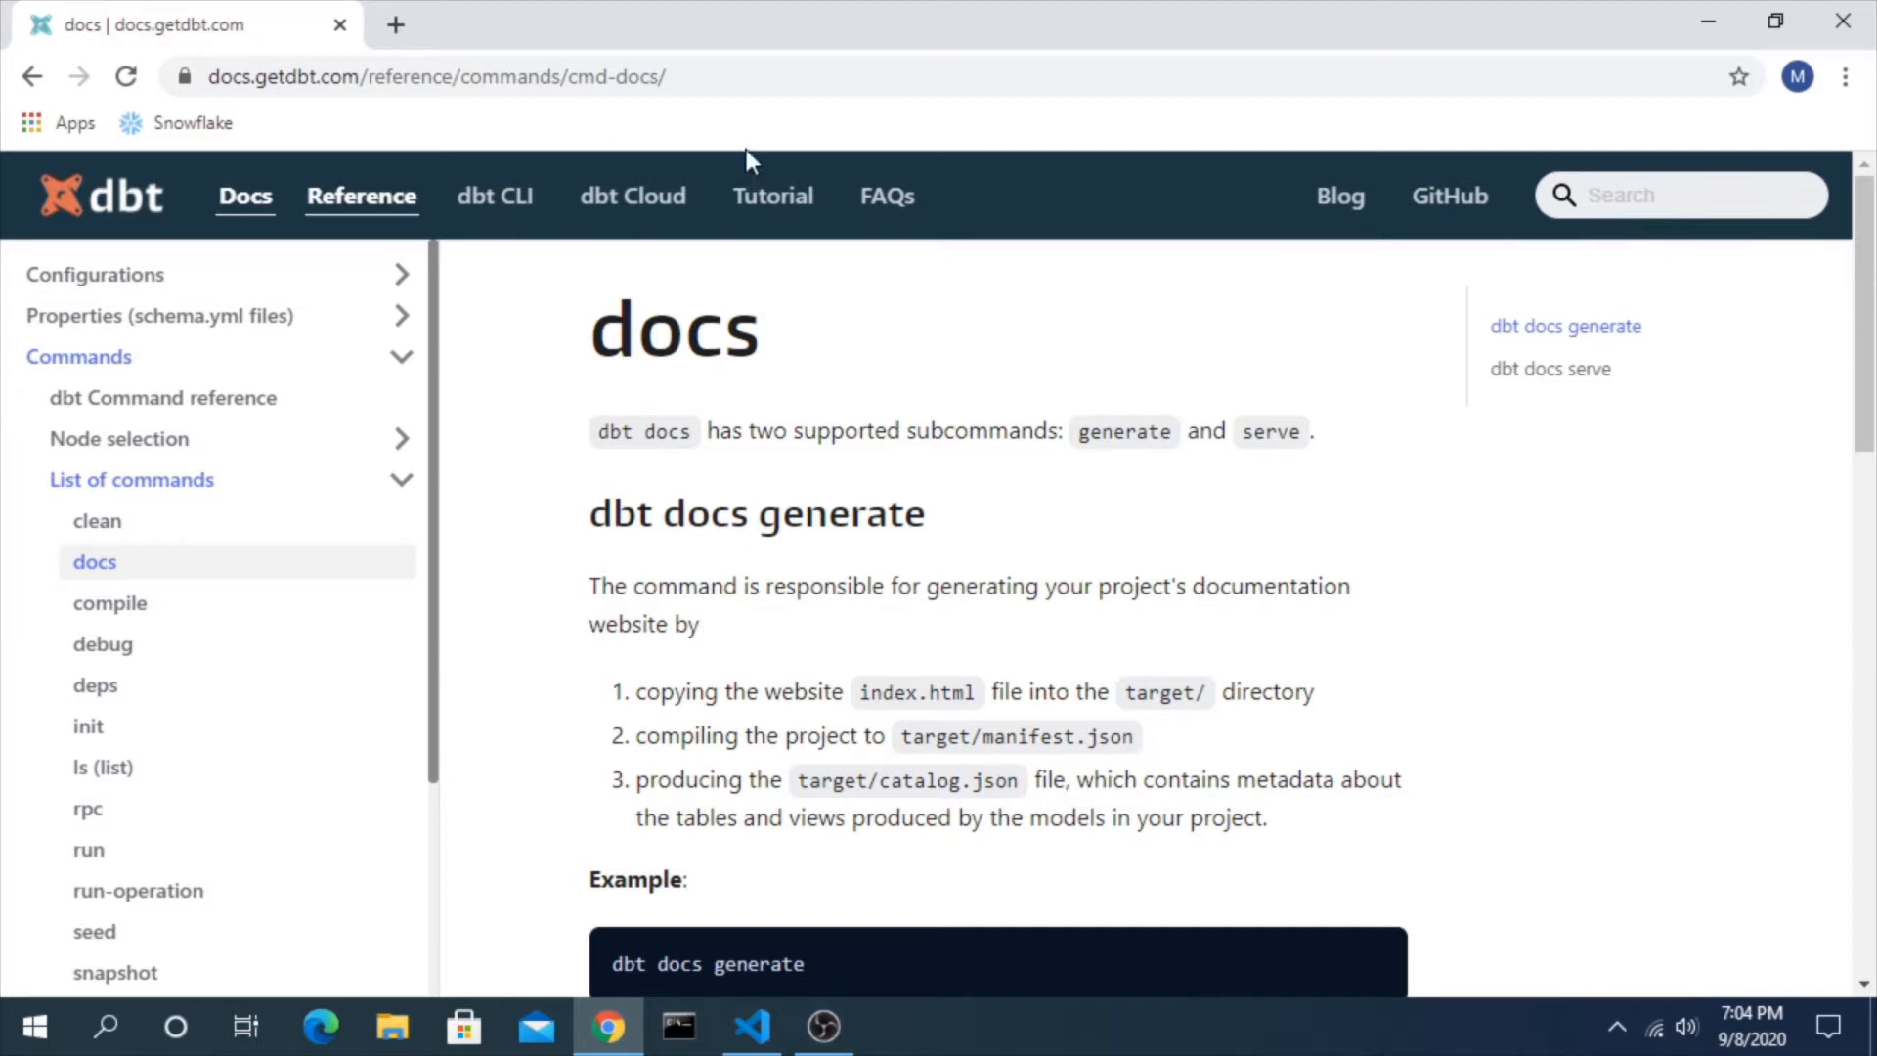
mouse_move(861, 778)
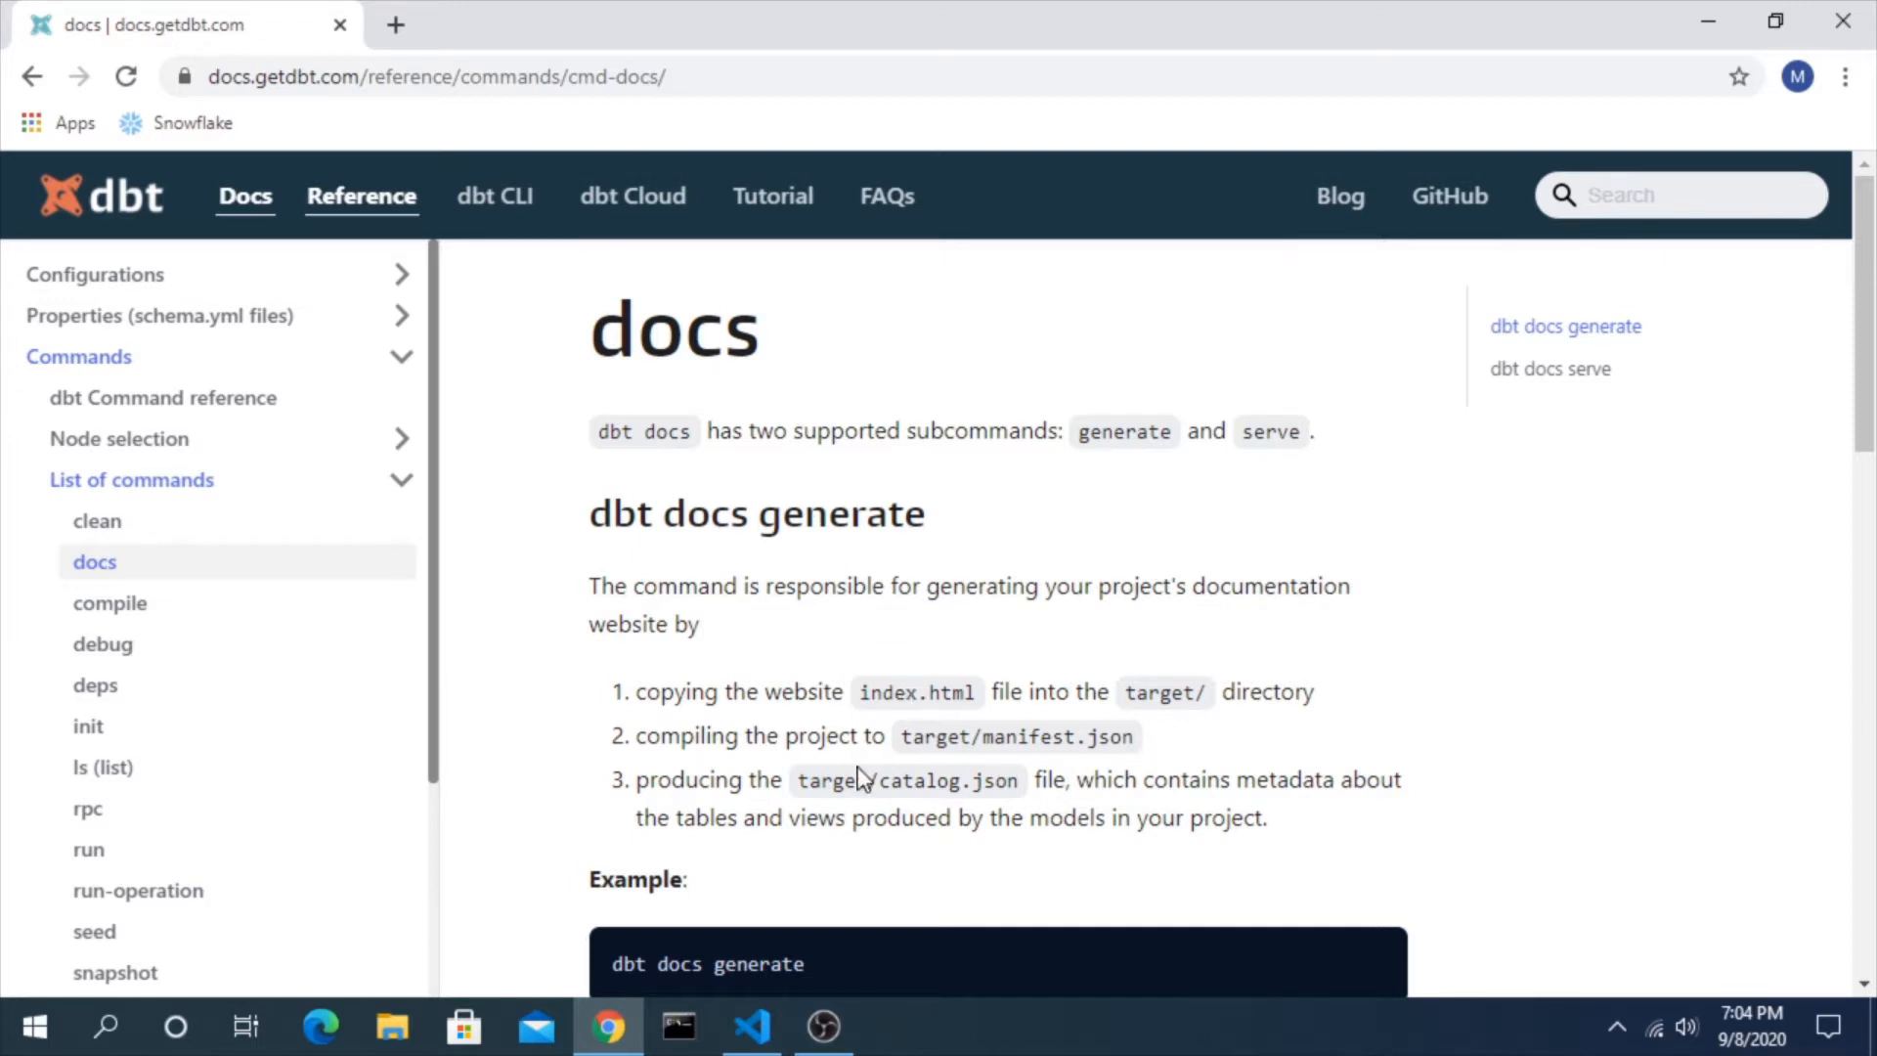
Review the sample_data source's store_sales entry, then expand the example models folder
scroll(down, 3)
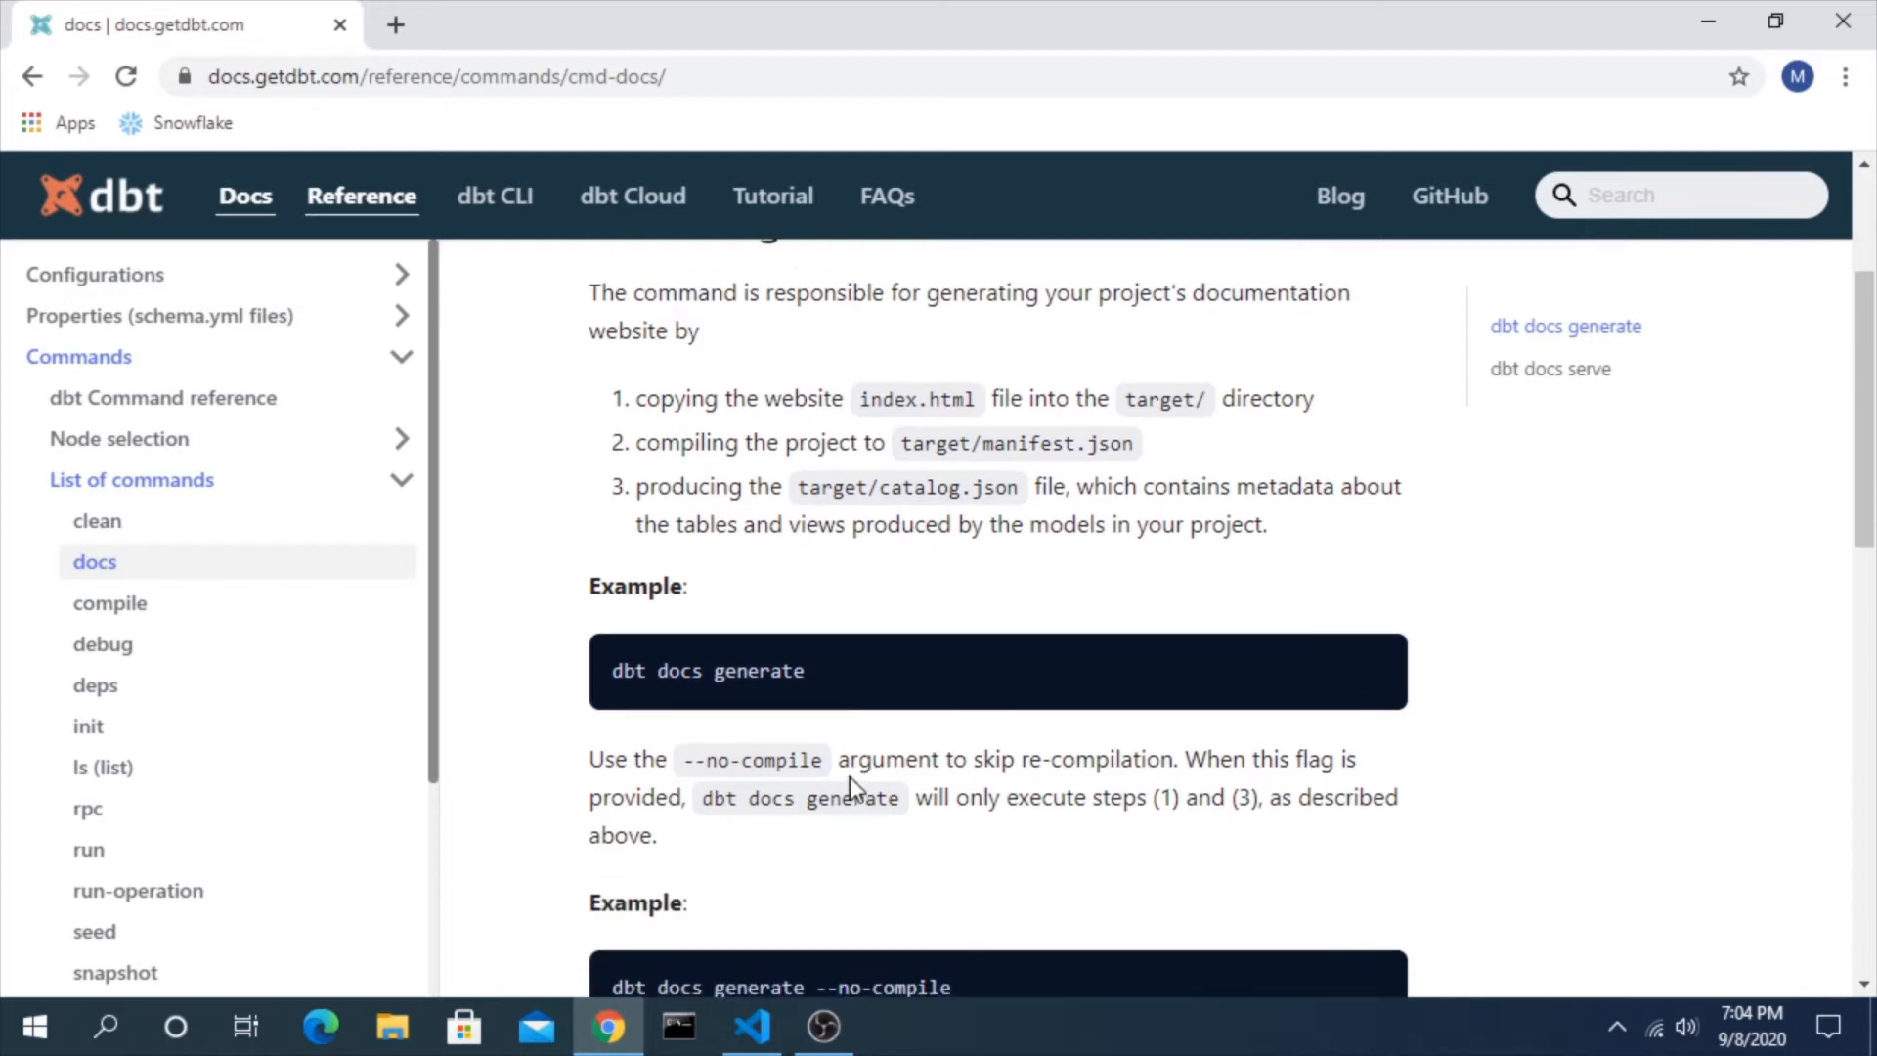
scroll(up, 3)
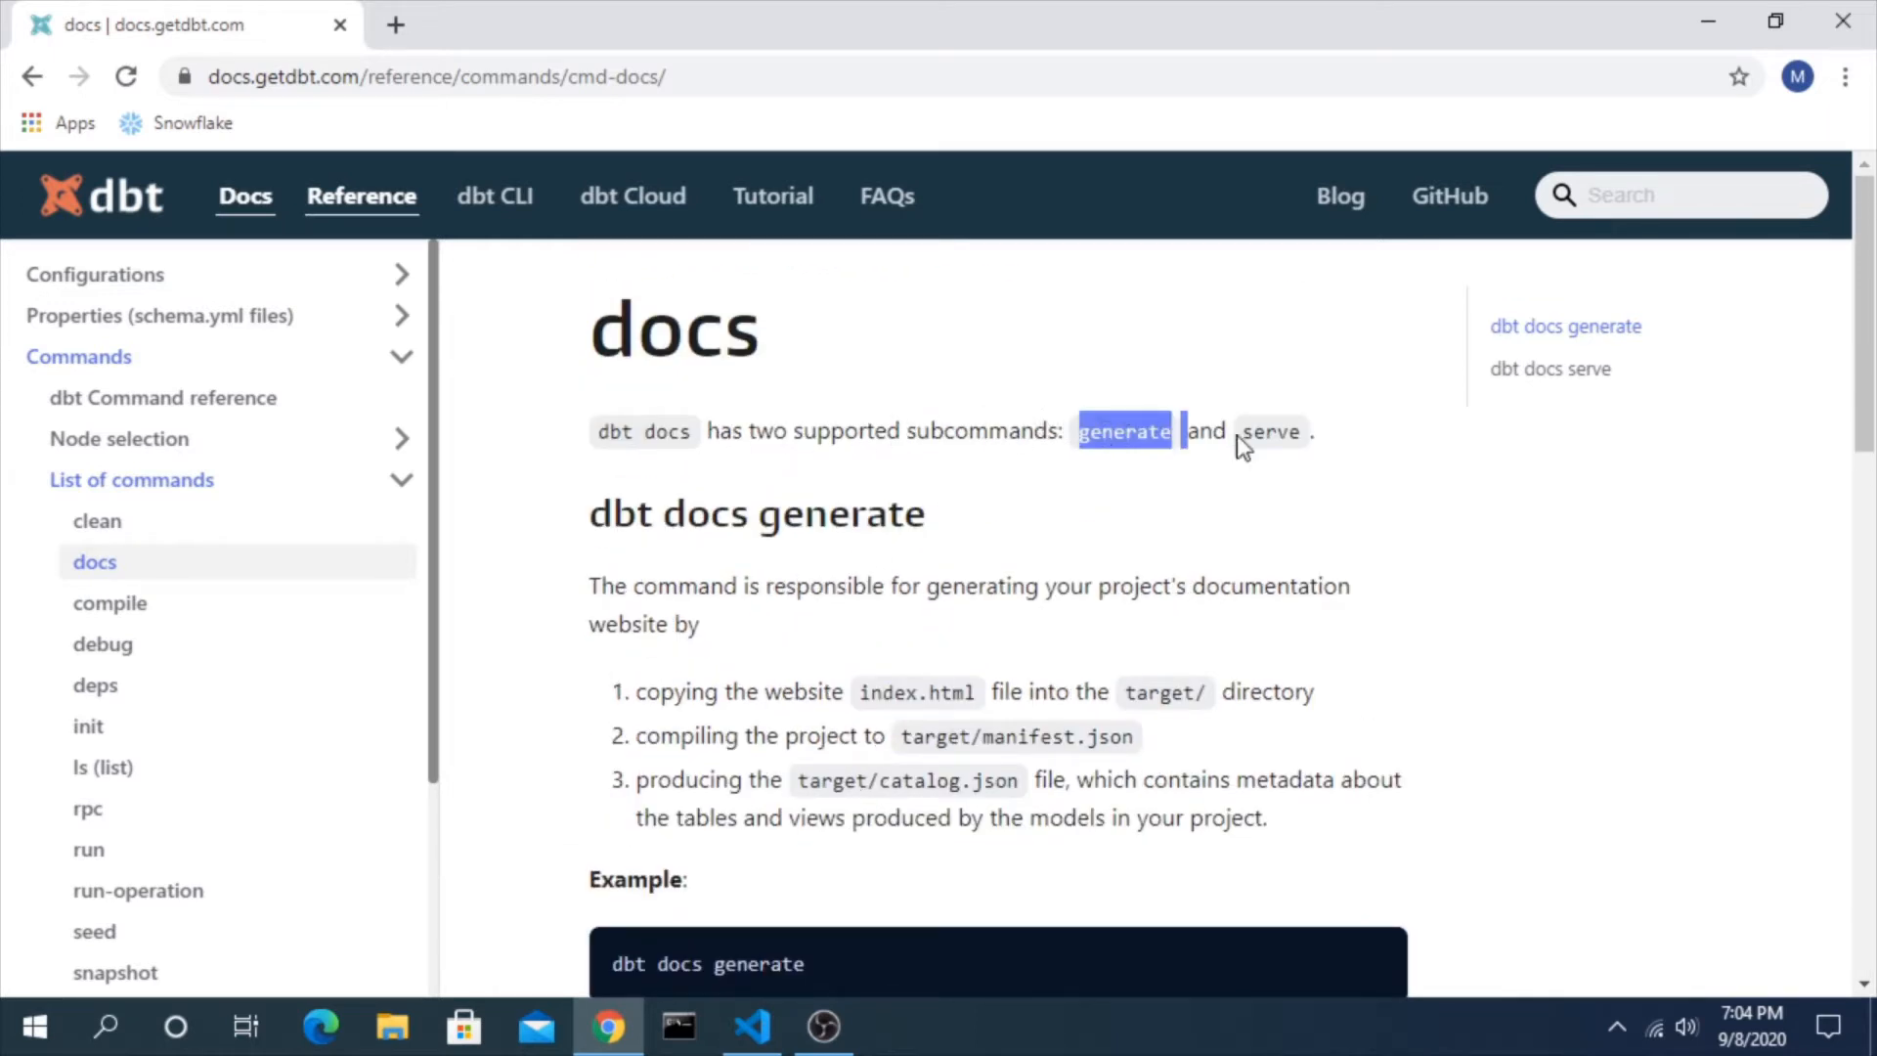
click(750, 1027)
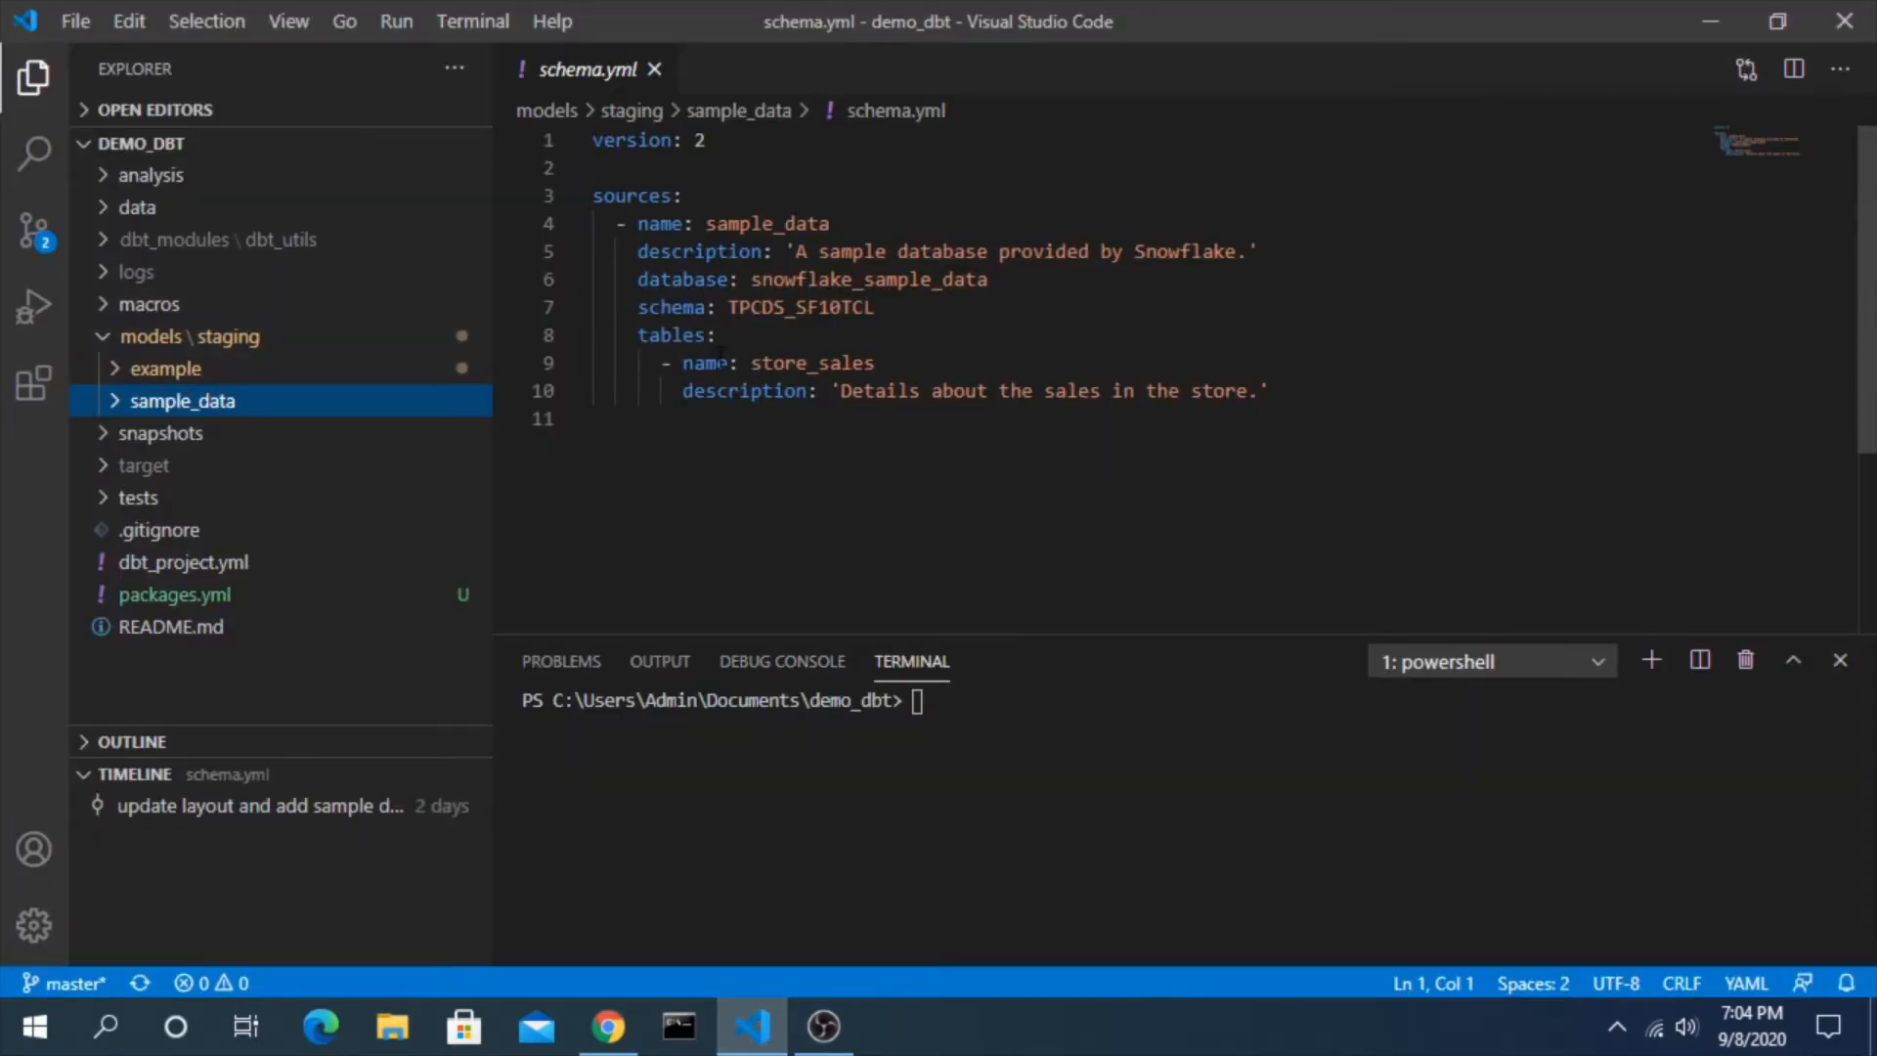
drag(786, 252, 1255, 252)
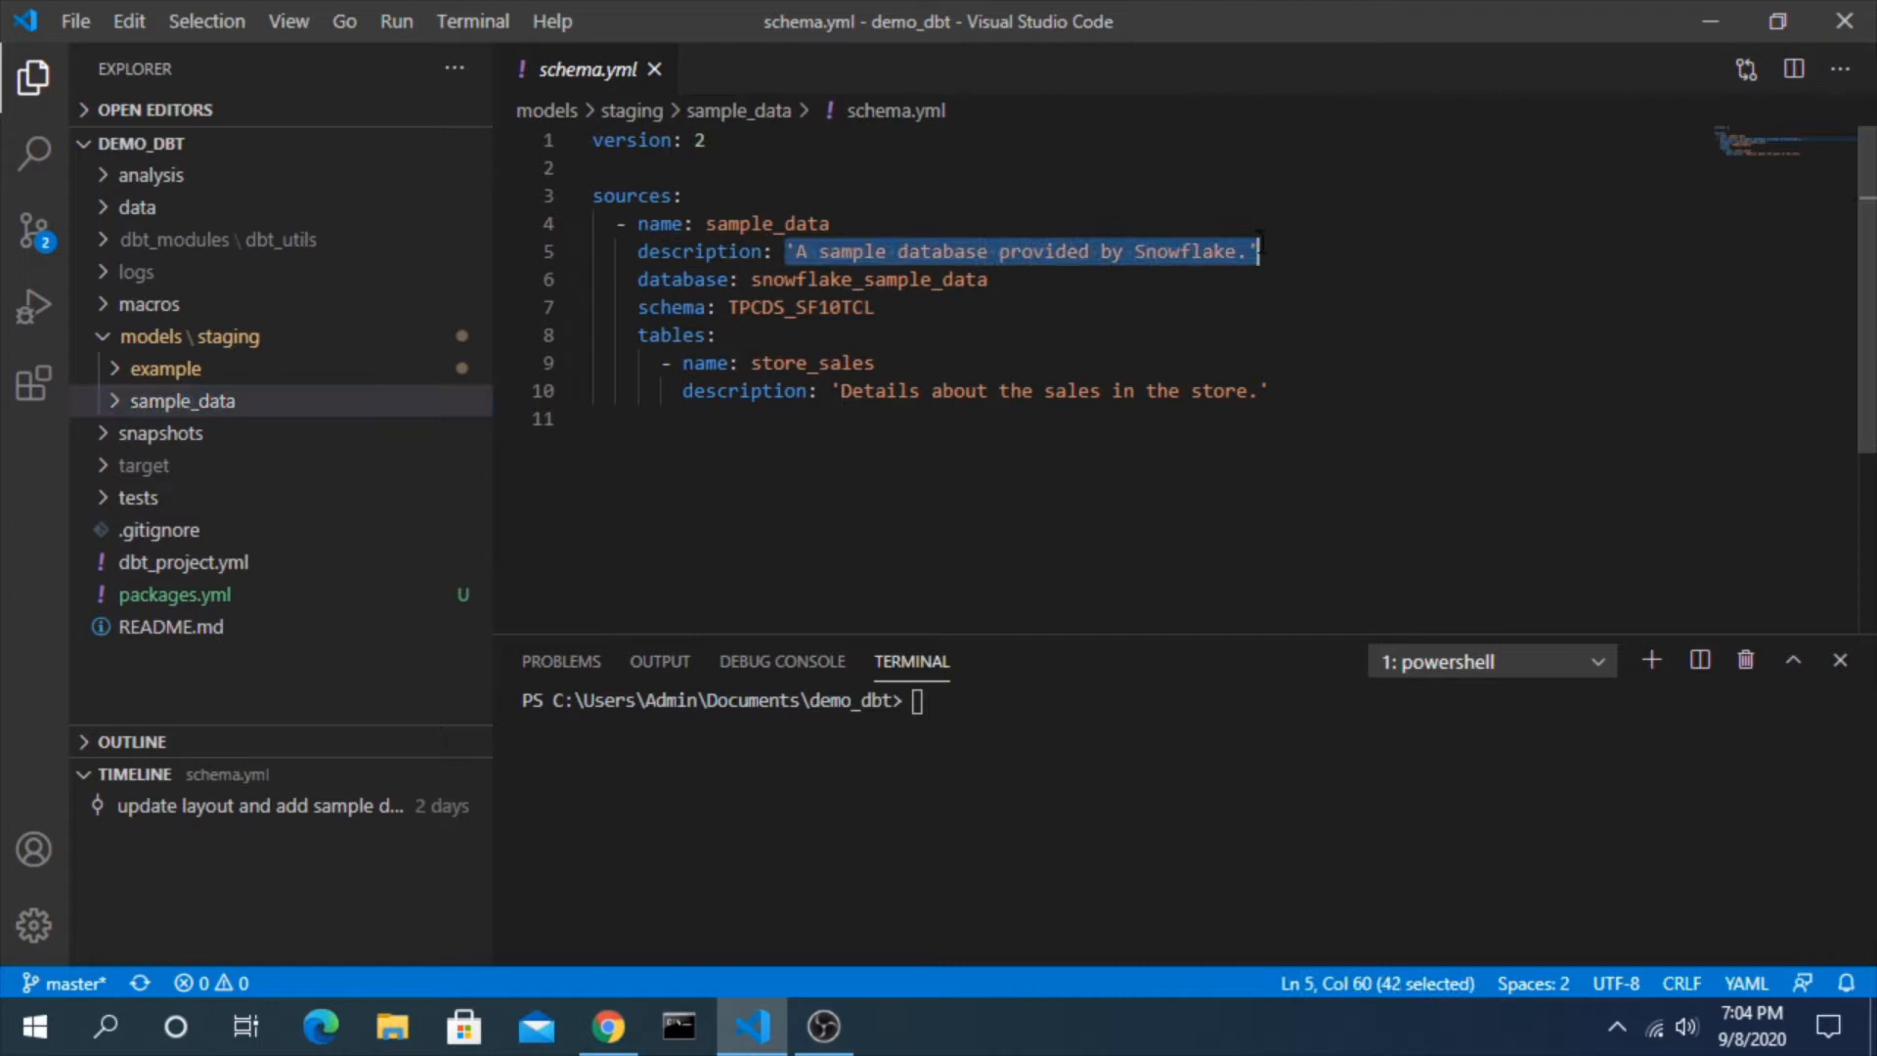
click(776, 223)
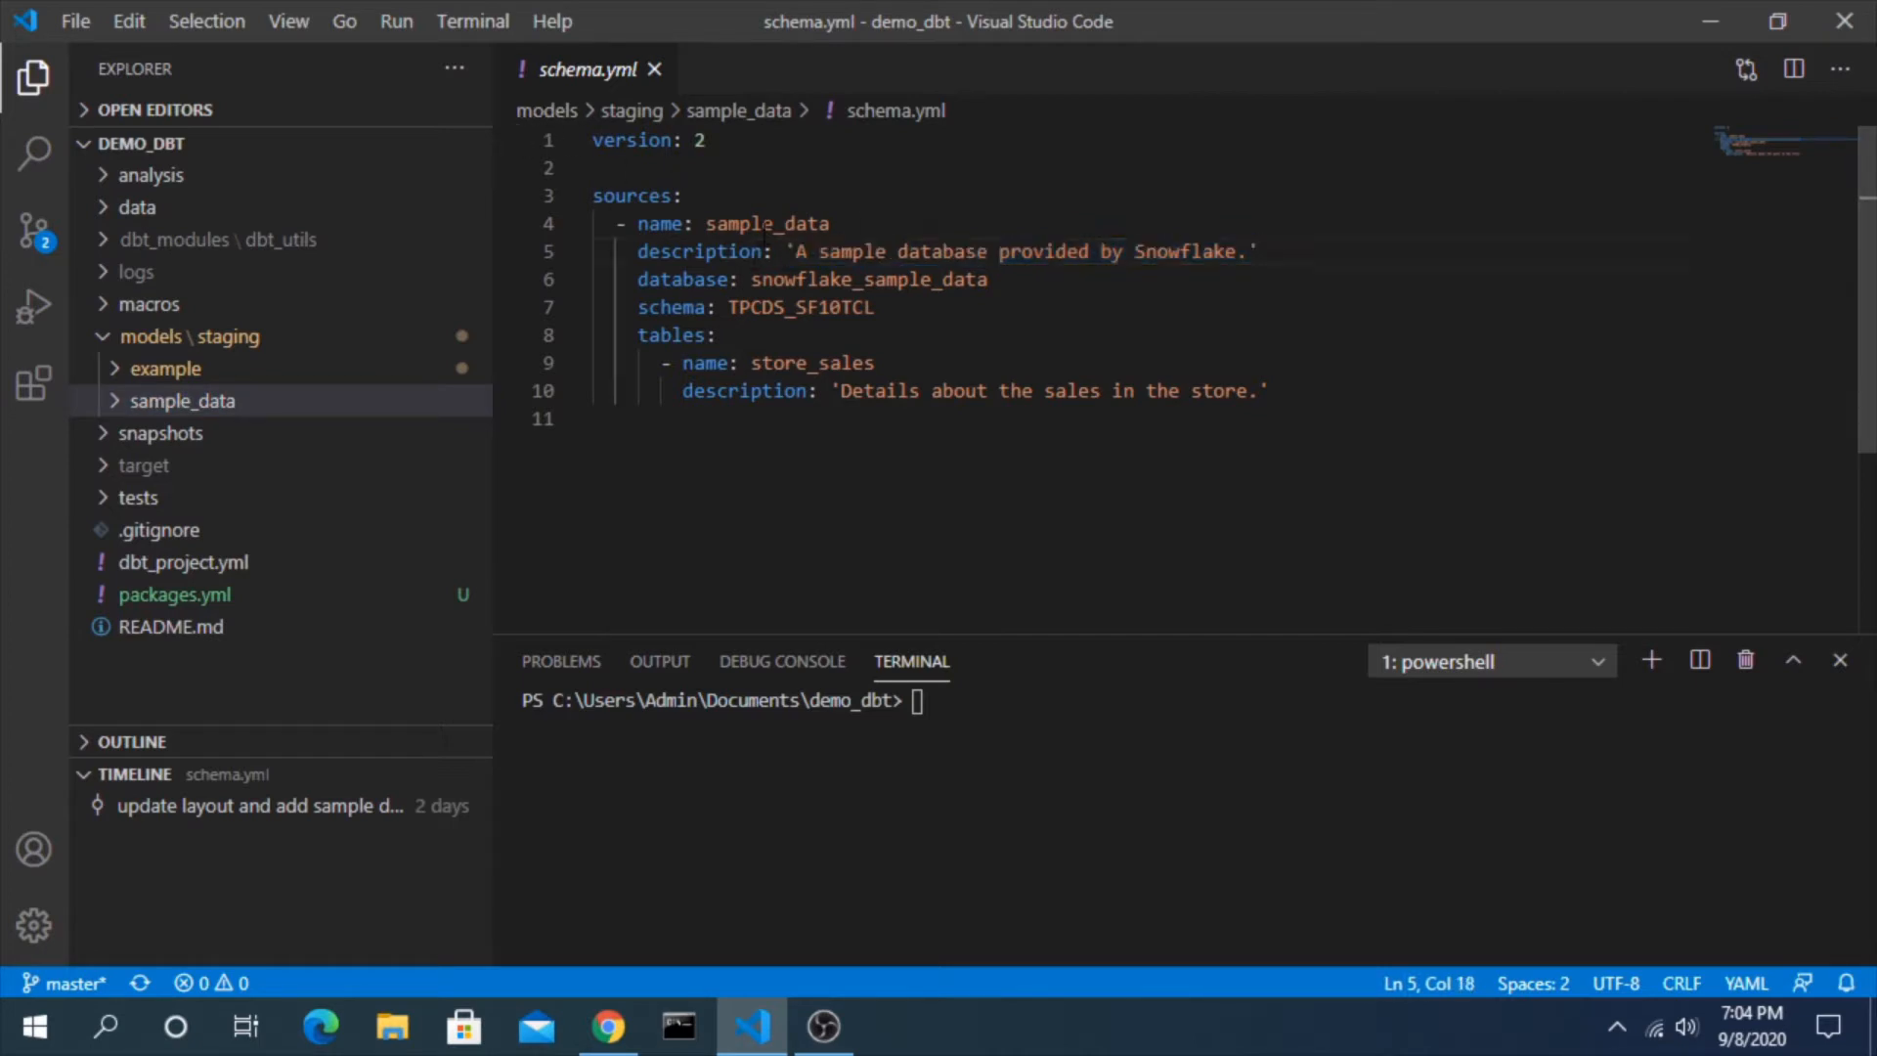
drag(637, 223, 1226, 252)
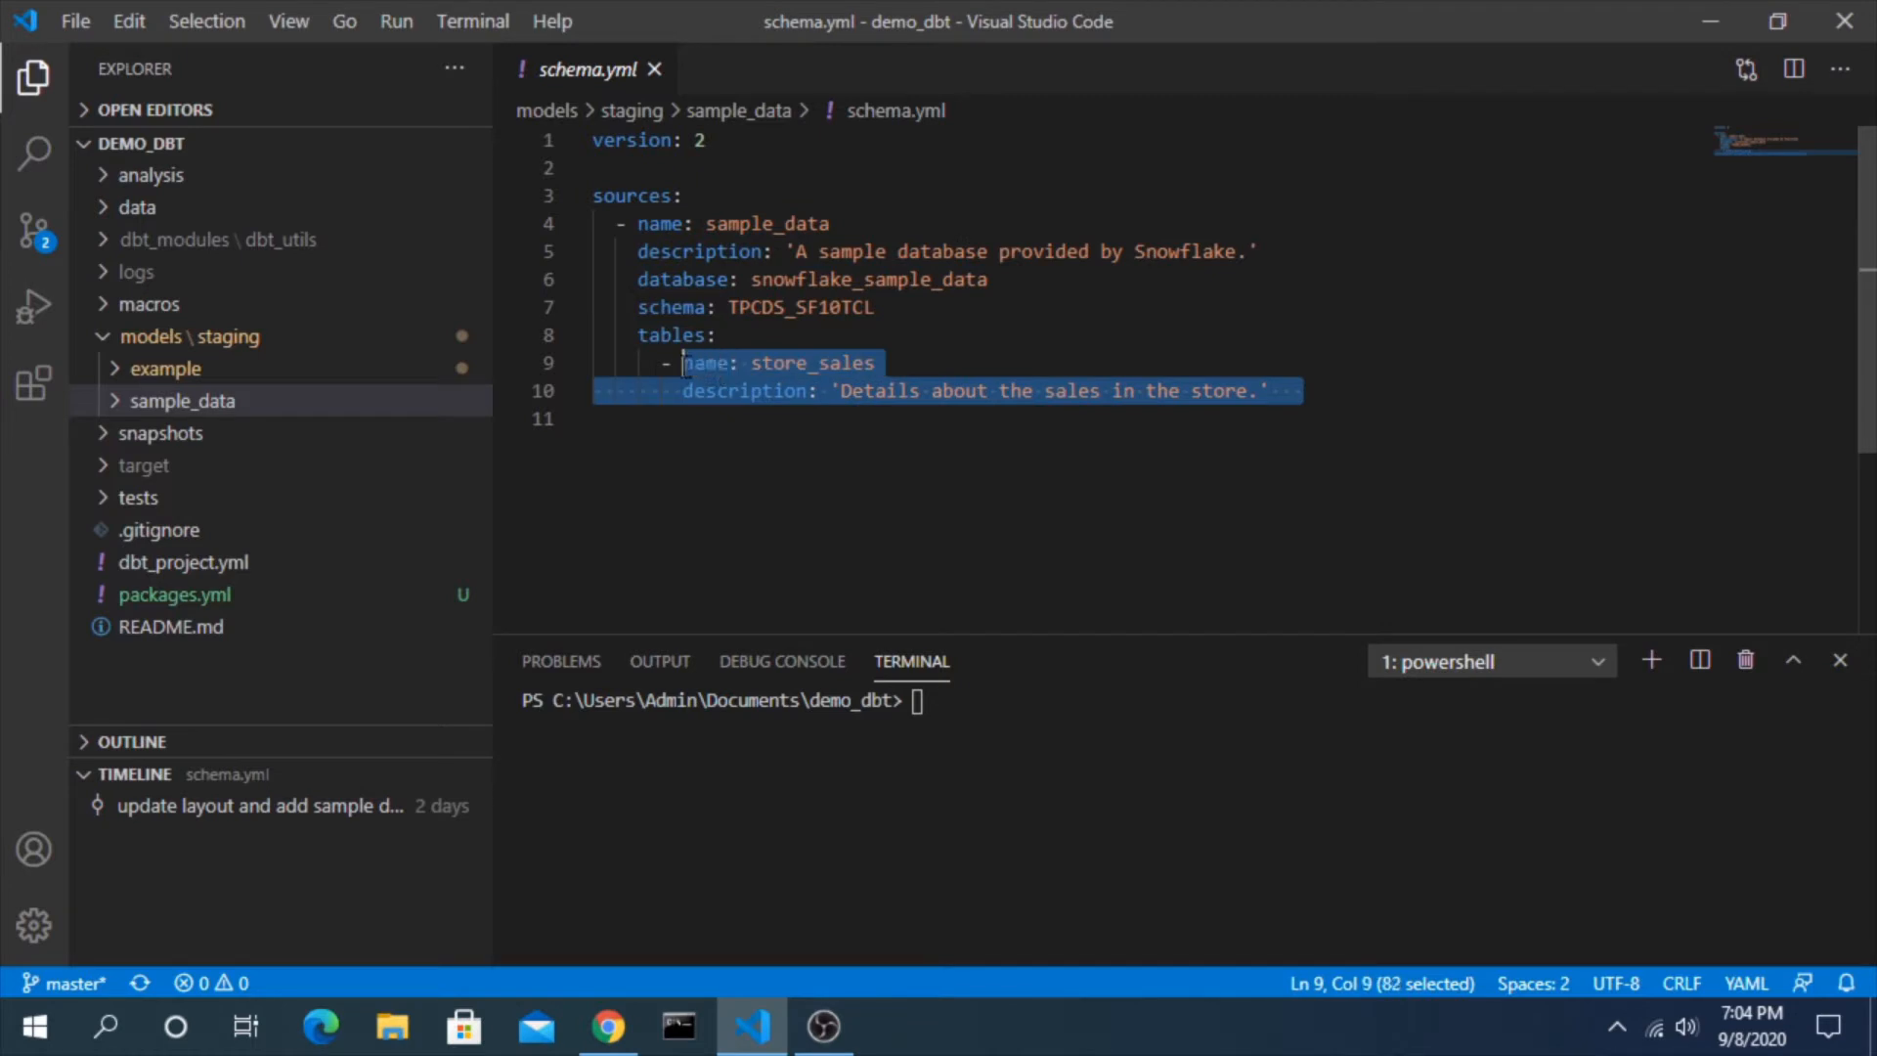
click(164, 368)
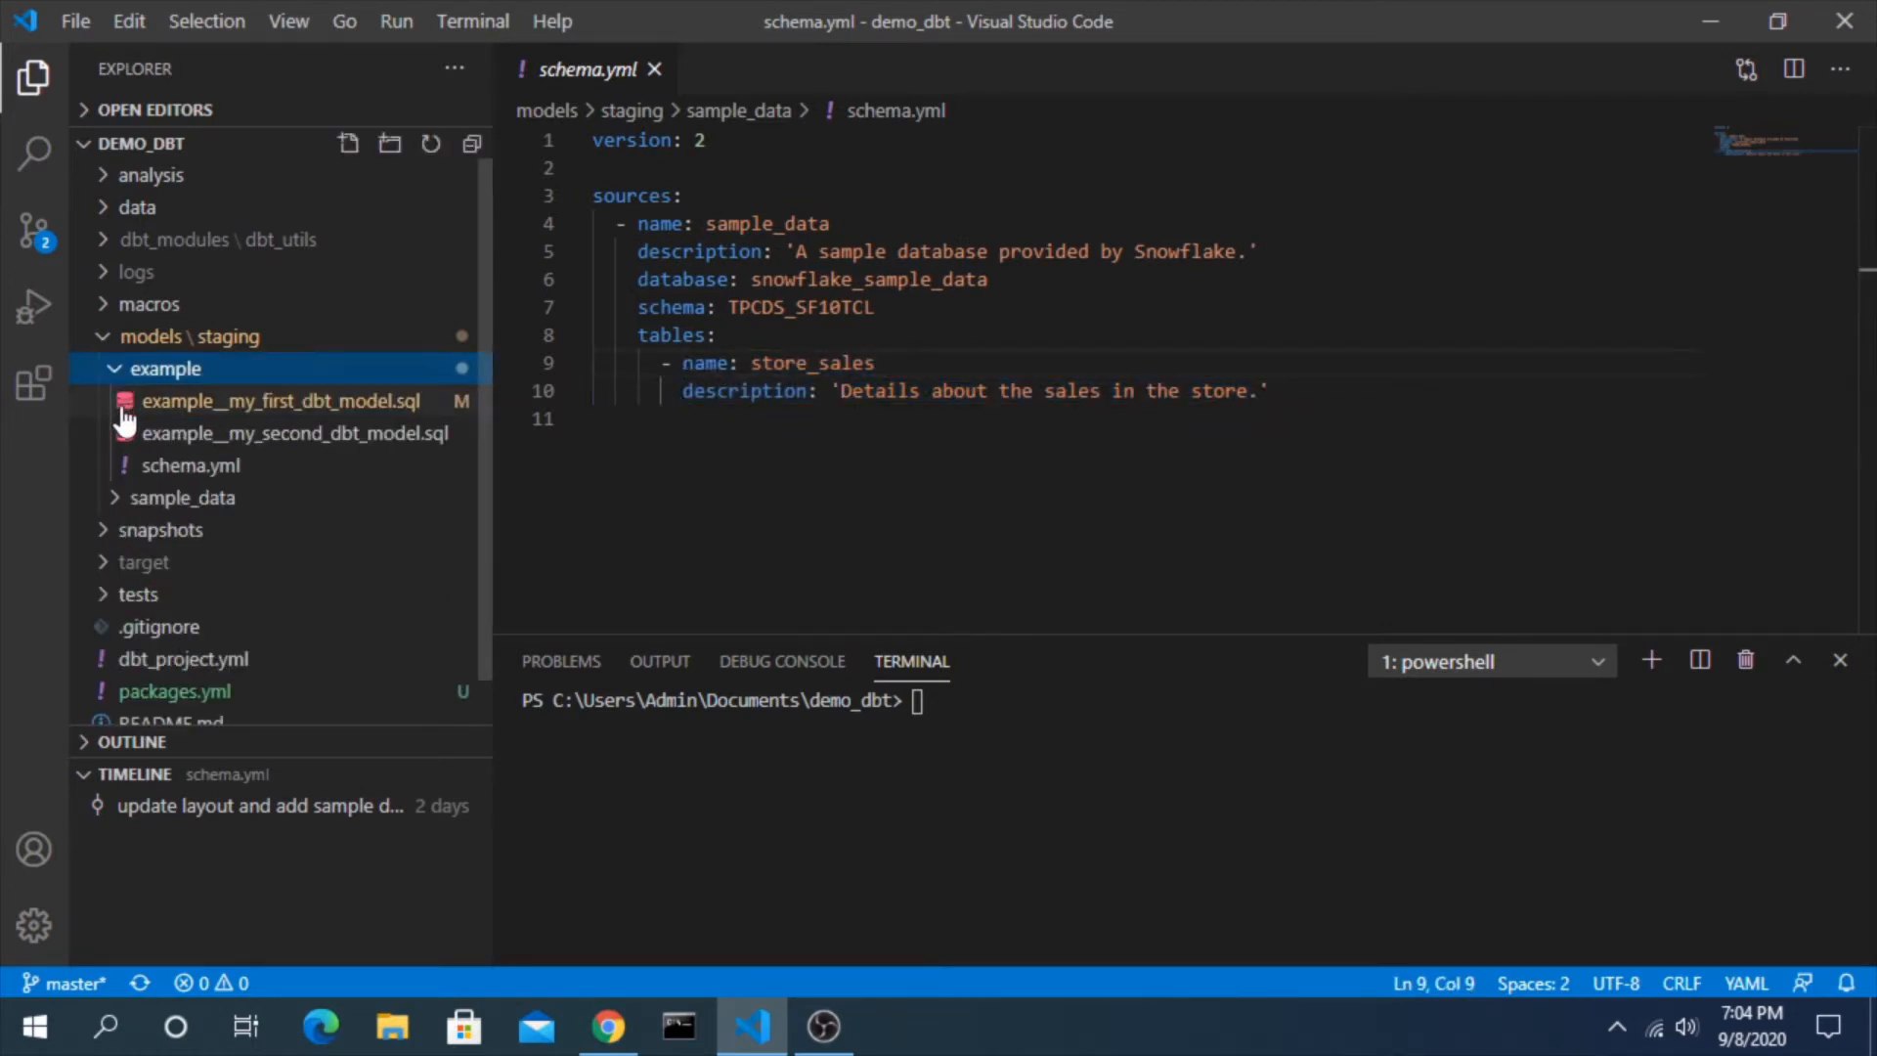
Describe the example models as 'the first table.' and 'This is the second table.' in schema.yml and save
click(192, 465)
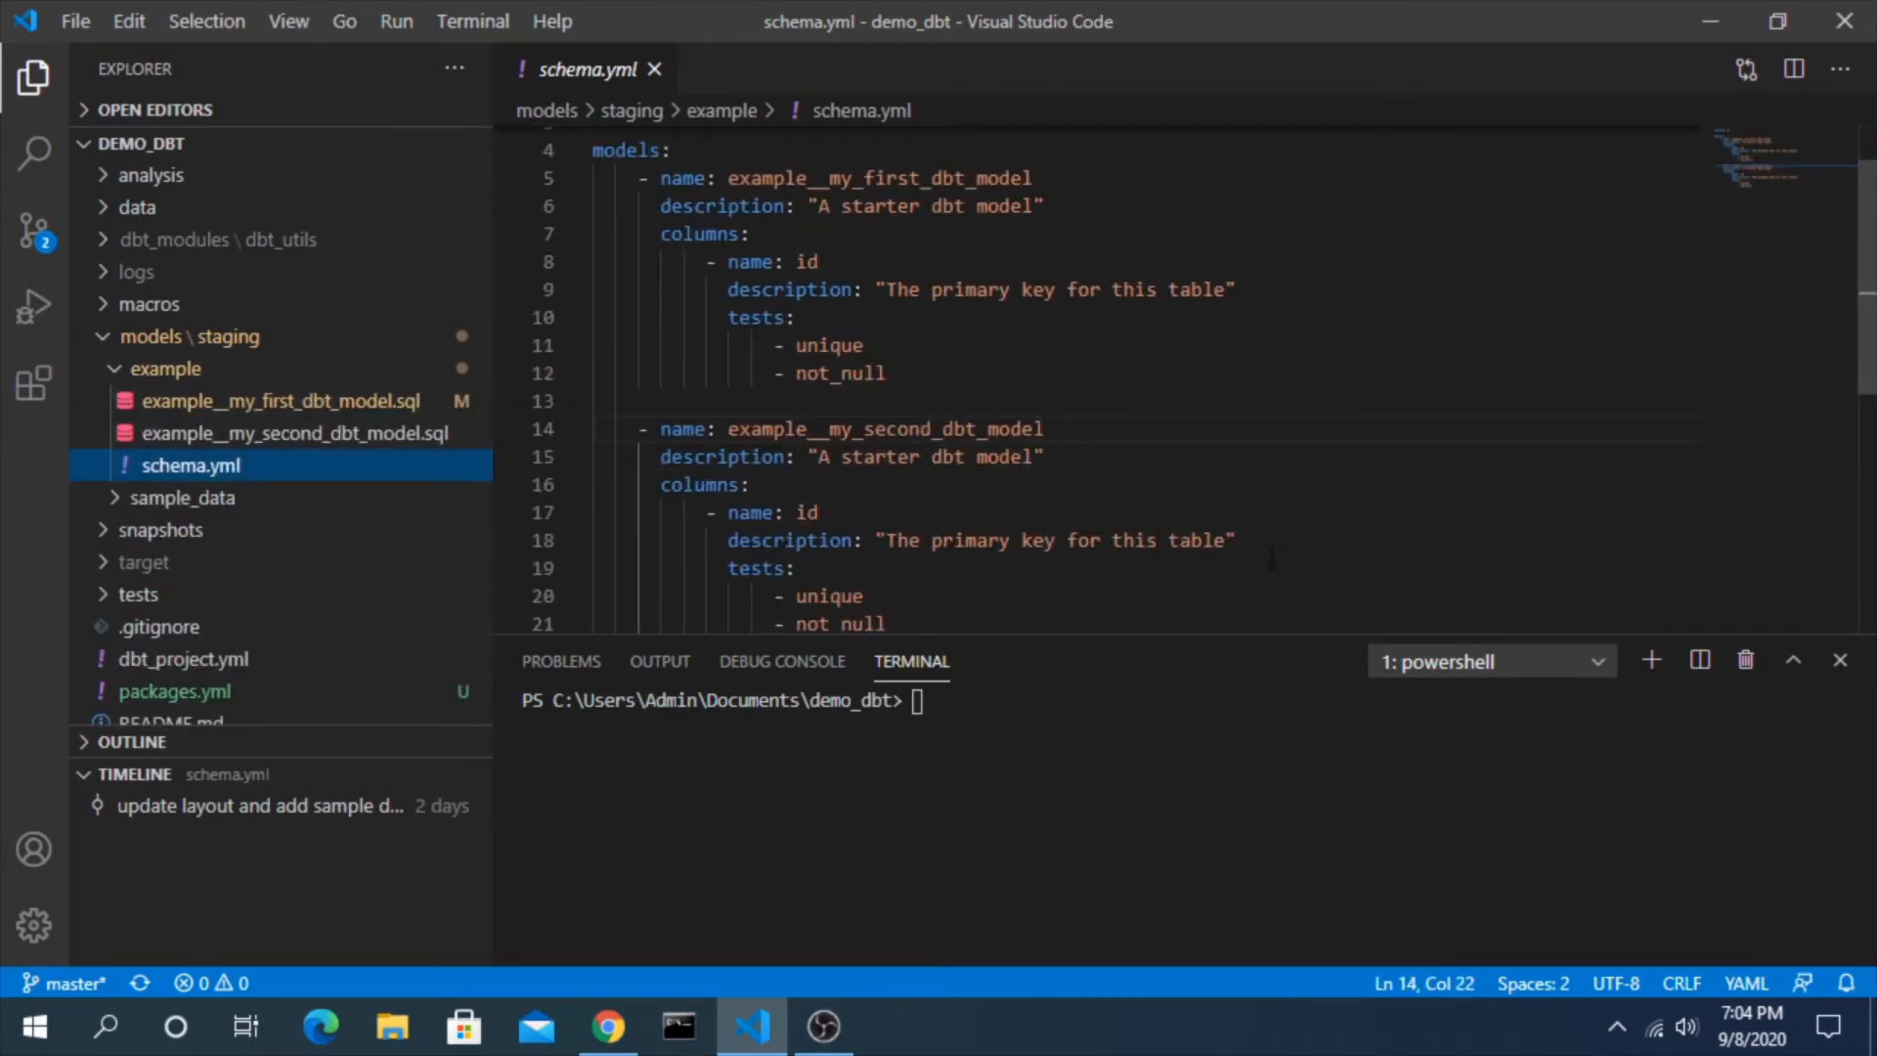
drag(727, 540, 1234, 540)
text(. This is table 1)
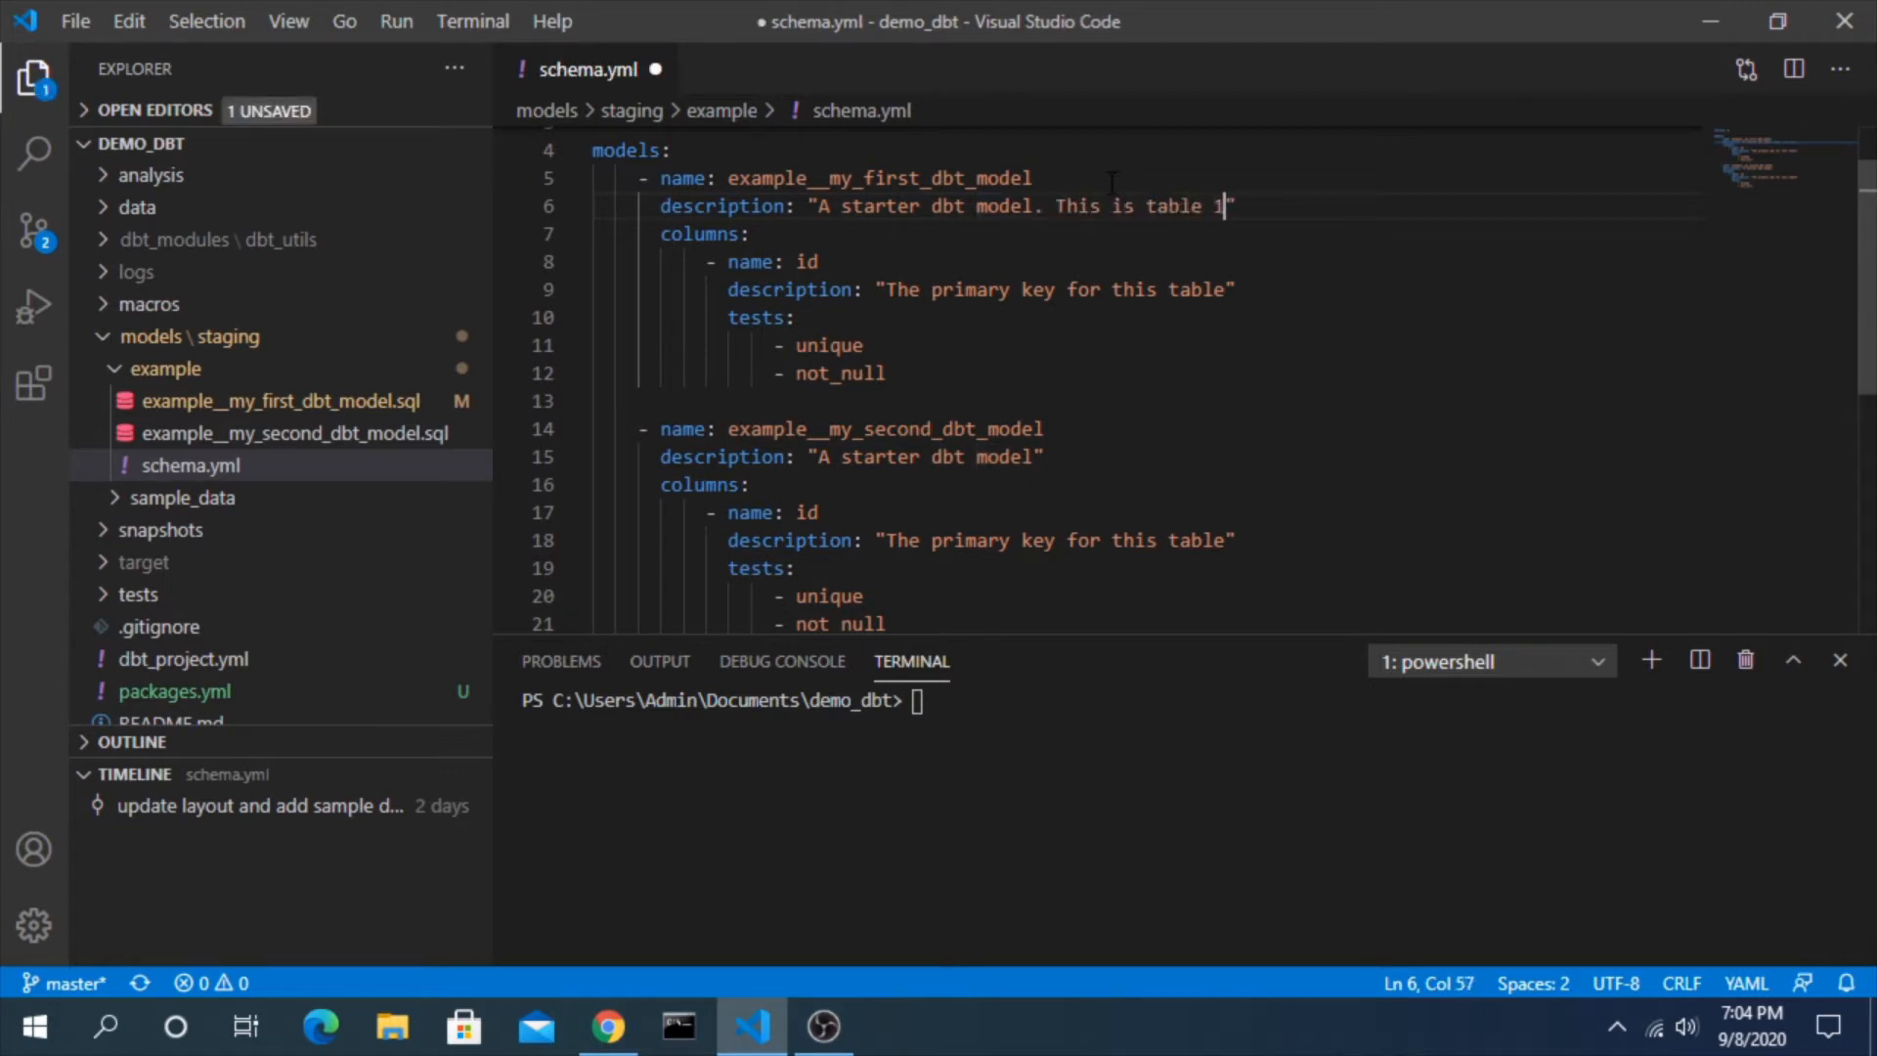
key(Backspace)
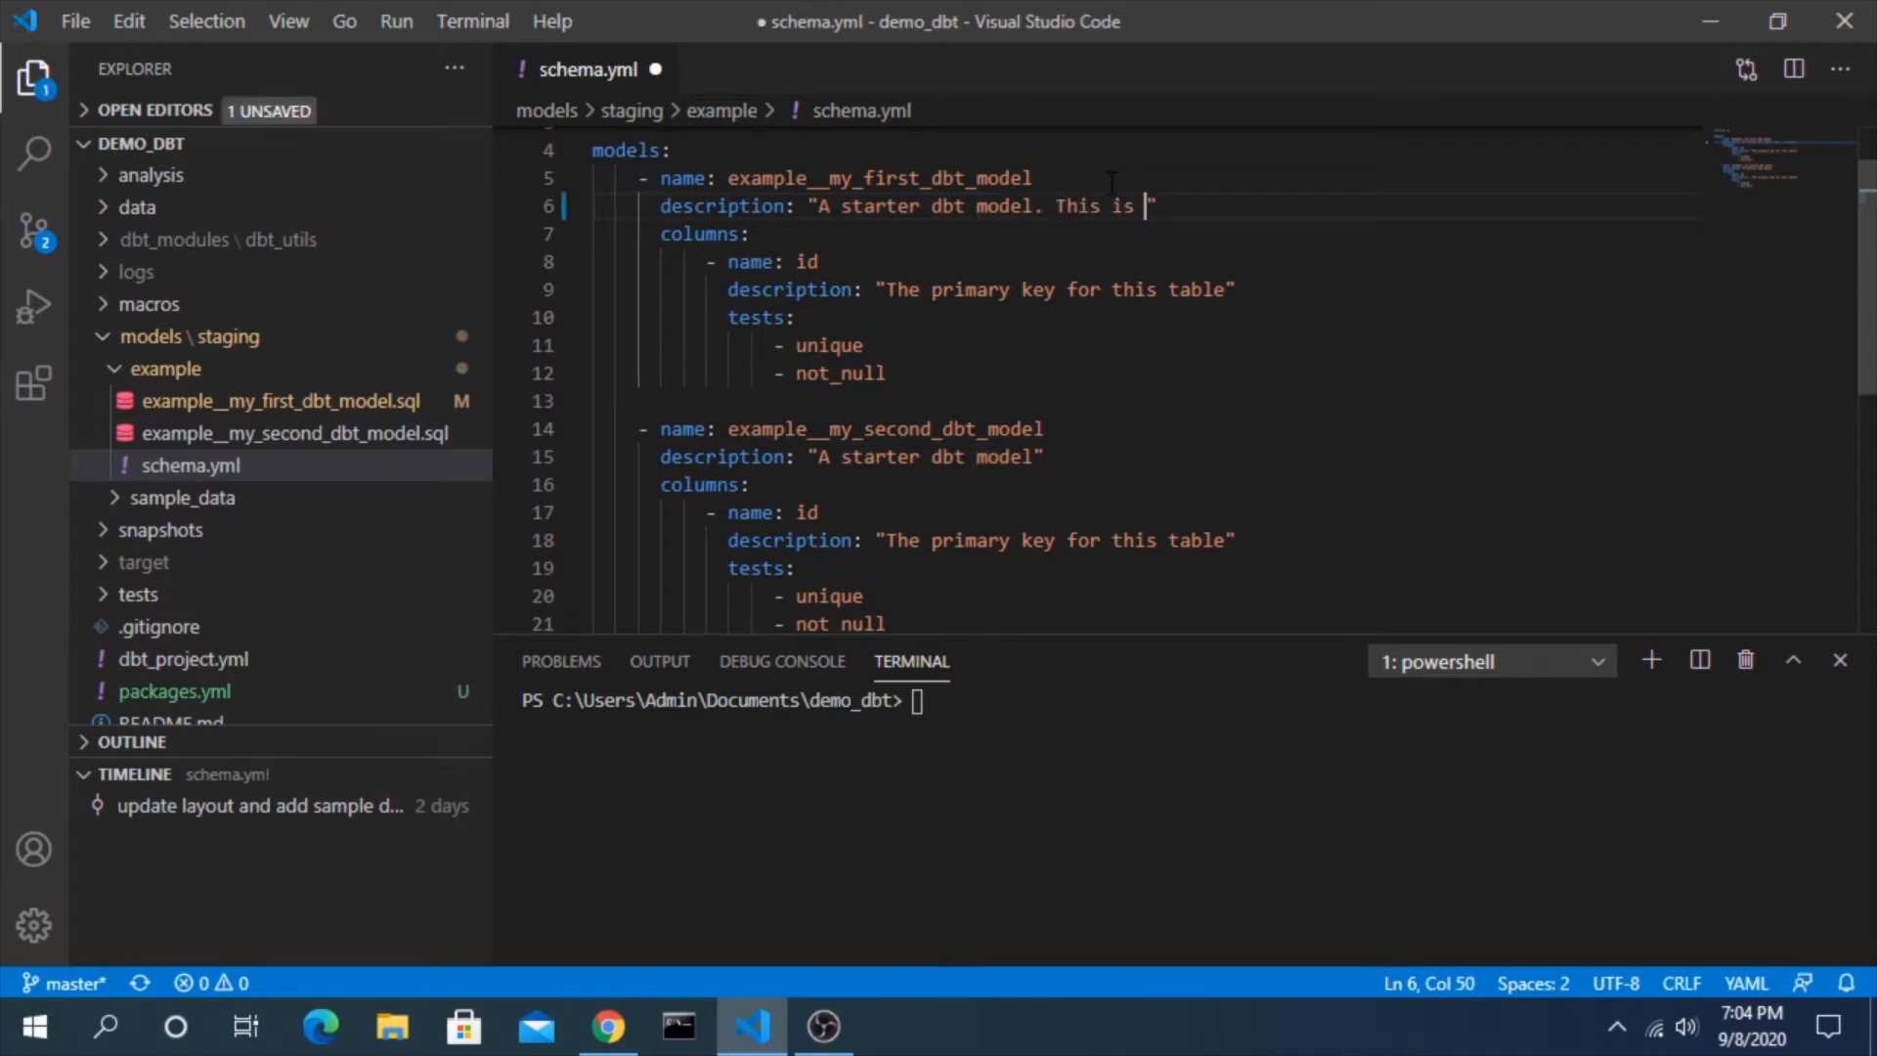
text(the first table.")
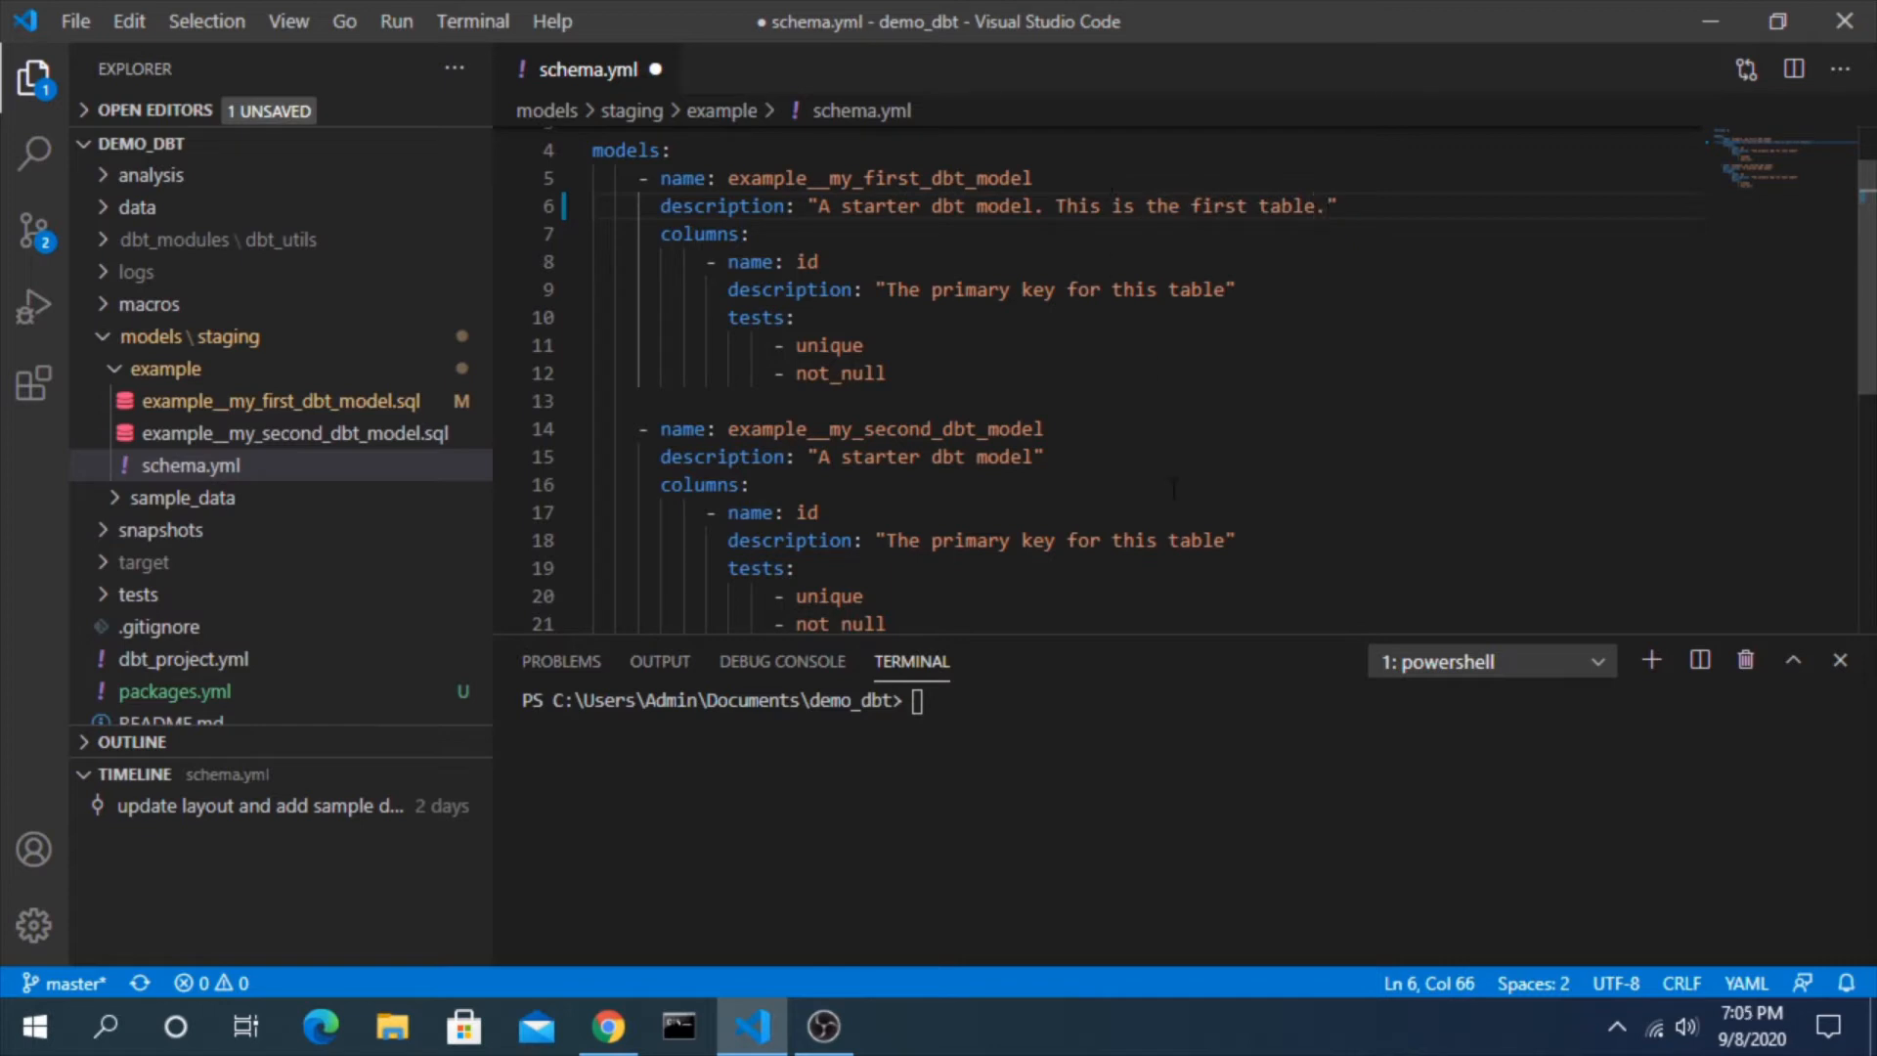
text(This is th)
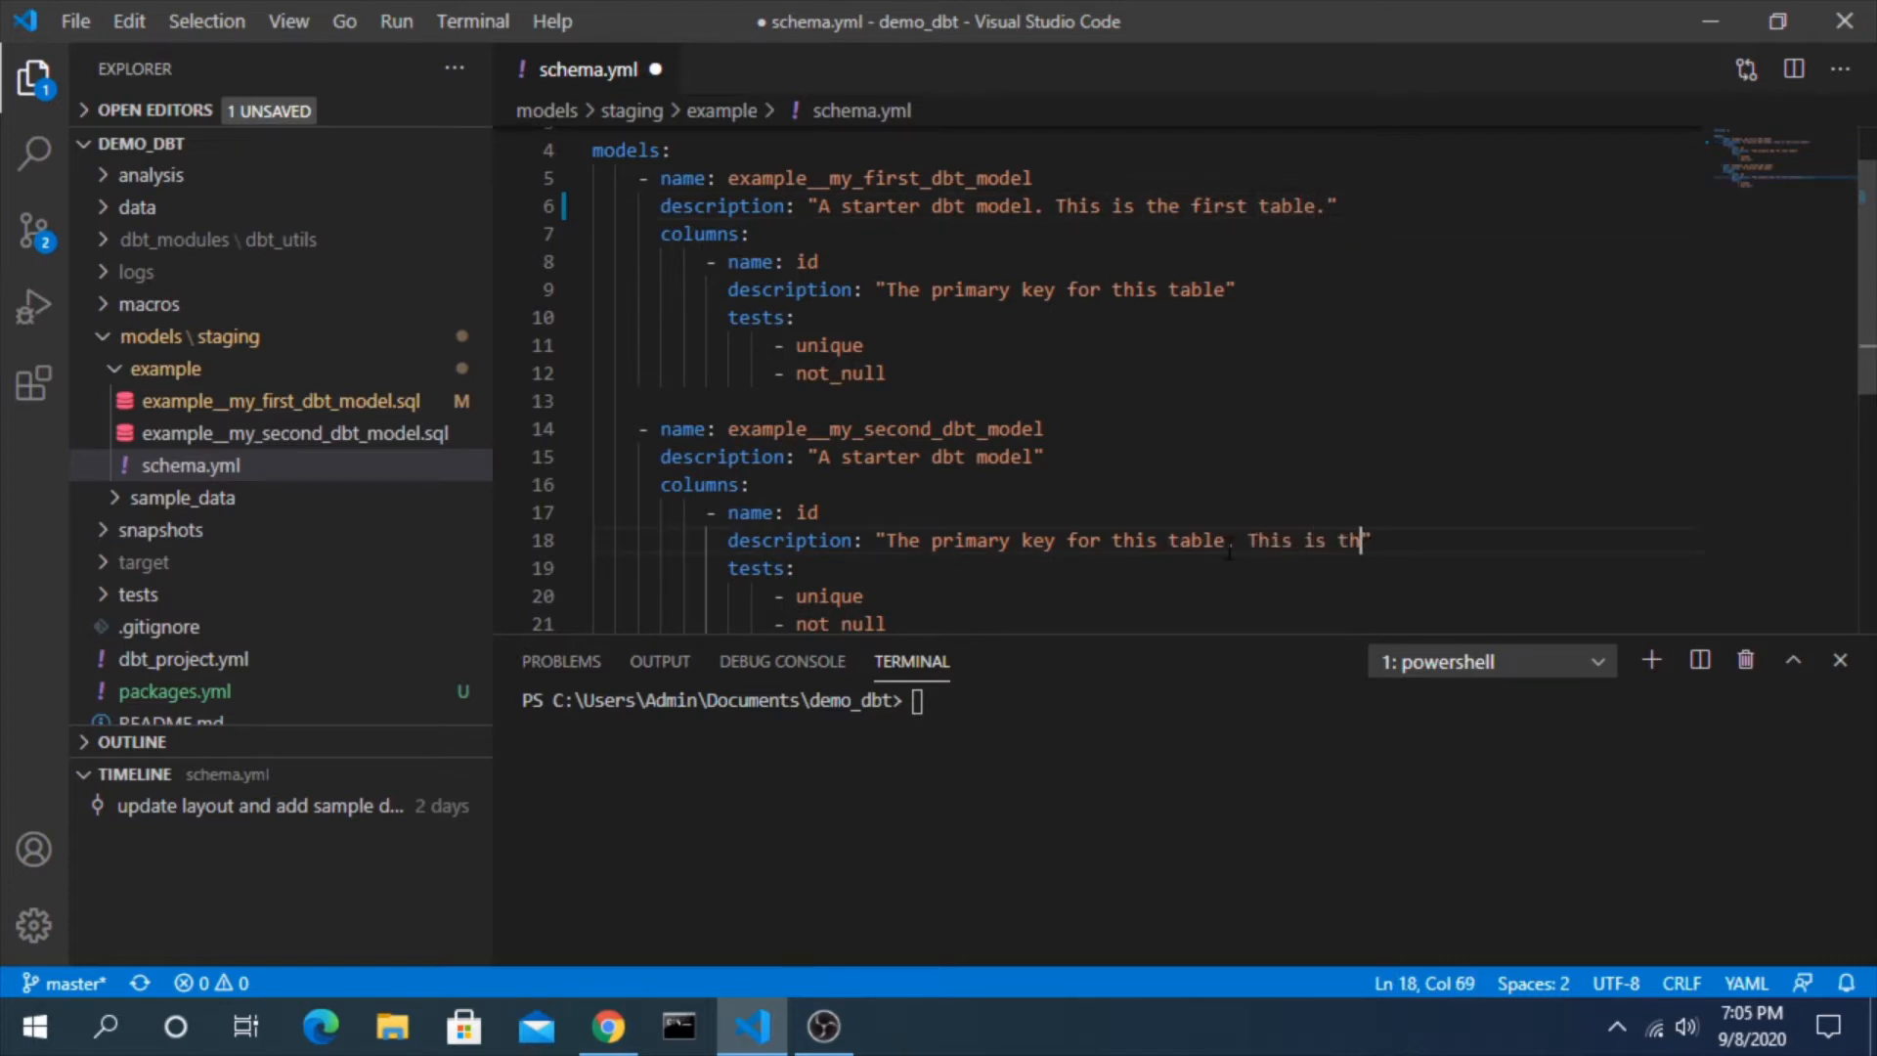
text(e second table.")
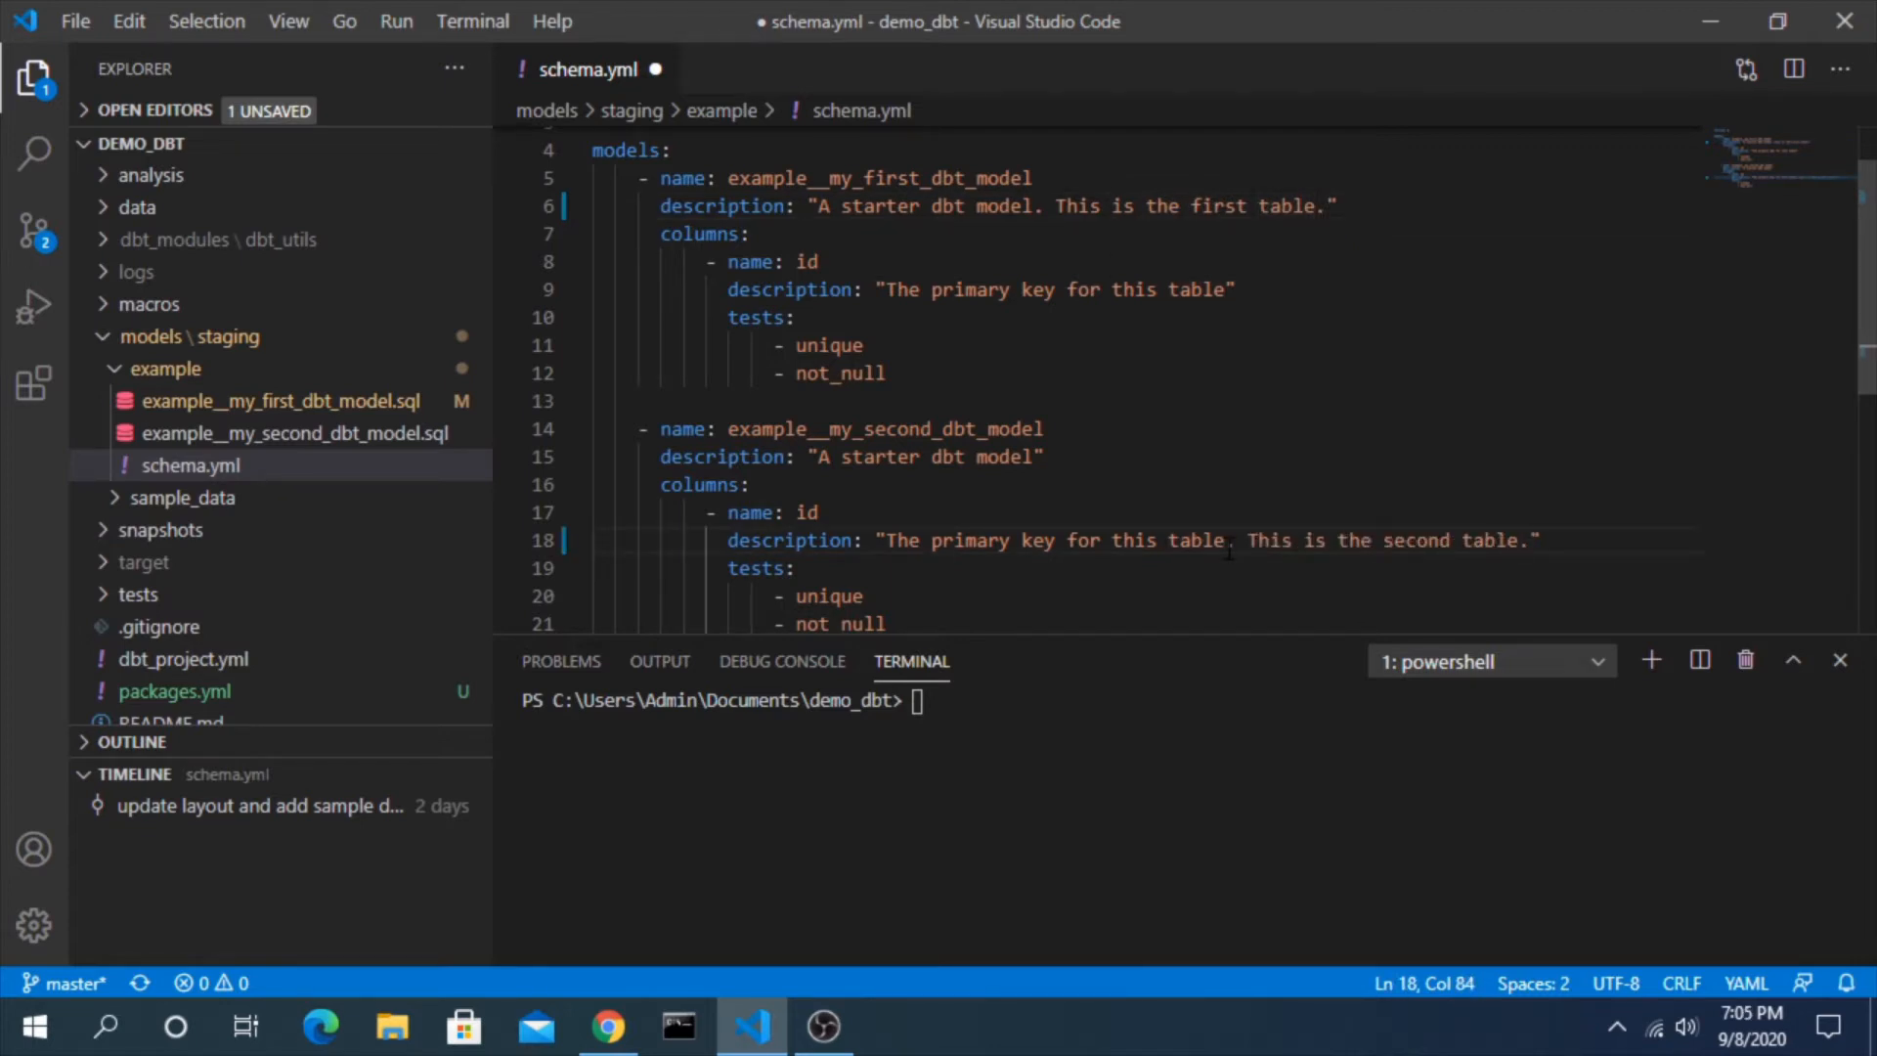
key(ctrl+s)
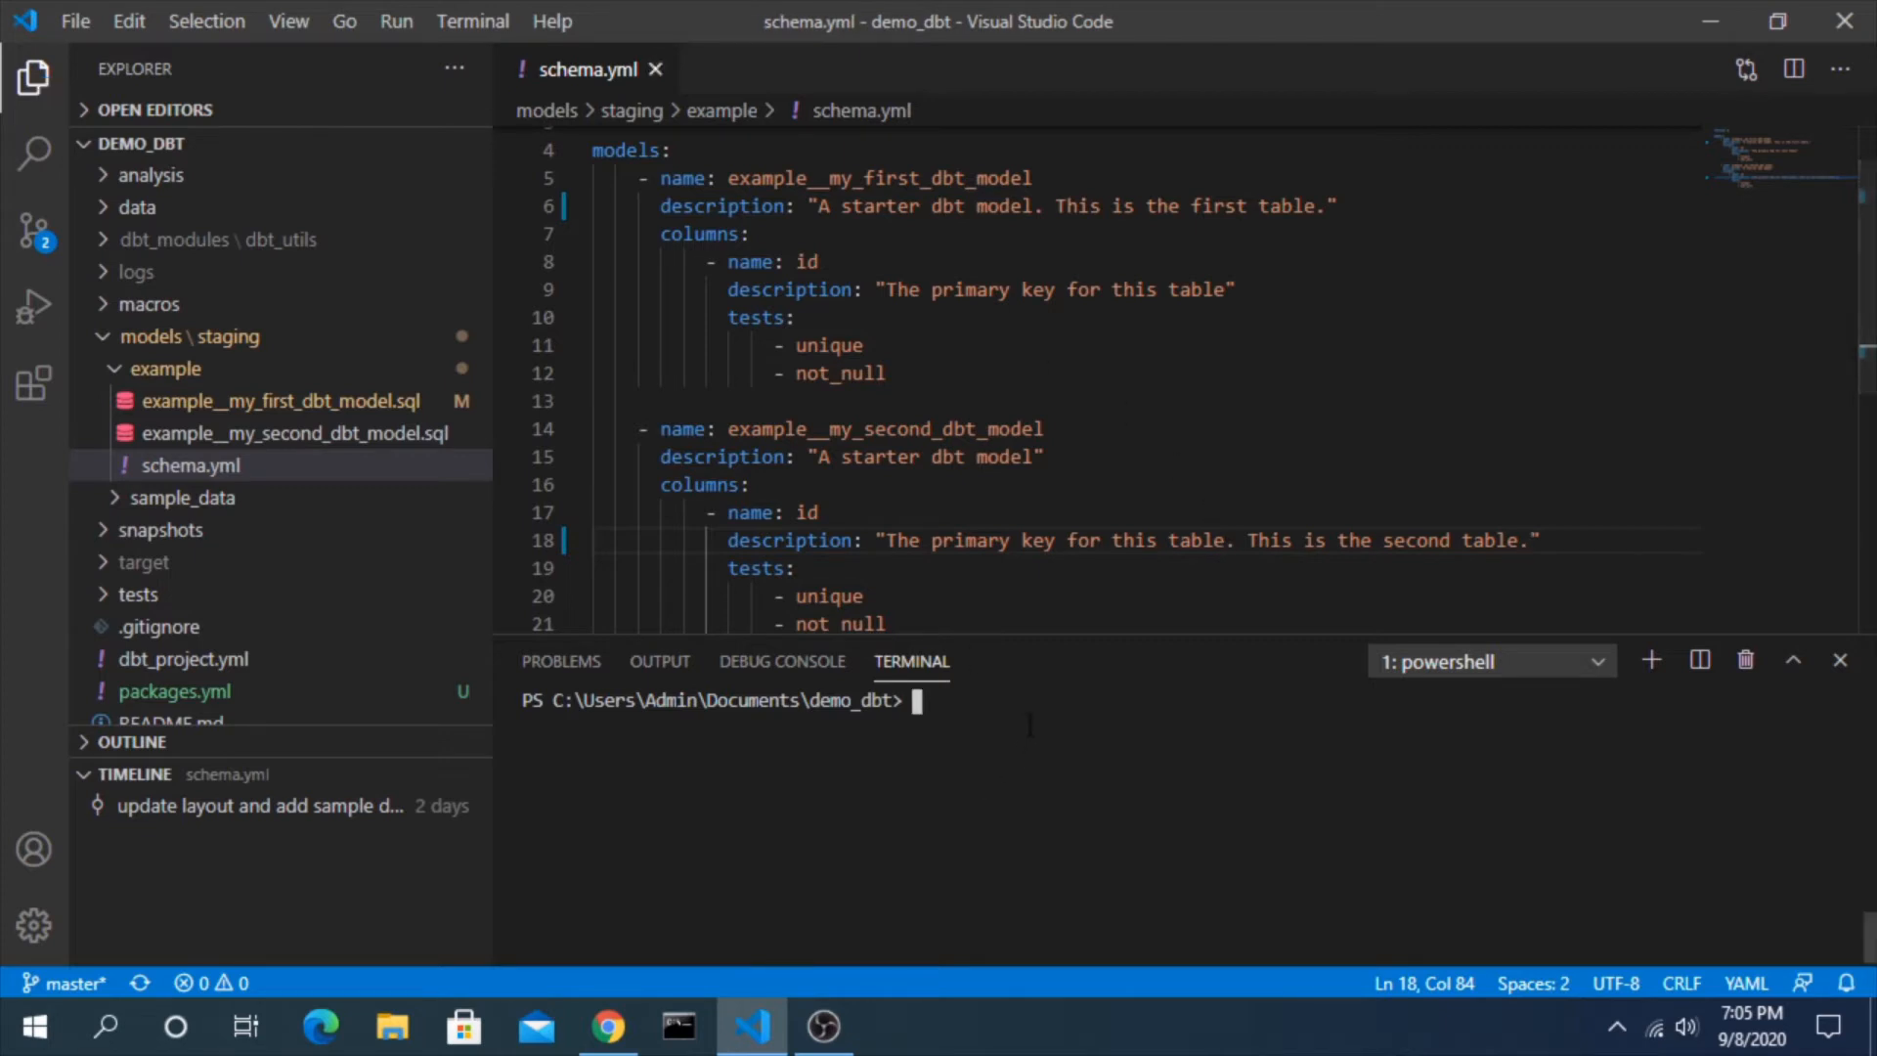
Run dbt docs generate and dbt docs serve from the integrated terminal
text(dbt docs generate)
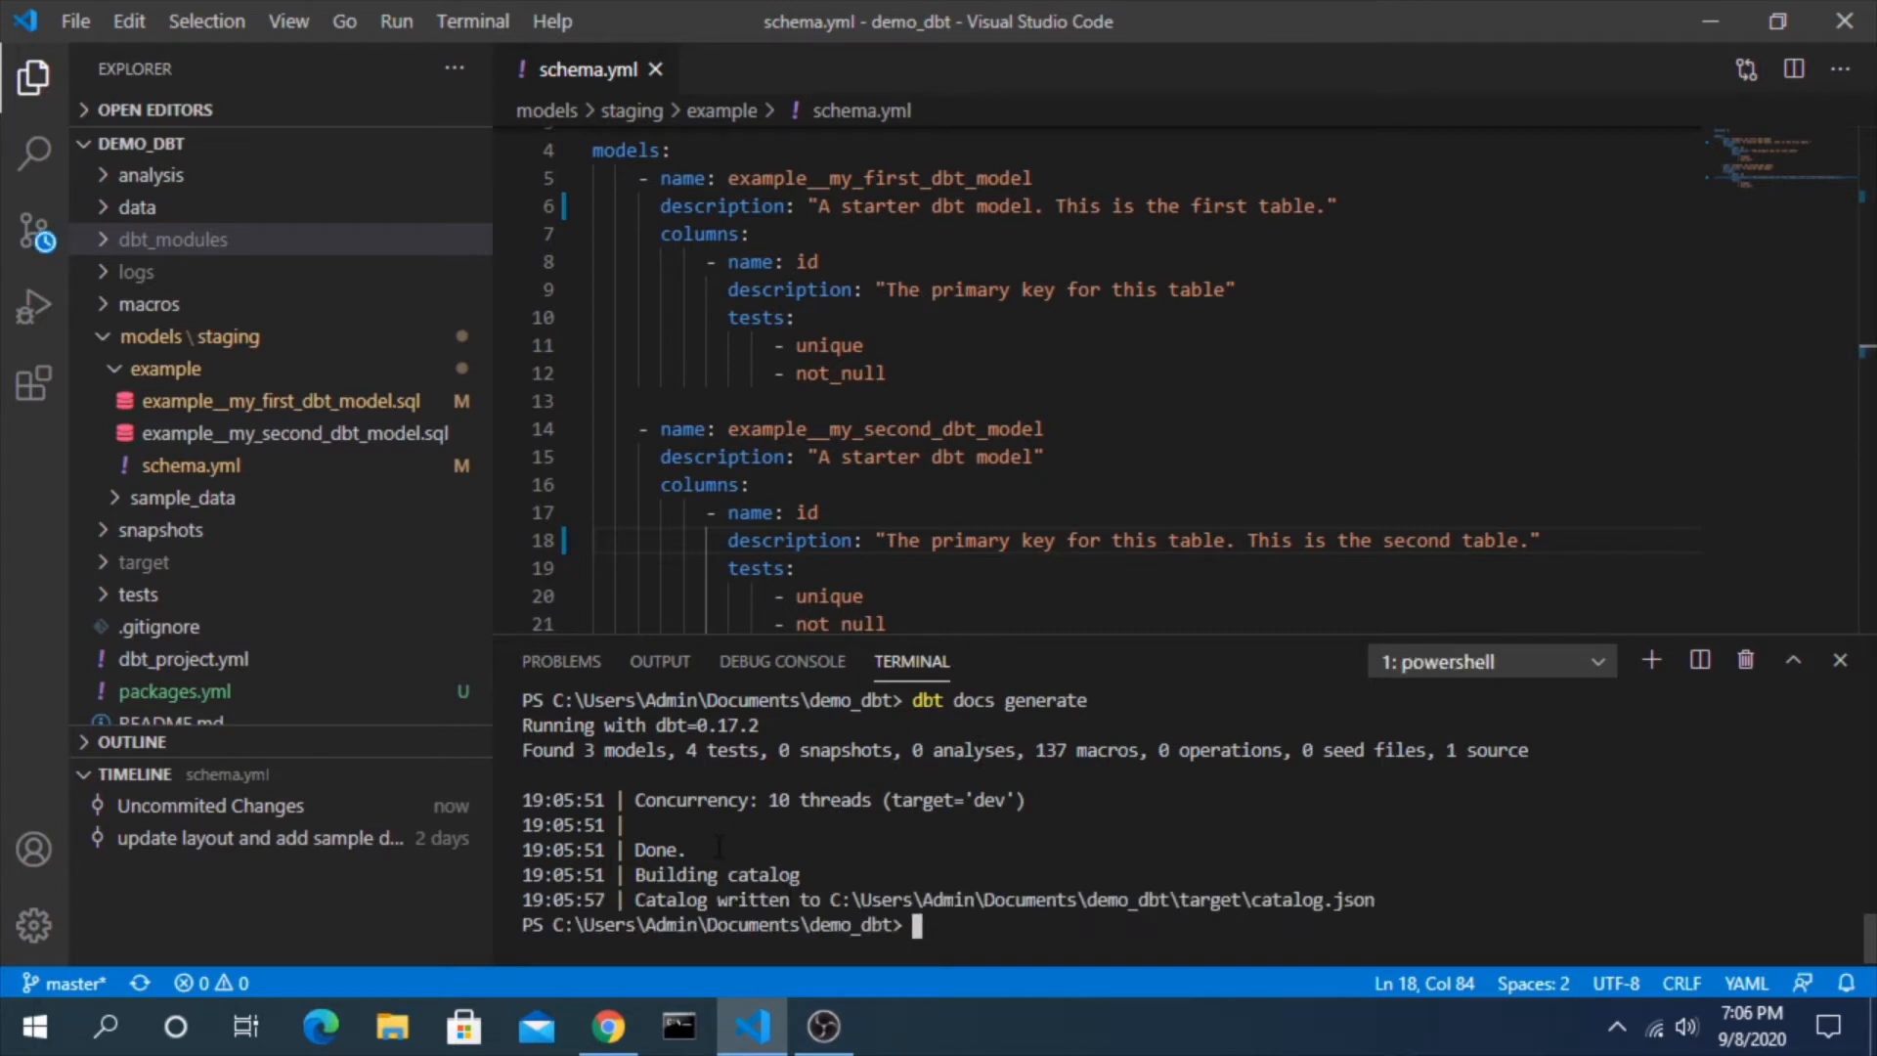
mouse_move(1110, 900)
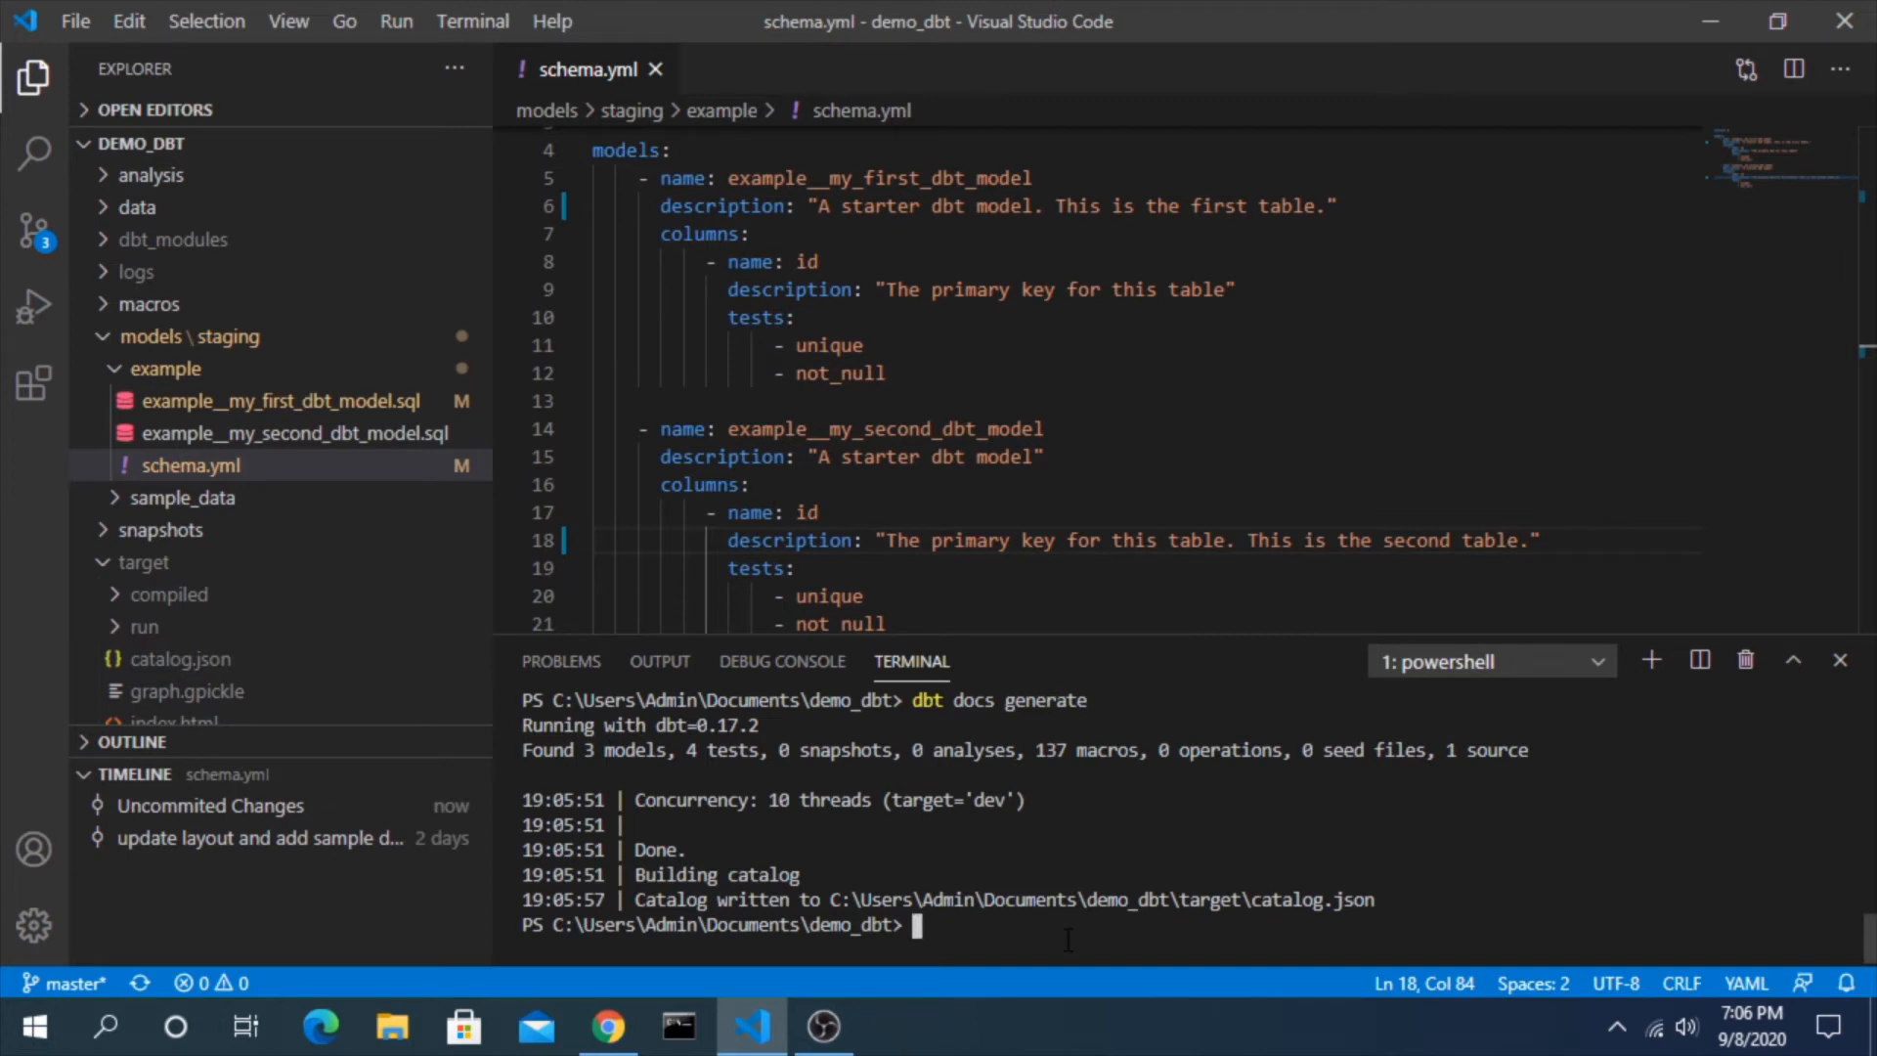
text(dbt)
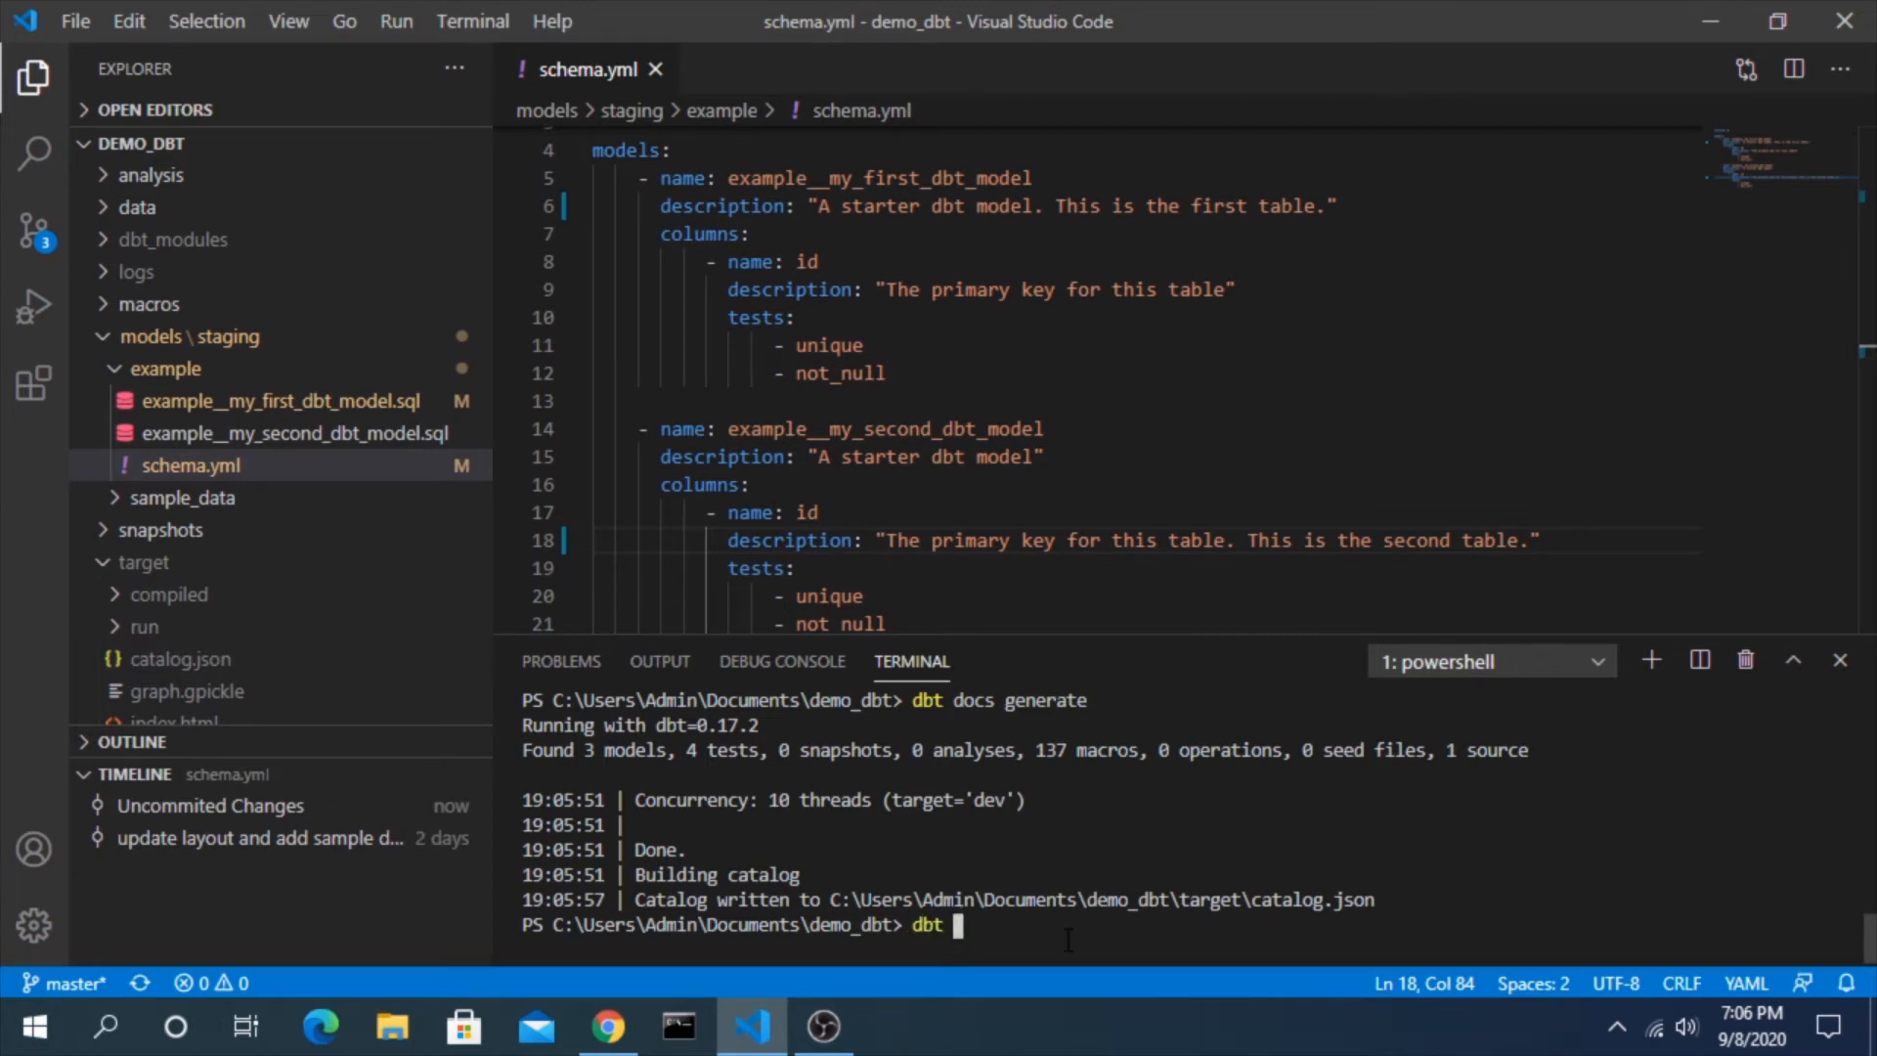
text(docs serve)
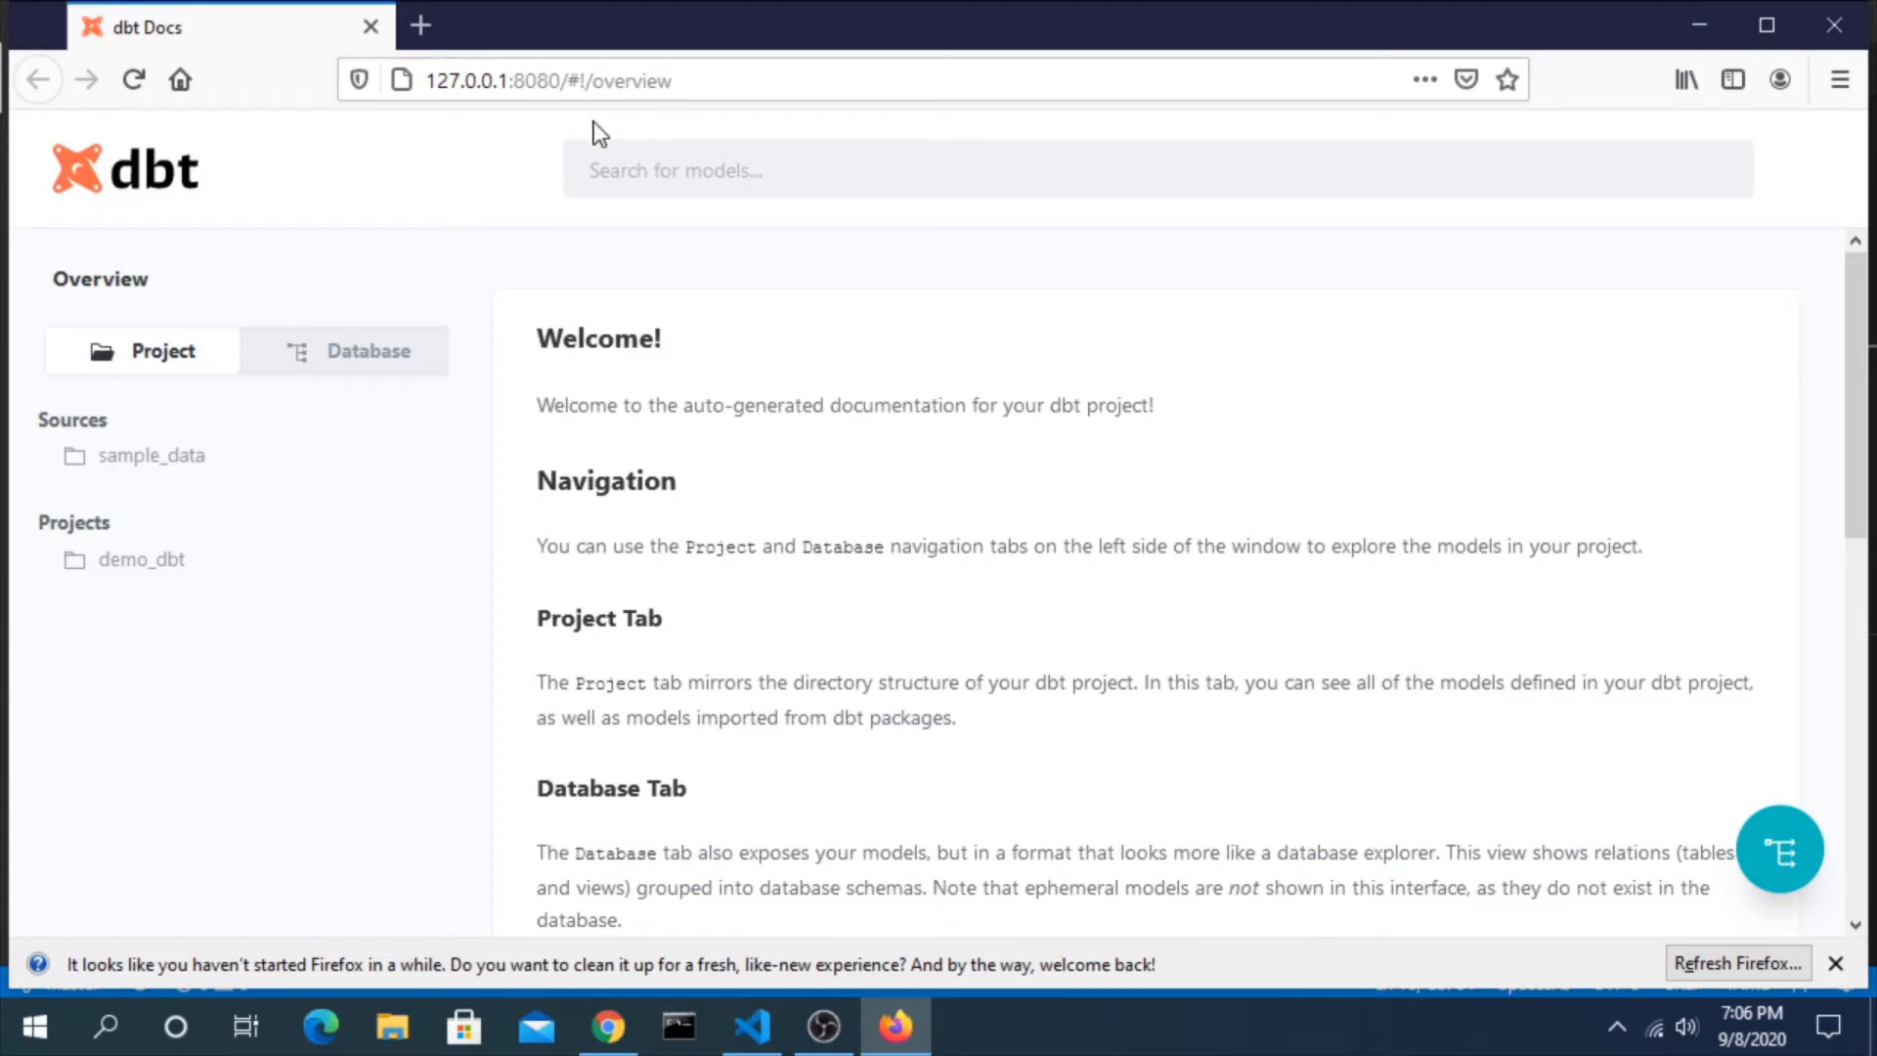
Browse to the store_sales table under the sample_data source and its schema file
click(150, 456)
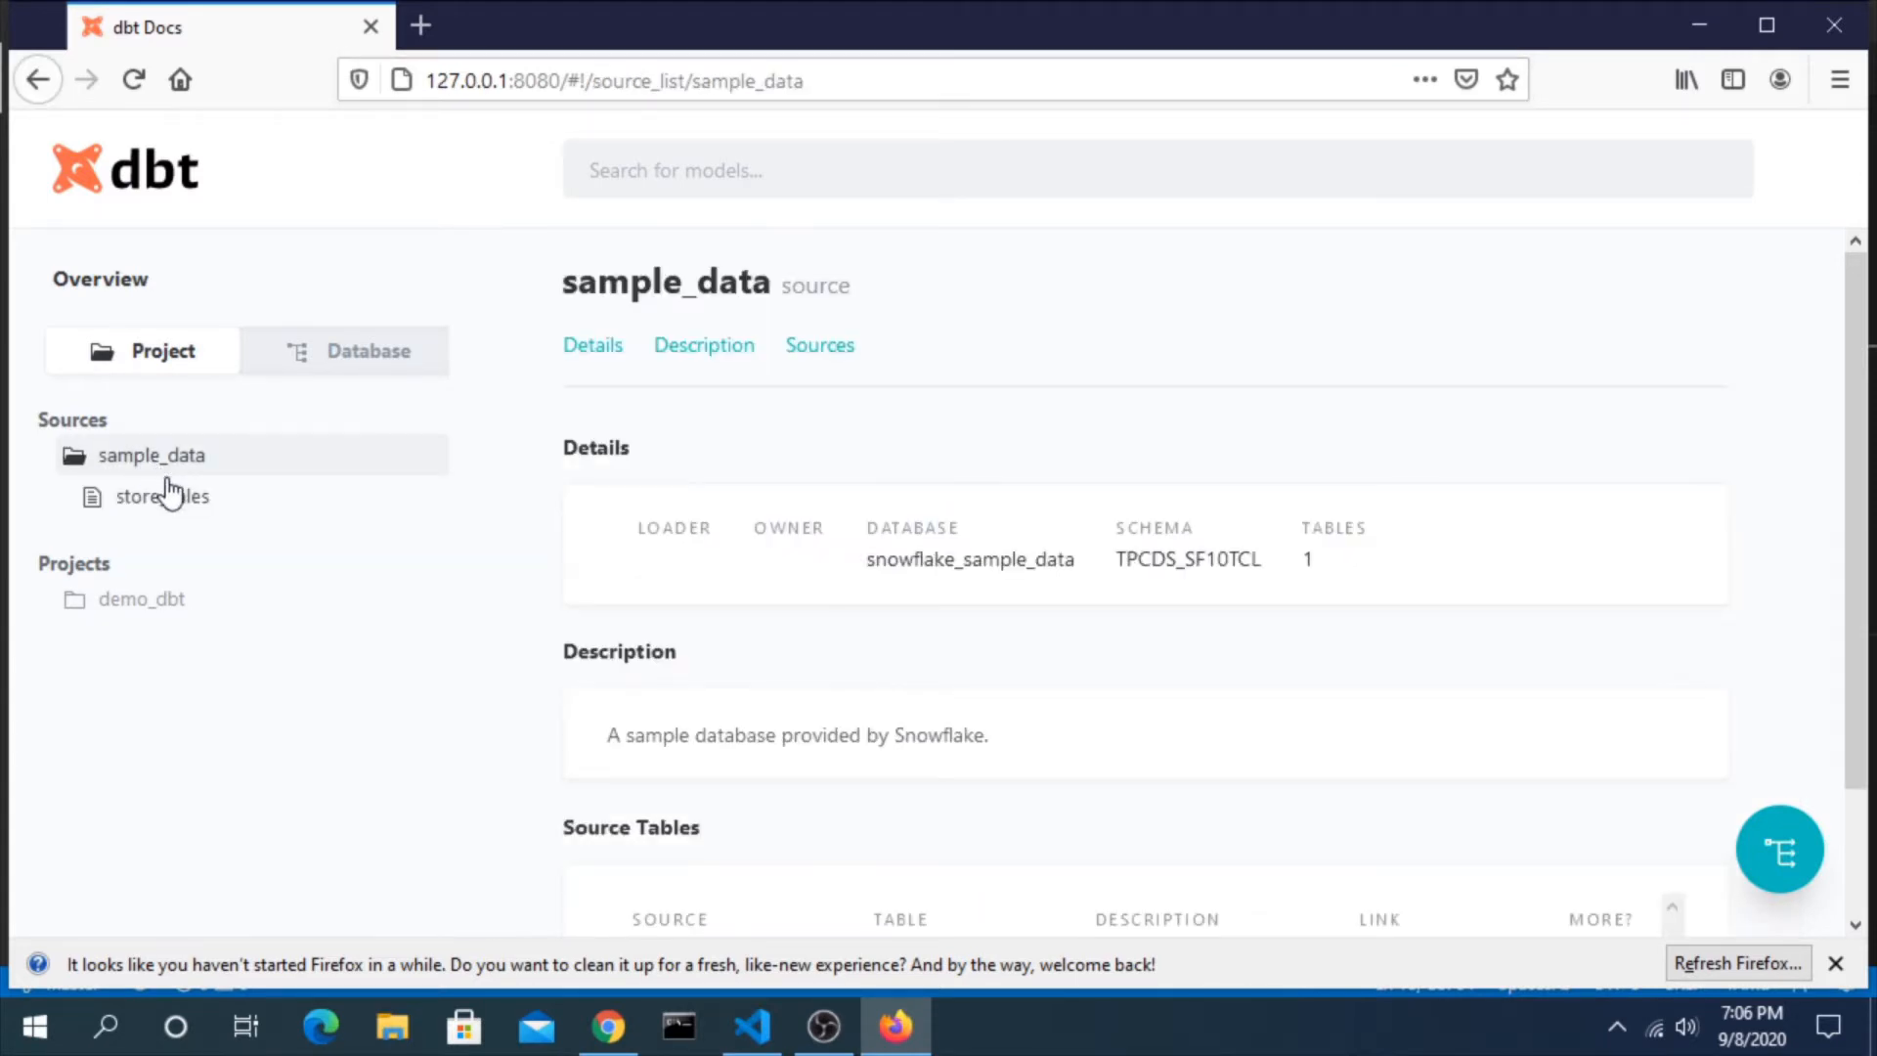
click(160, 497)
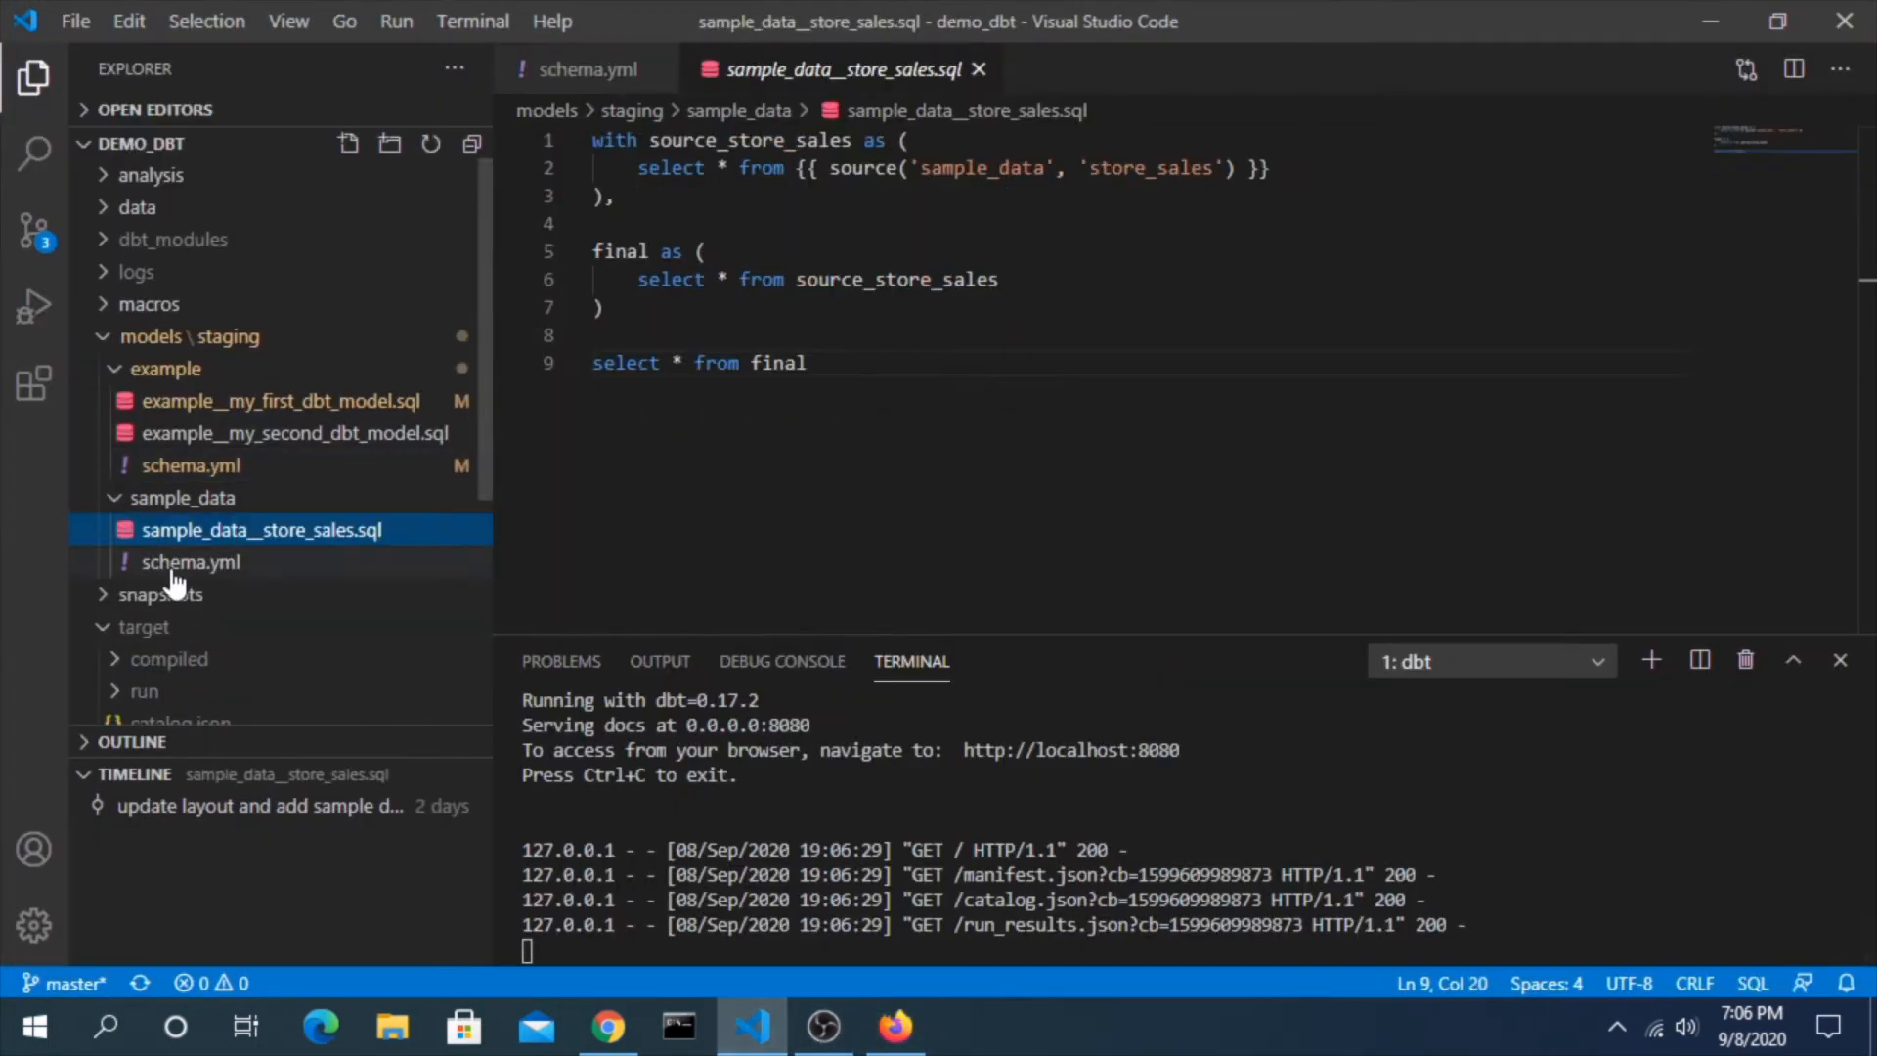
click(192, 563)
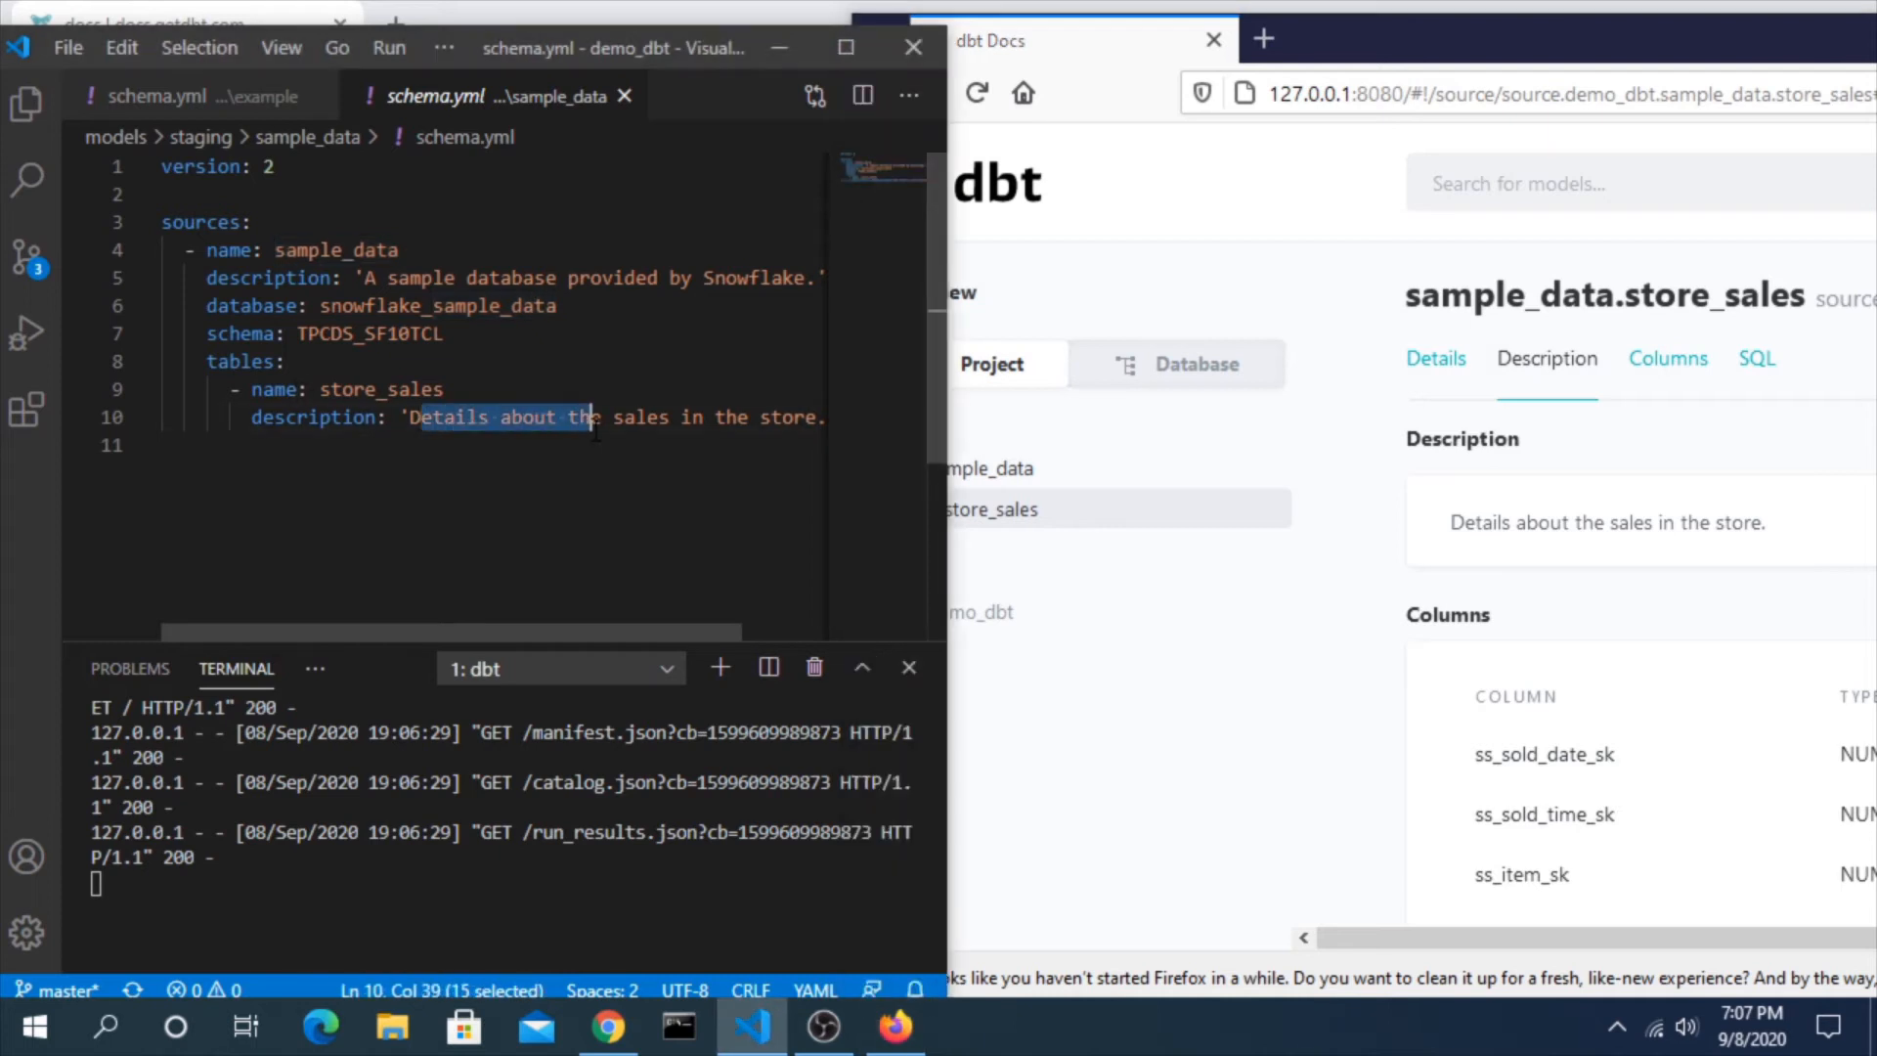
View the sample_data source description, then expand demo_dbt's macros and models in the Project tree
click(880, 92)
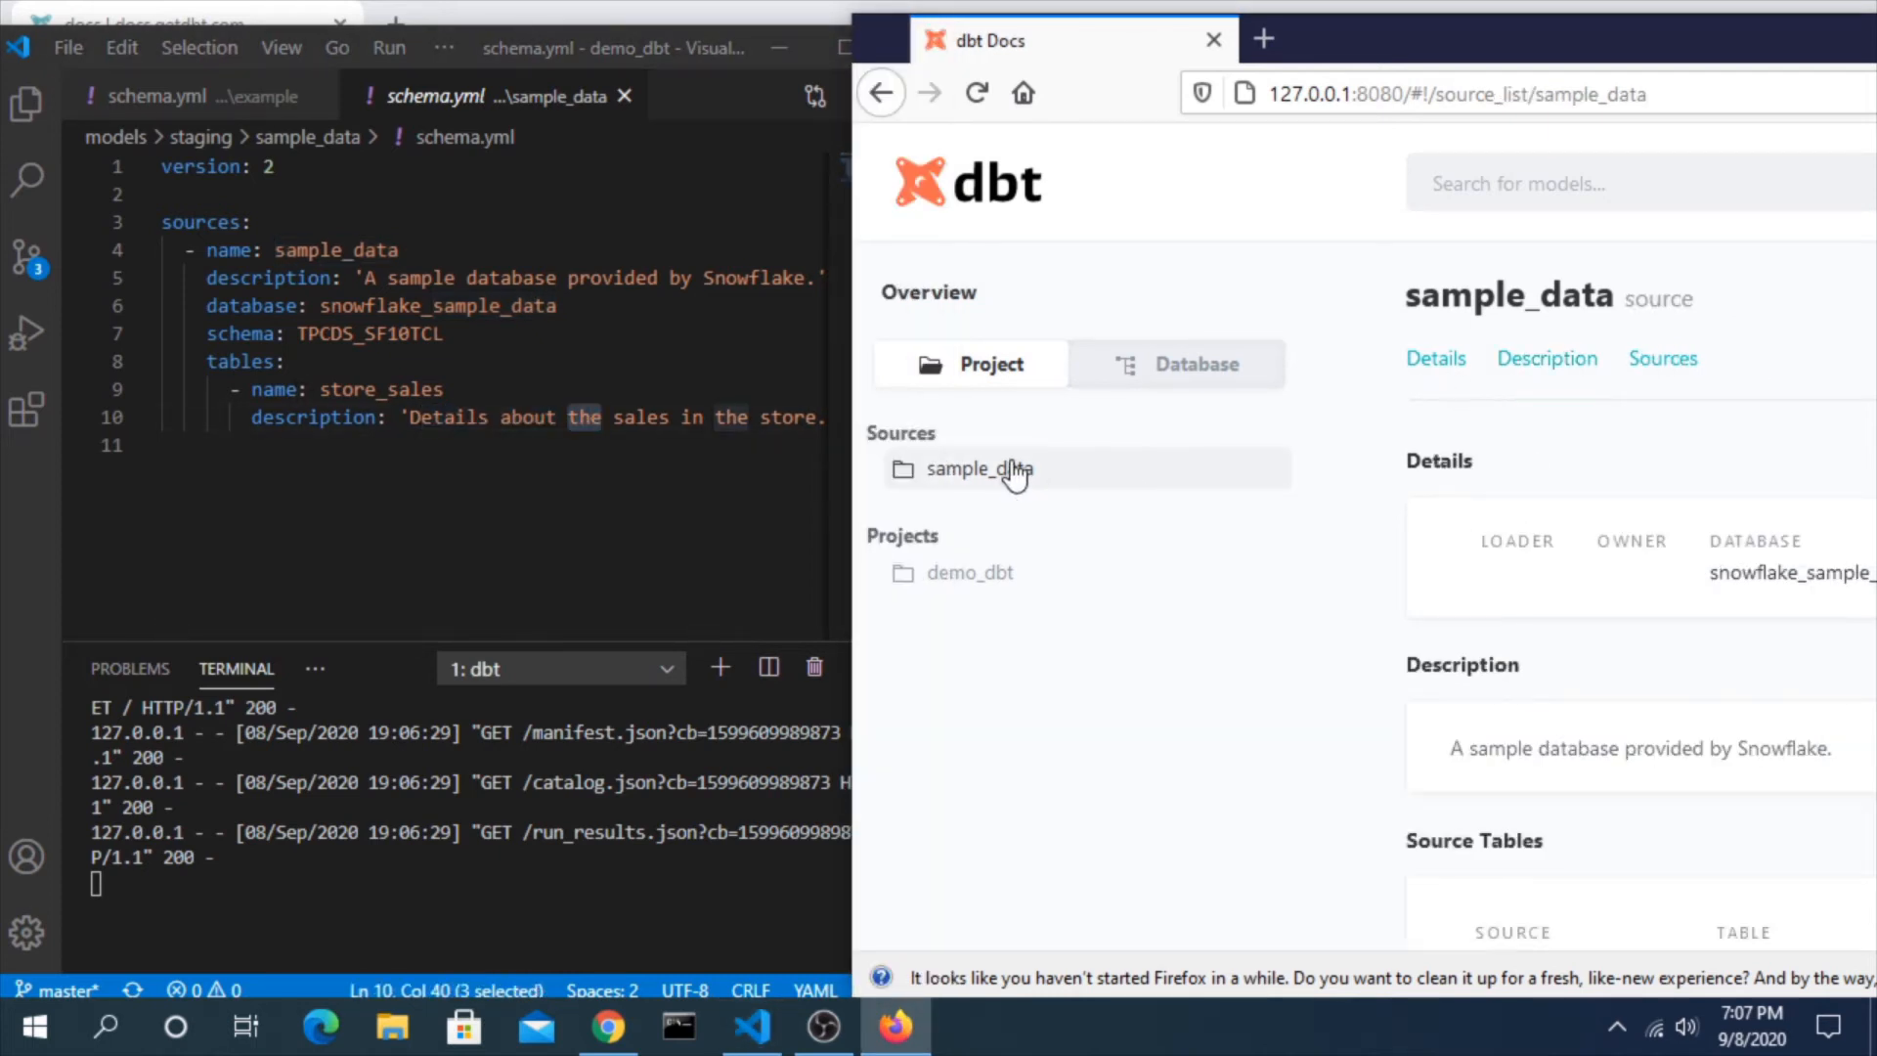
click(1547, 359)
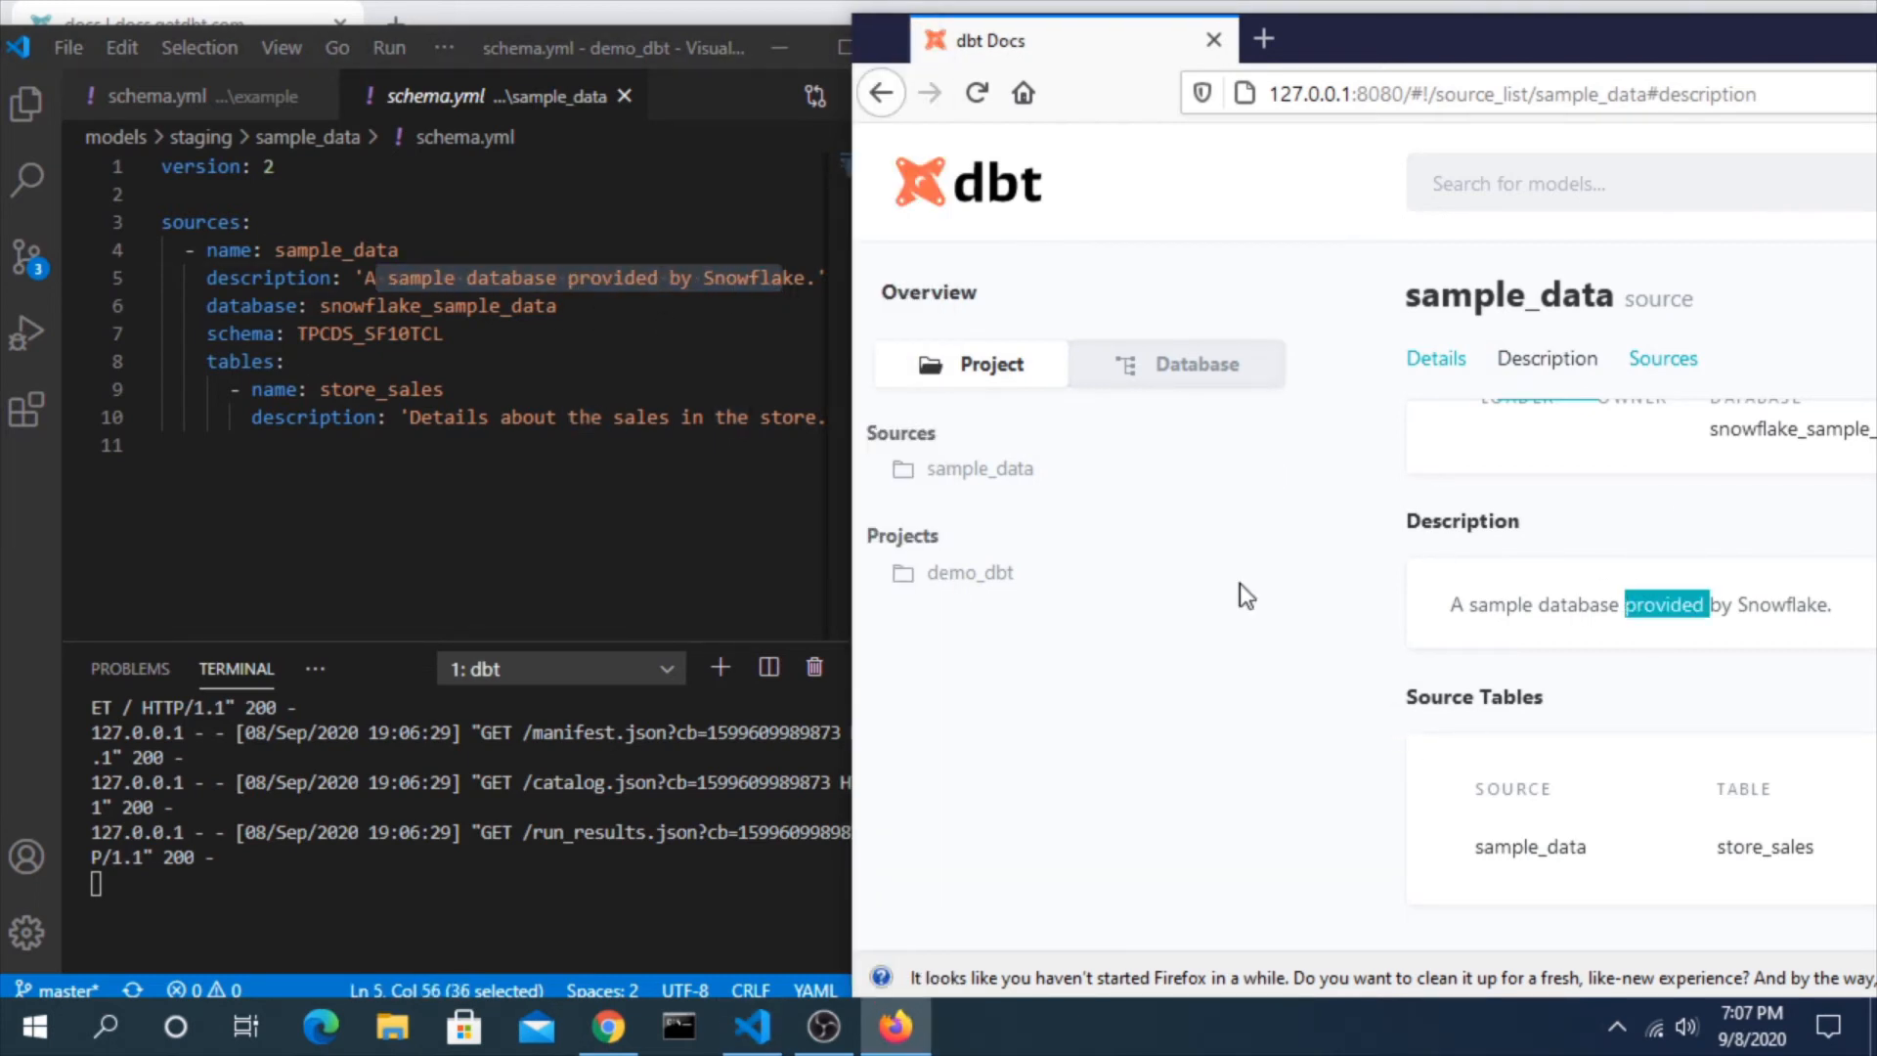
mouse_move(958, 590)
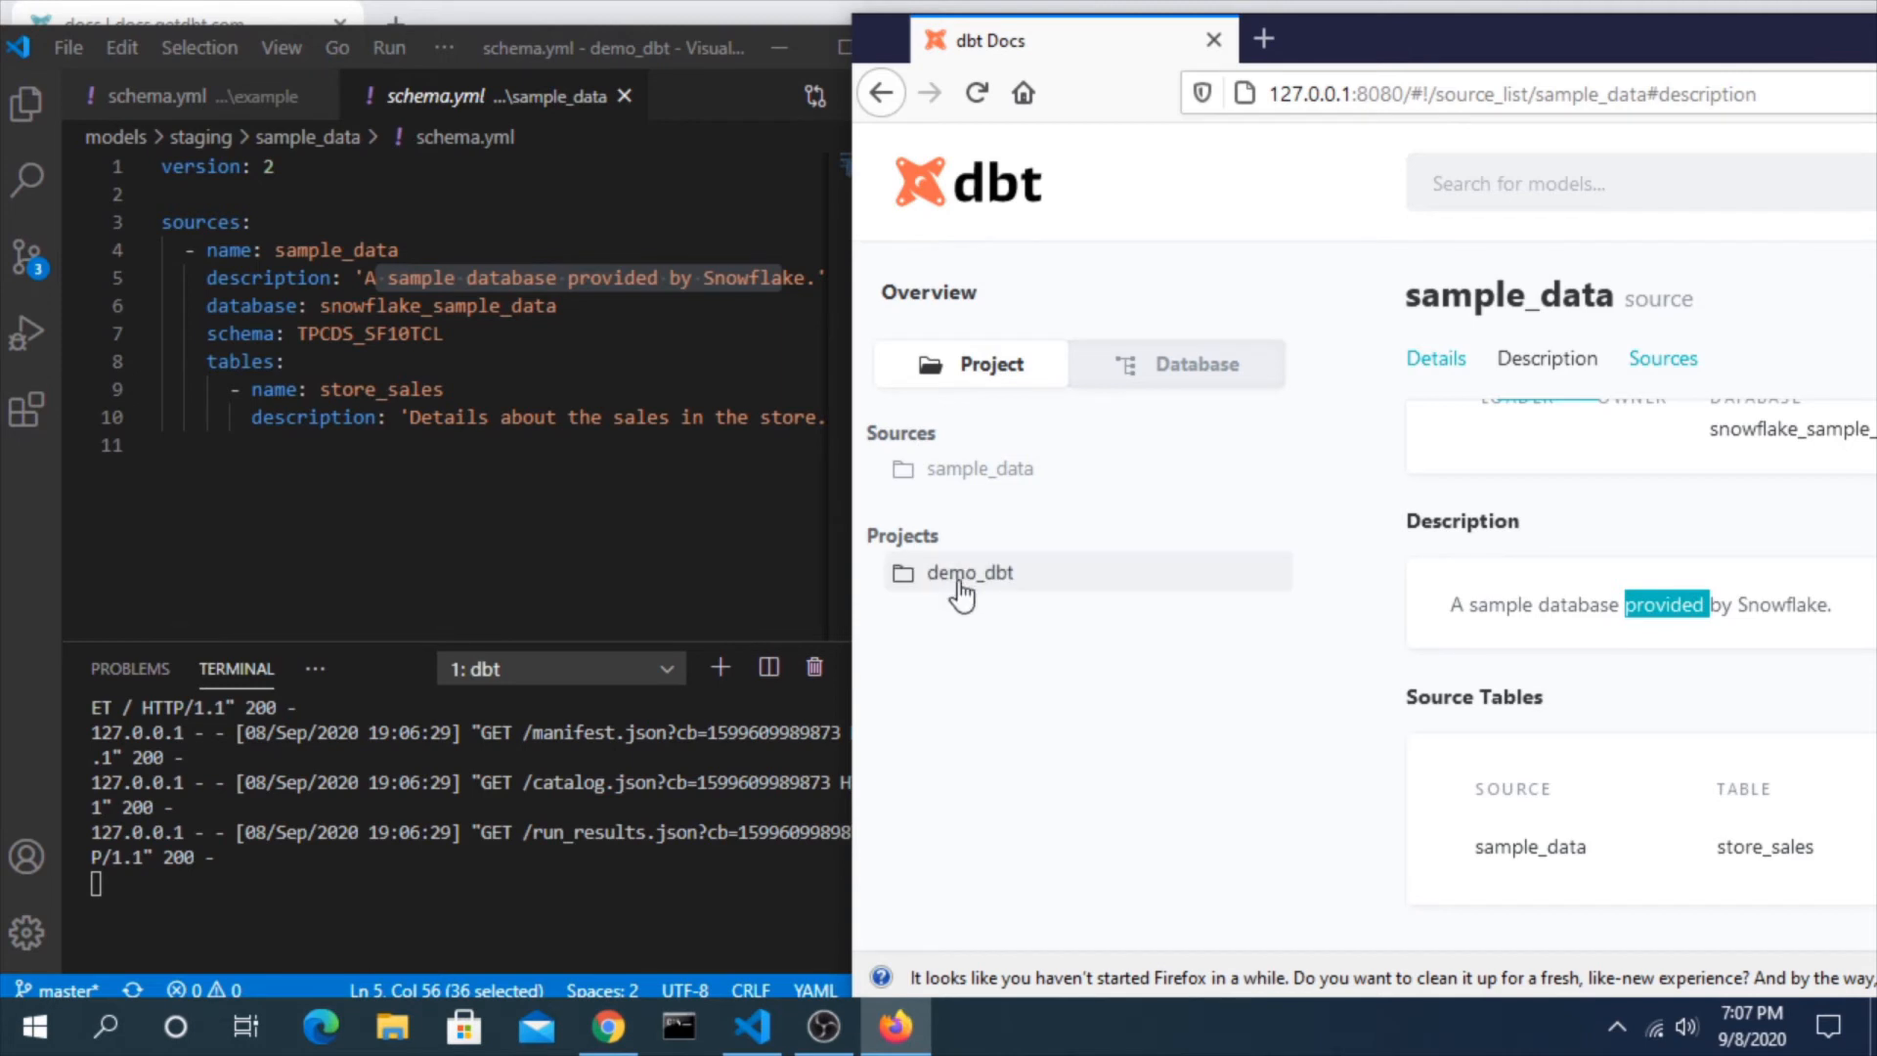
click(970, 573)
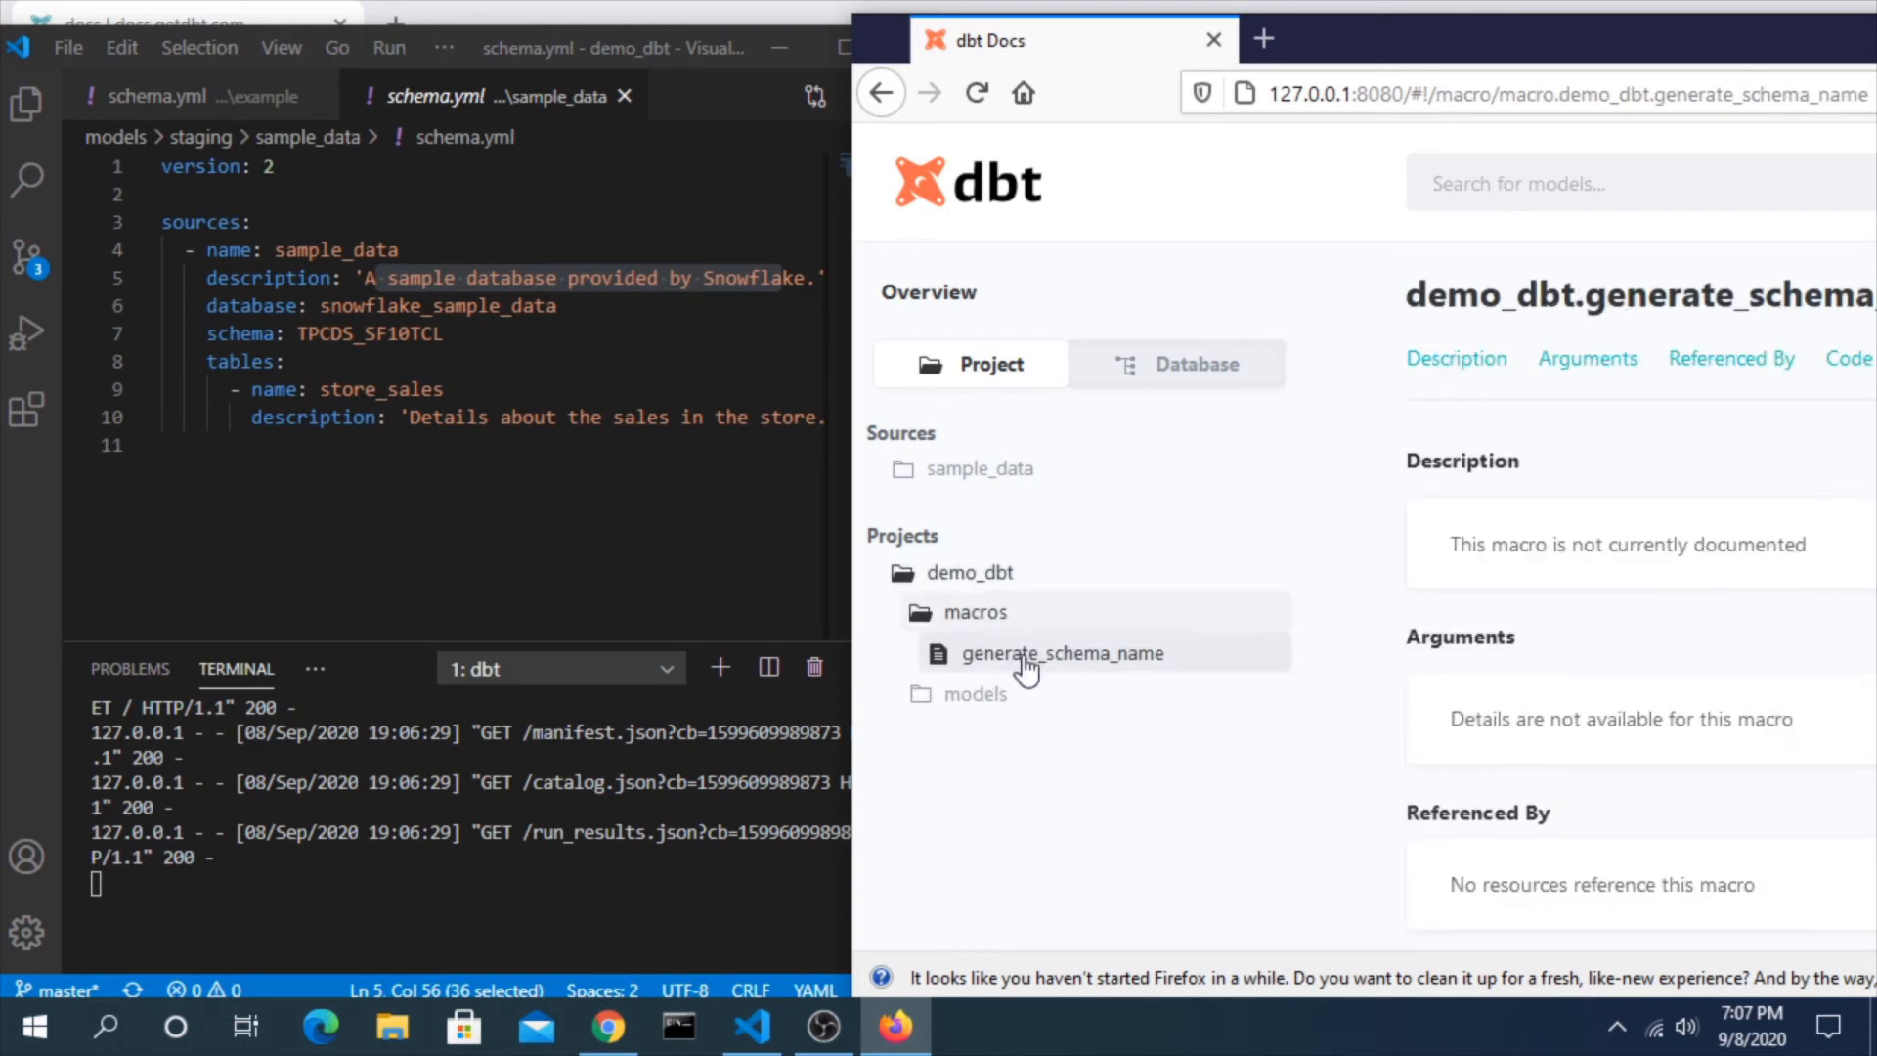
click(973, 694)
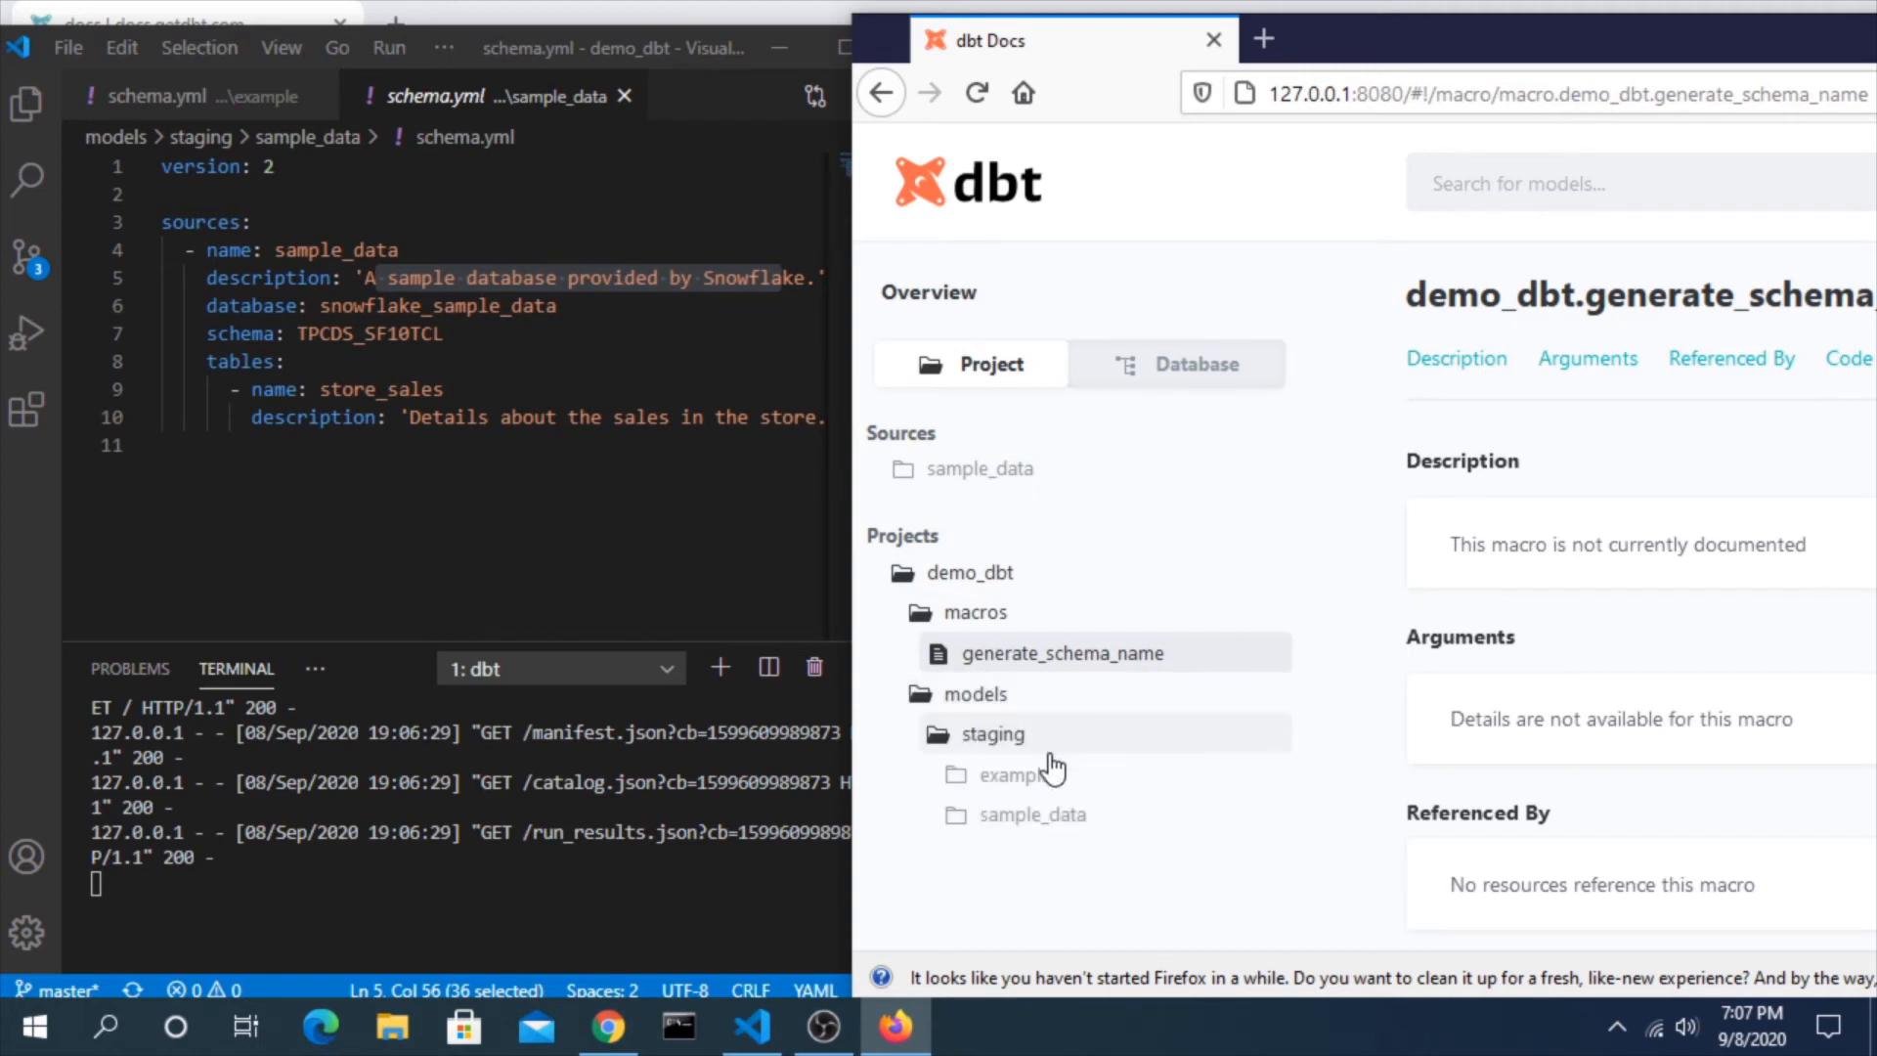
click(992, 733)
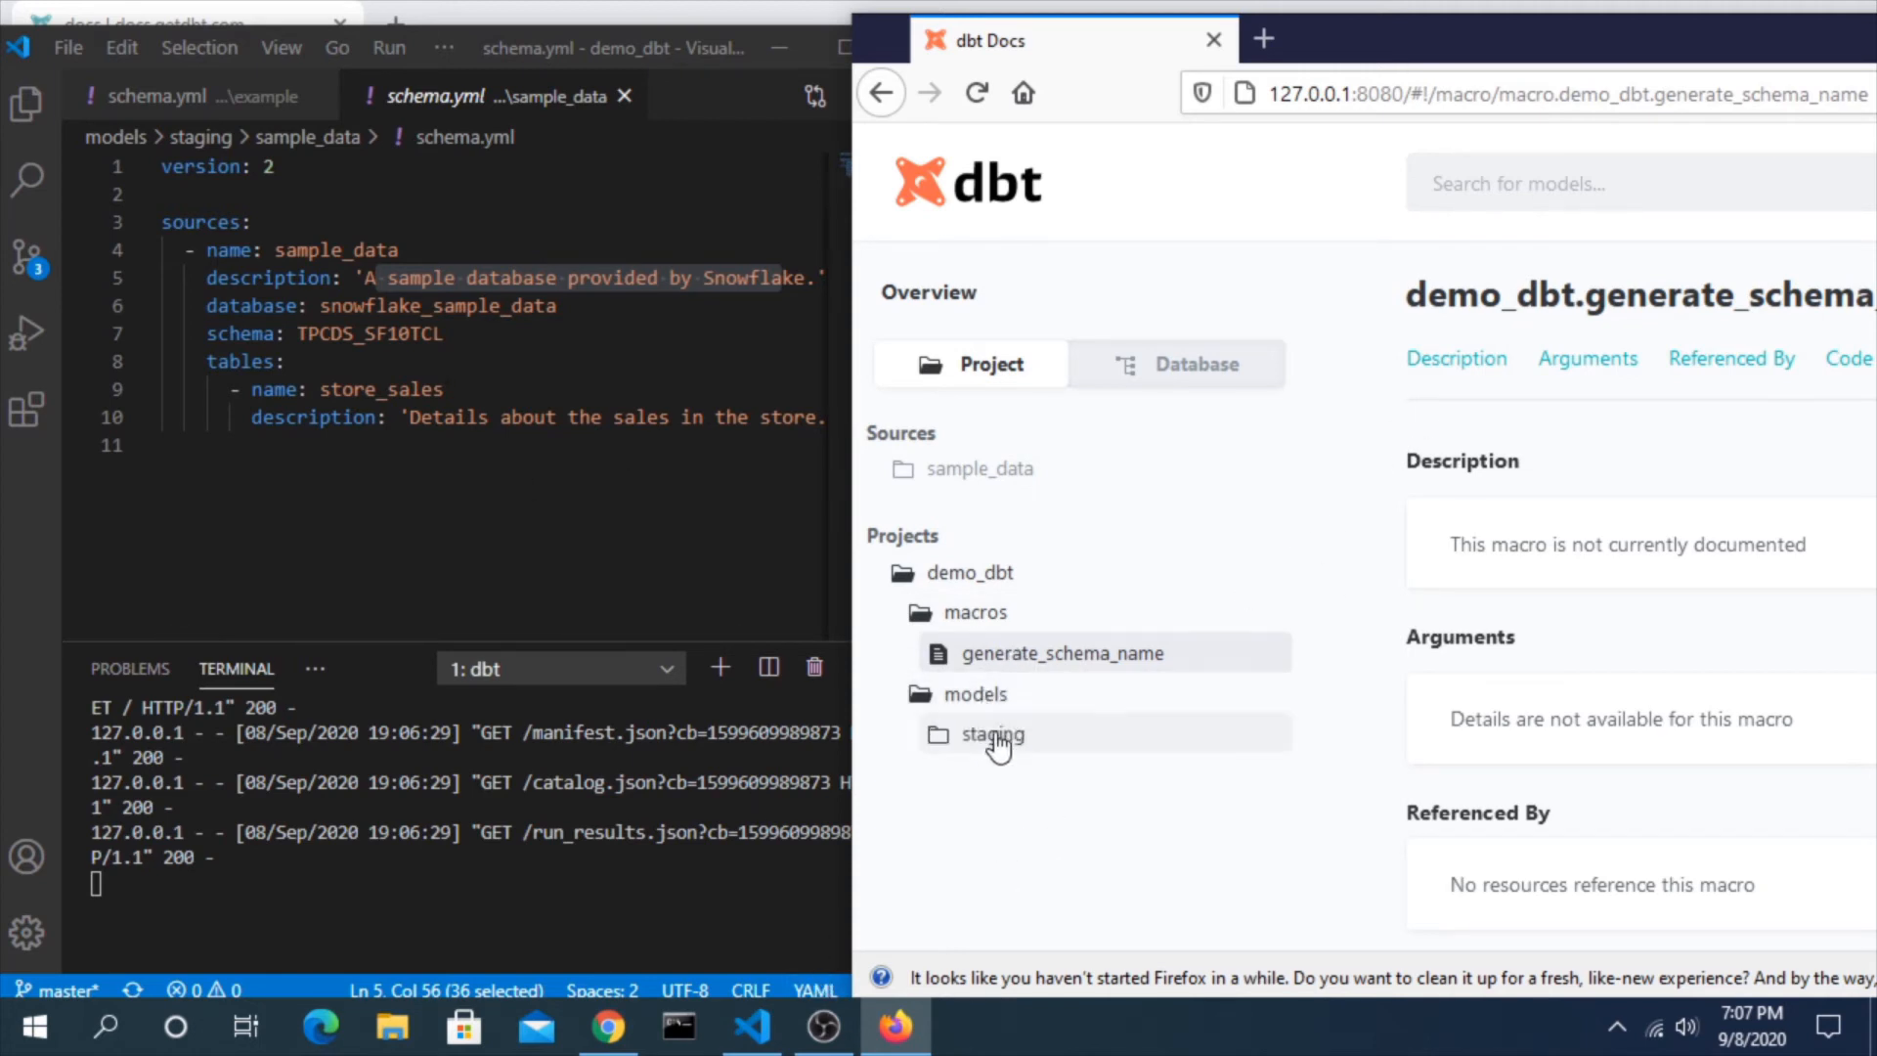
mouse_move(993, 759)
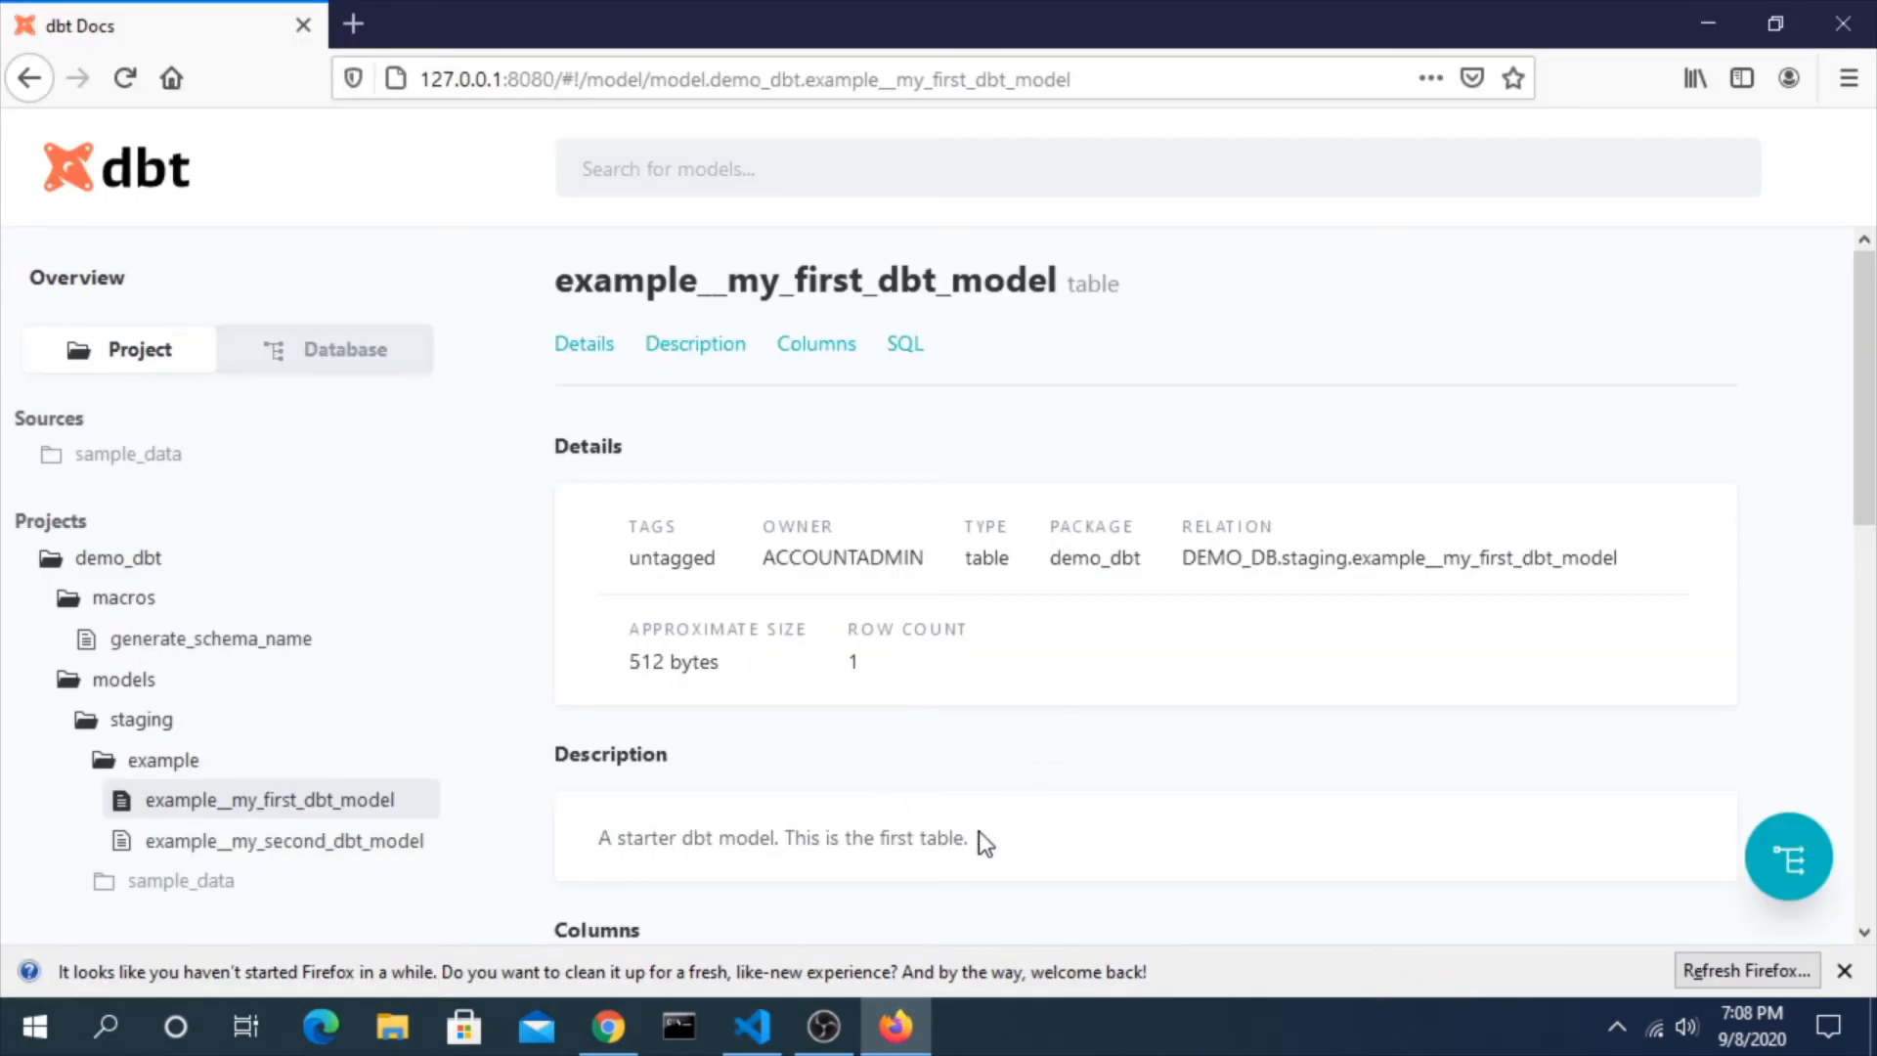
Expand the id column row to show its description and schema tests
scroll(down, 3)
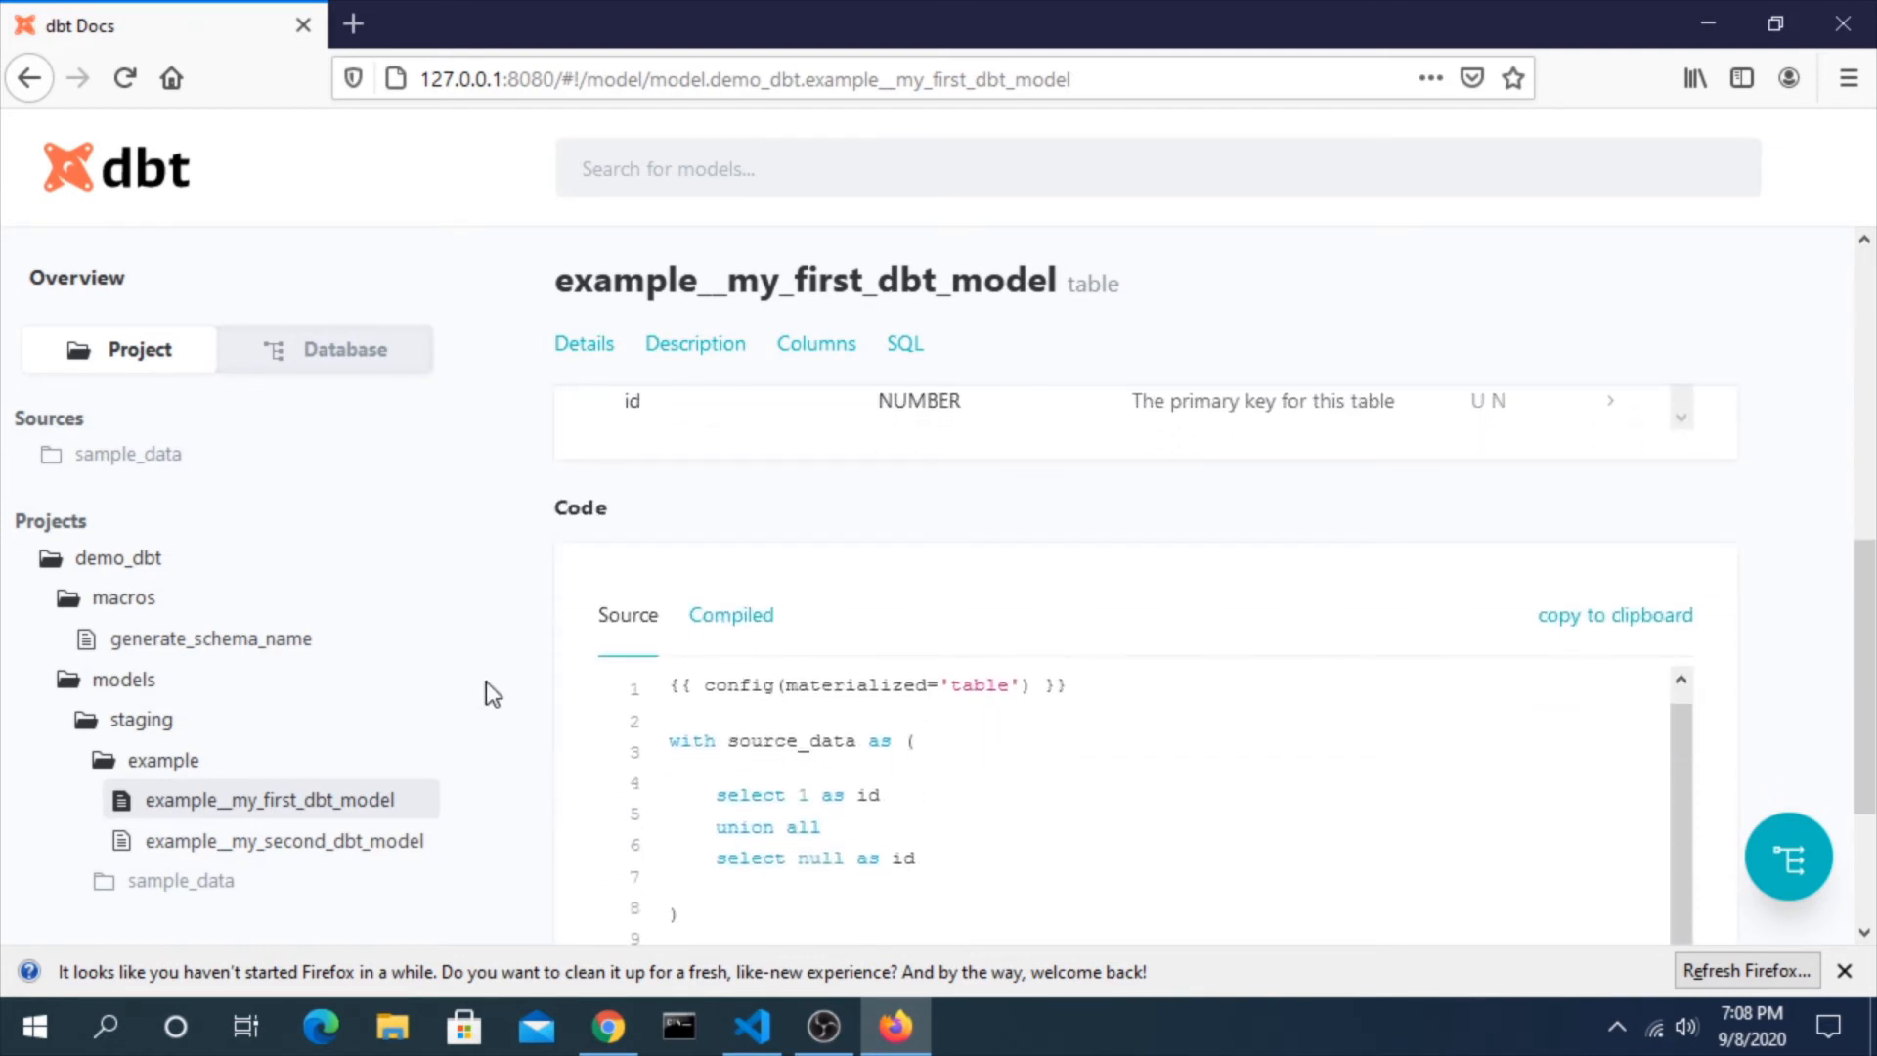
click(731, 614)
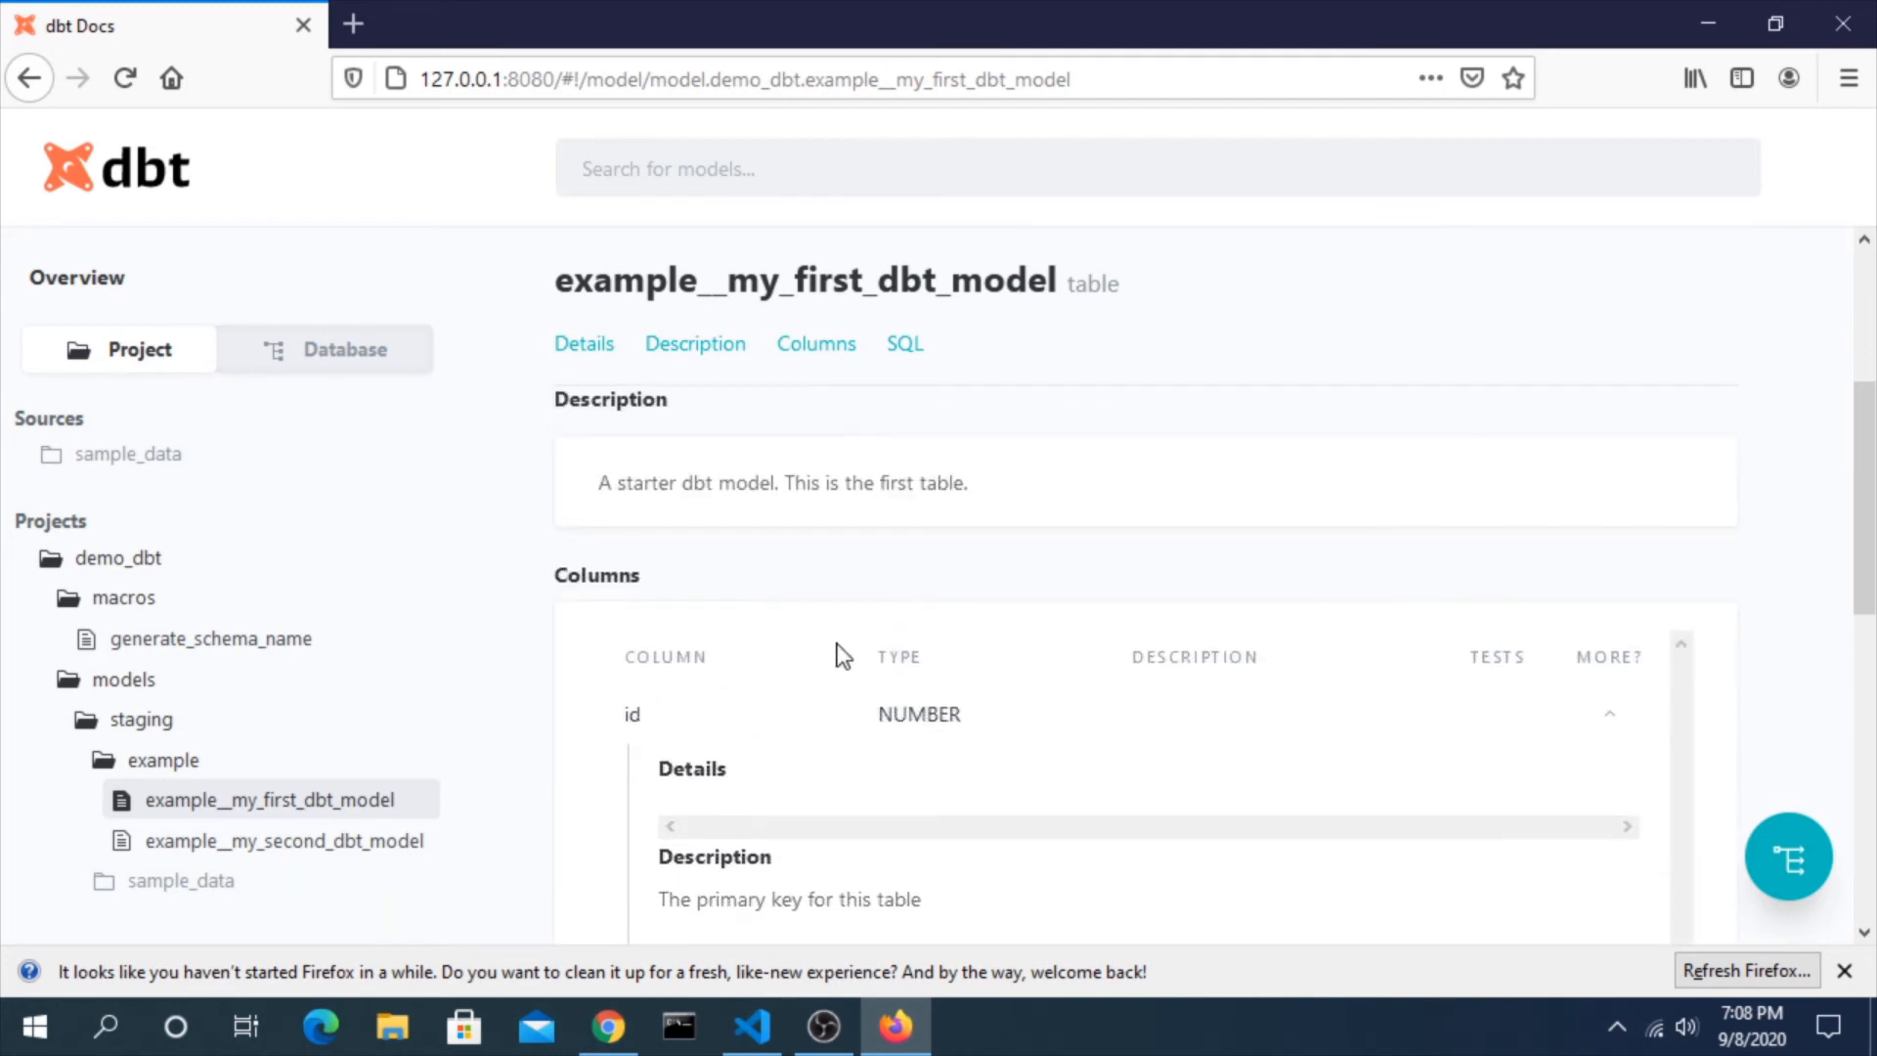
mouse_move(1188, 649)
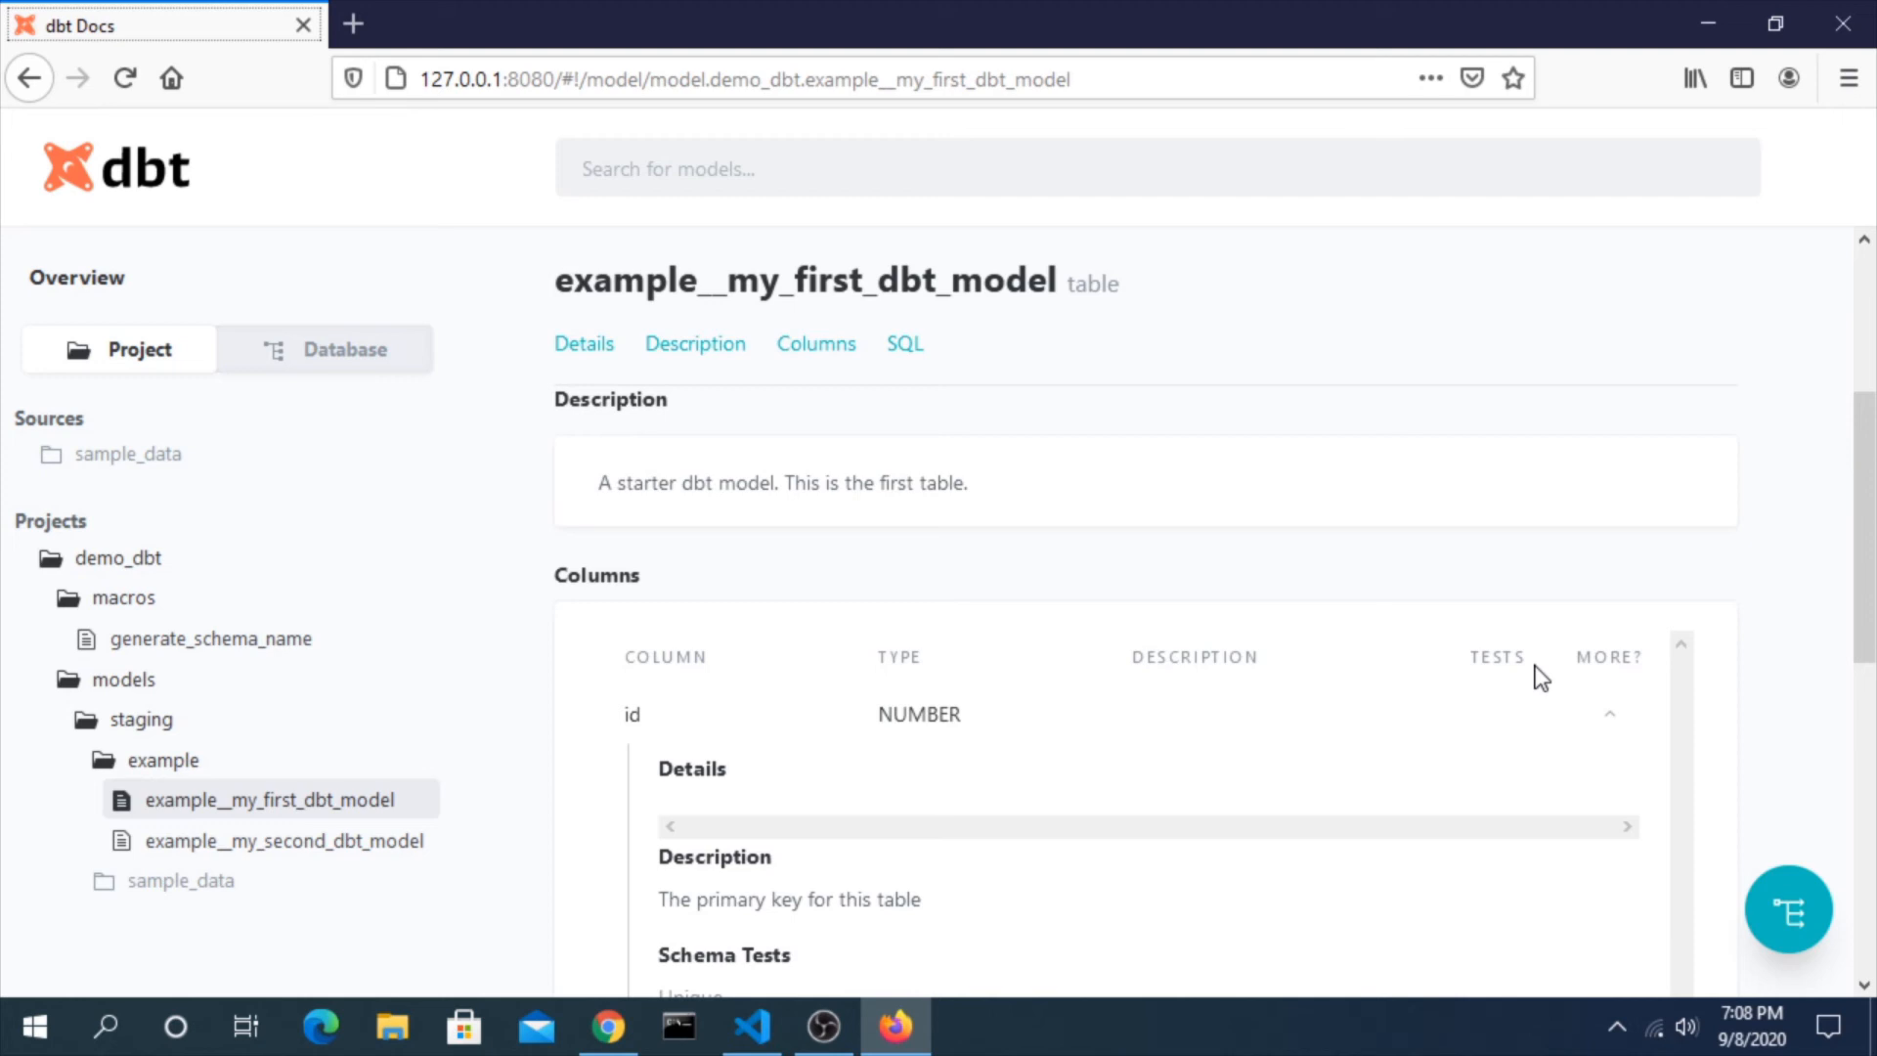
mouse_move(251, 360)
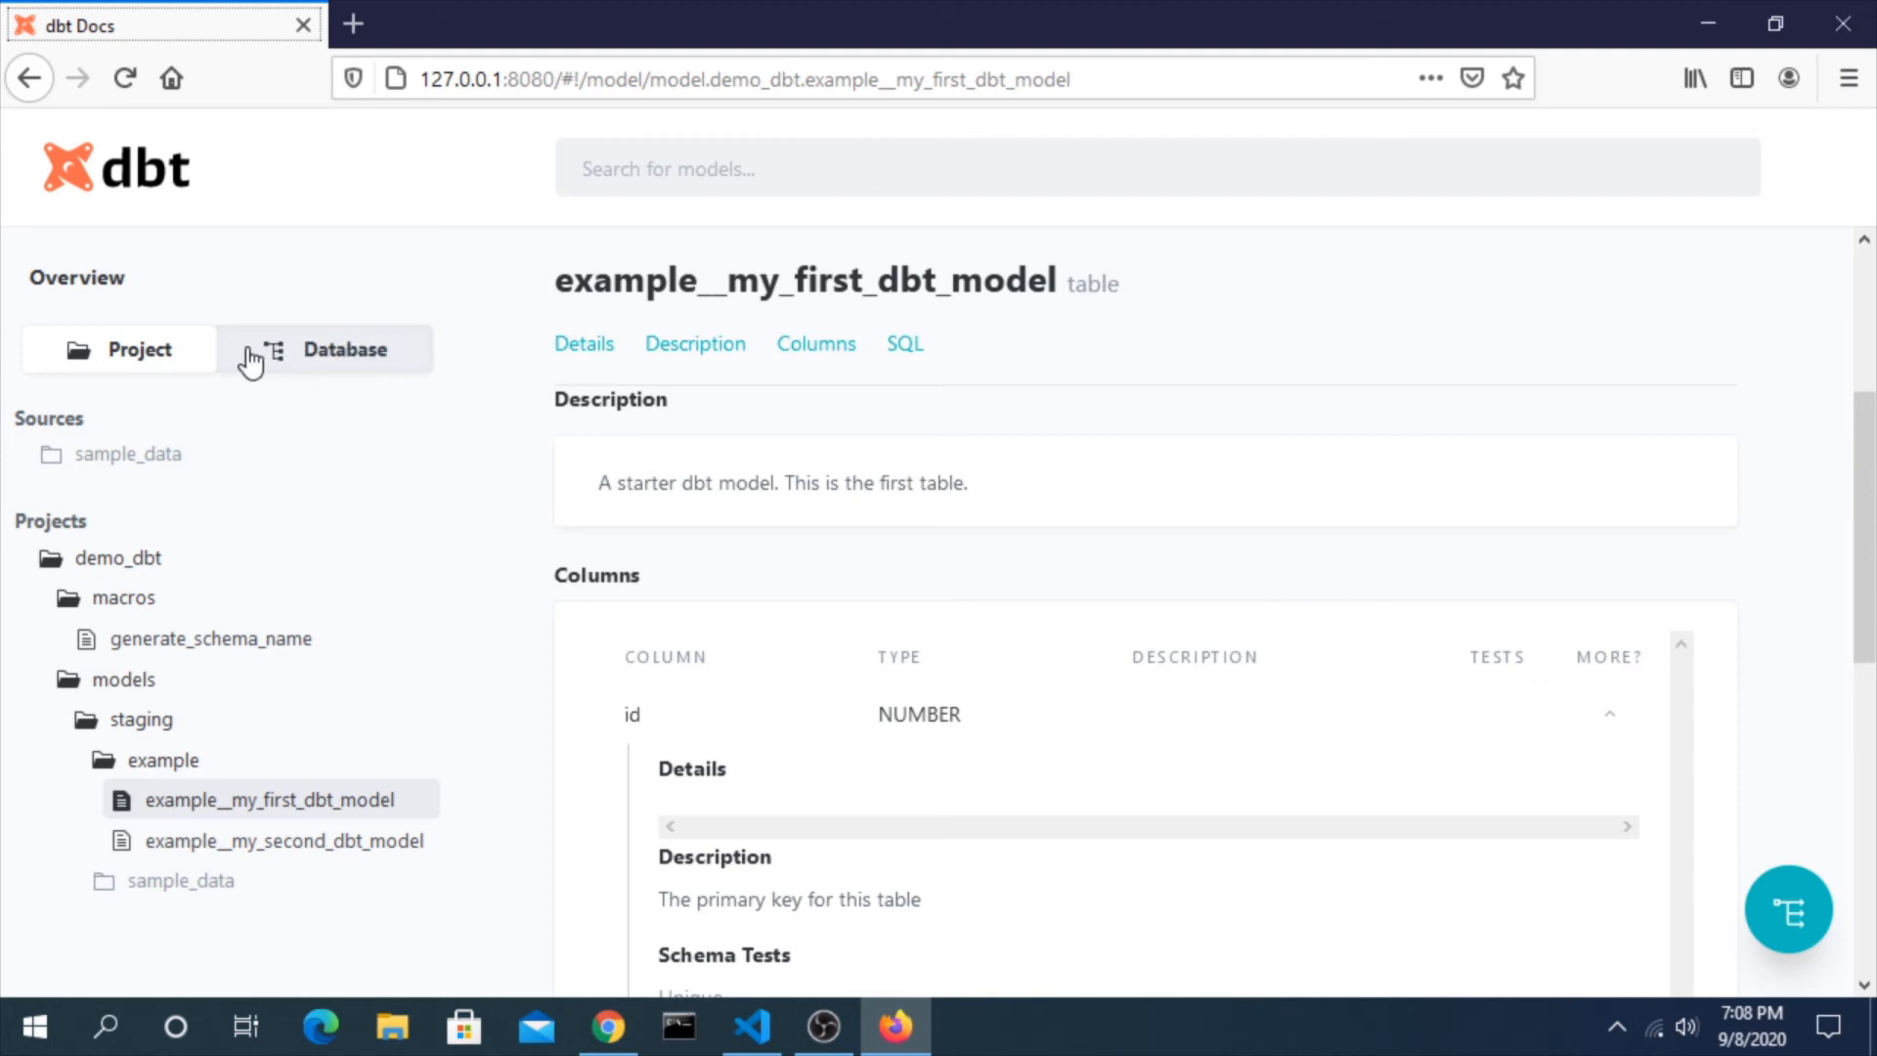
Switch the sidebar between Database and Project views, ending on Database
click(333, 348)
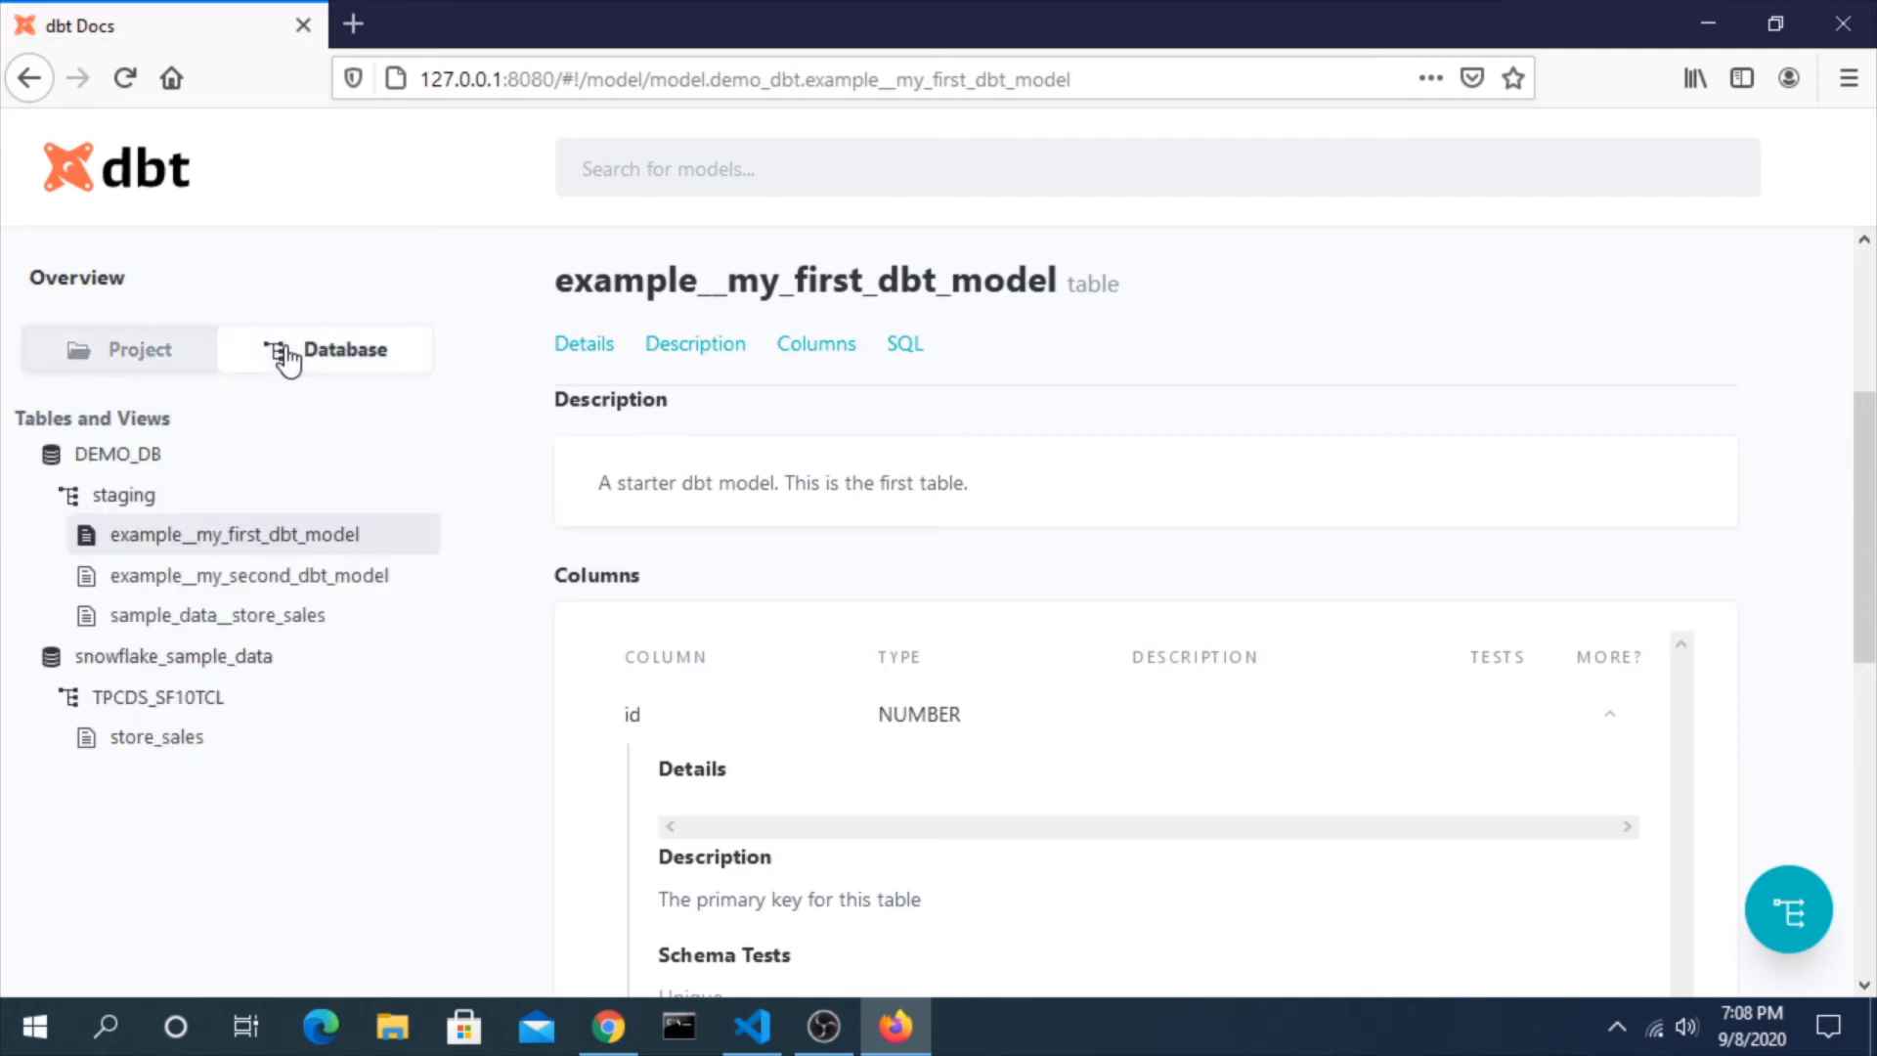
click(139, 348)
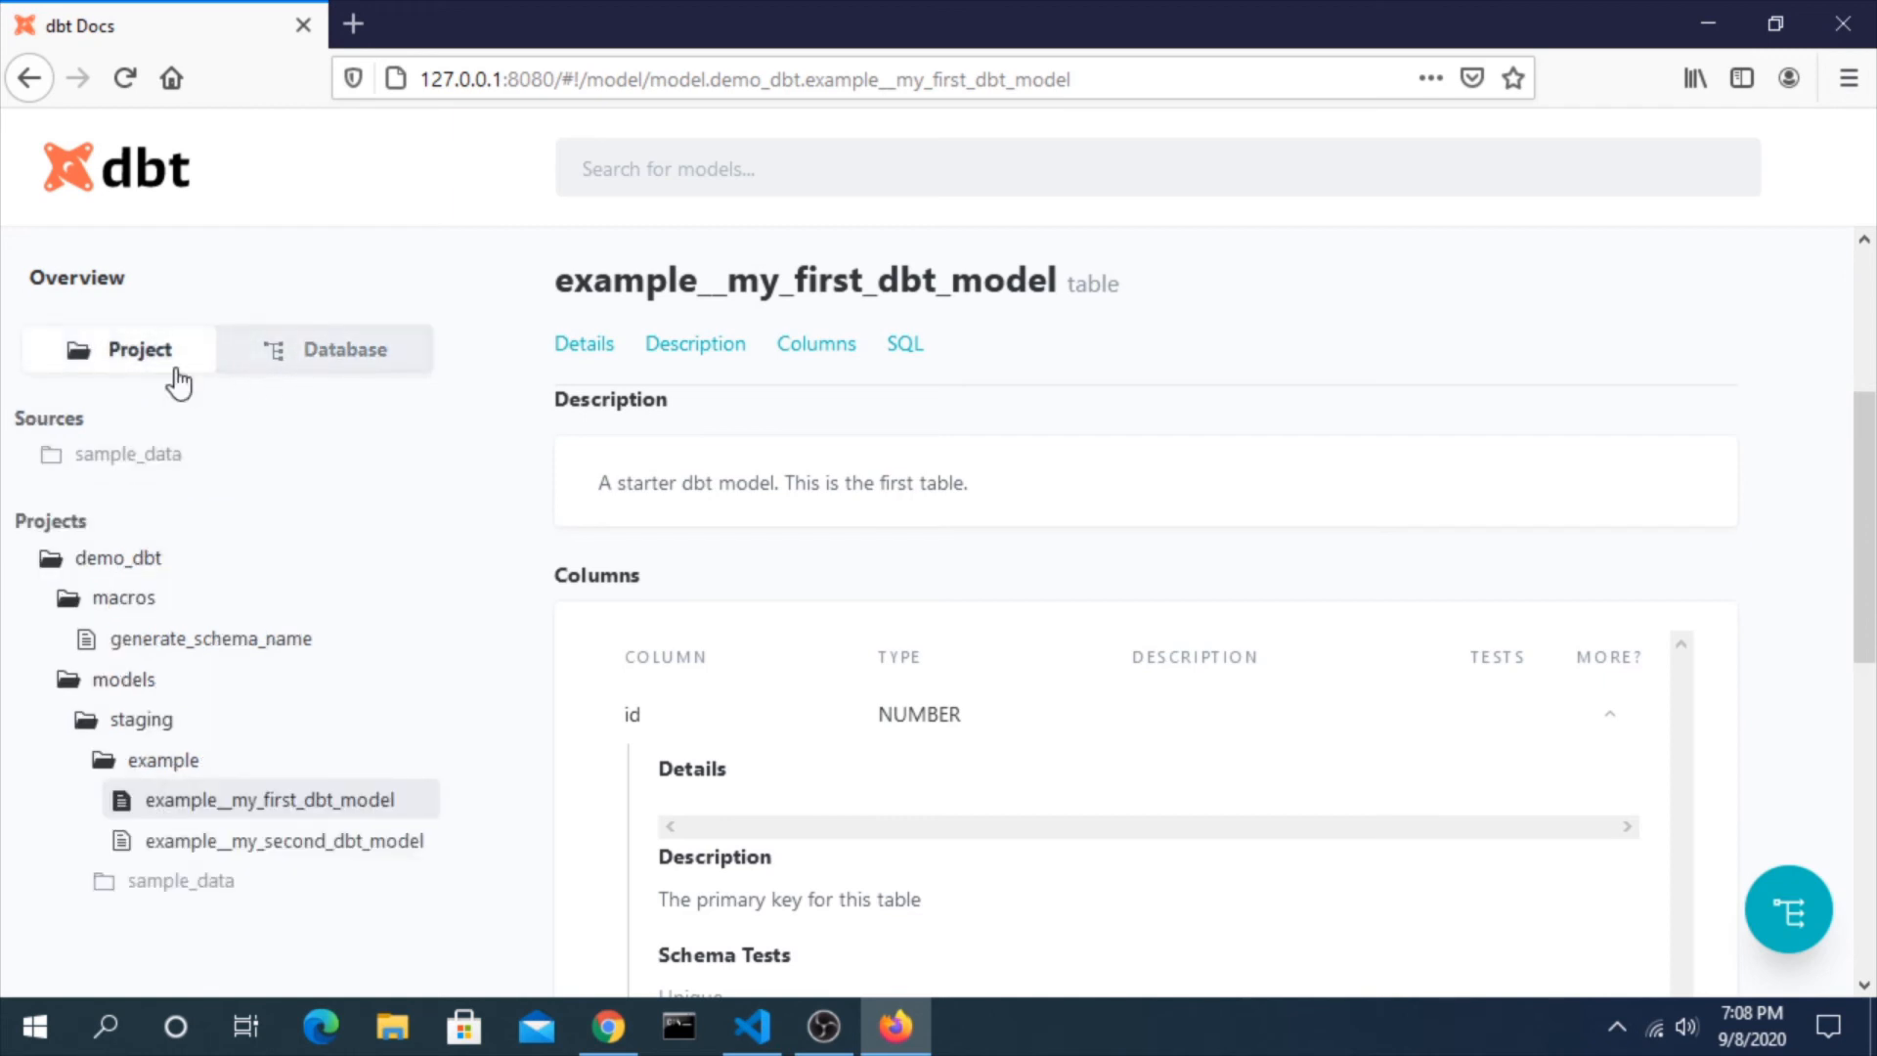
click(344, 348)
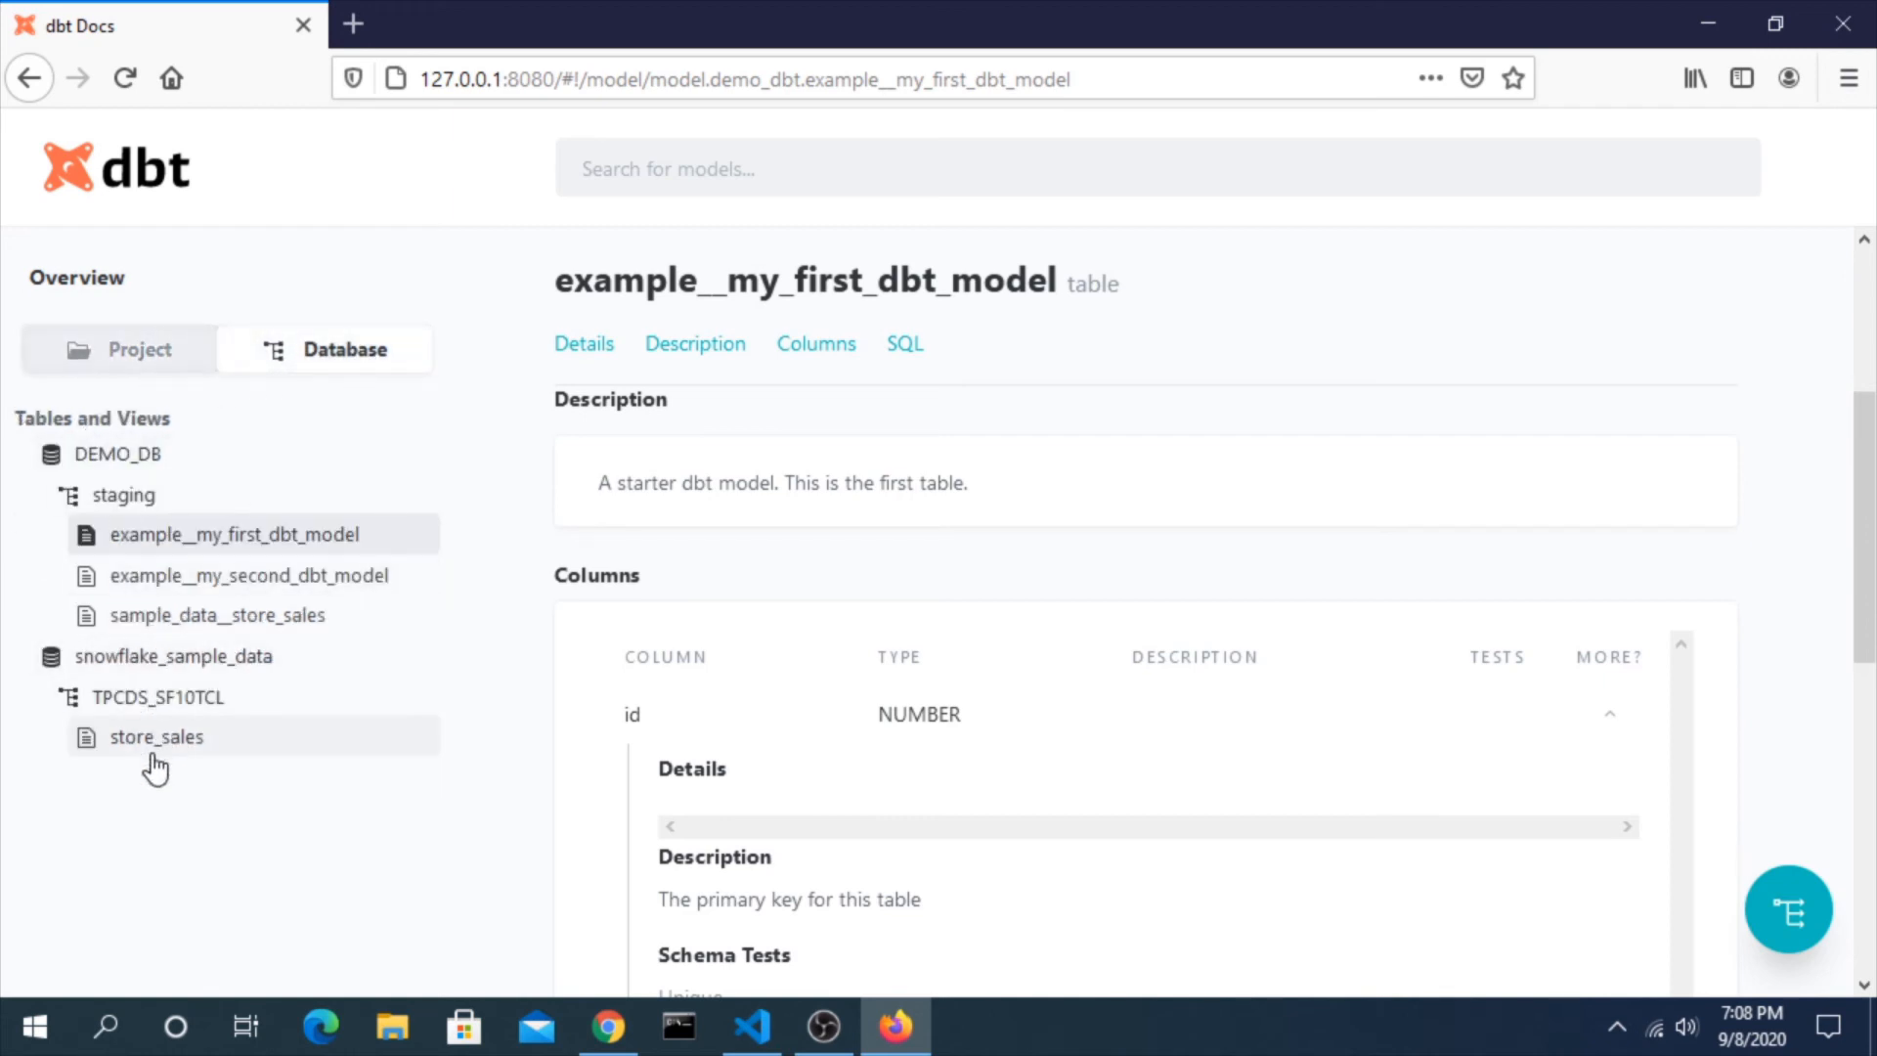
mouse_move(1788, 911)
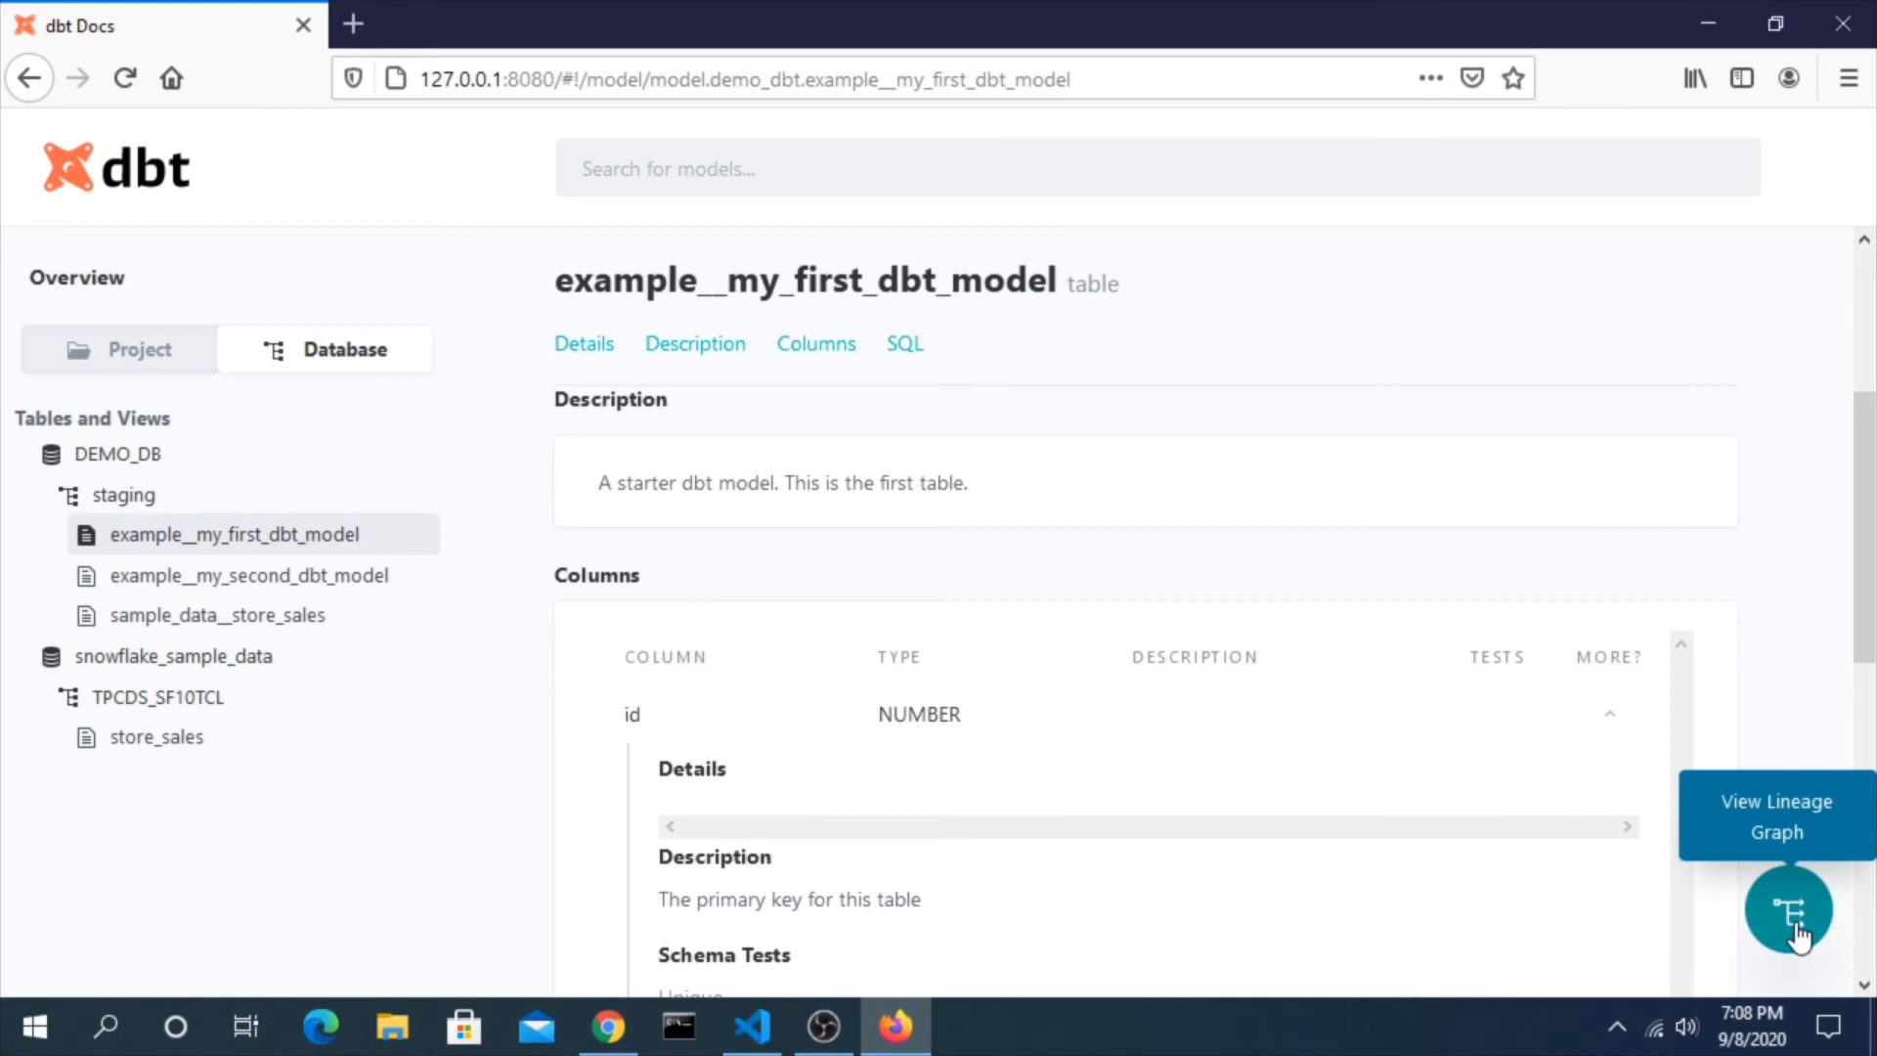
click(1787, 909)
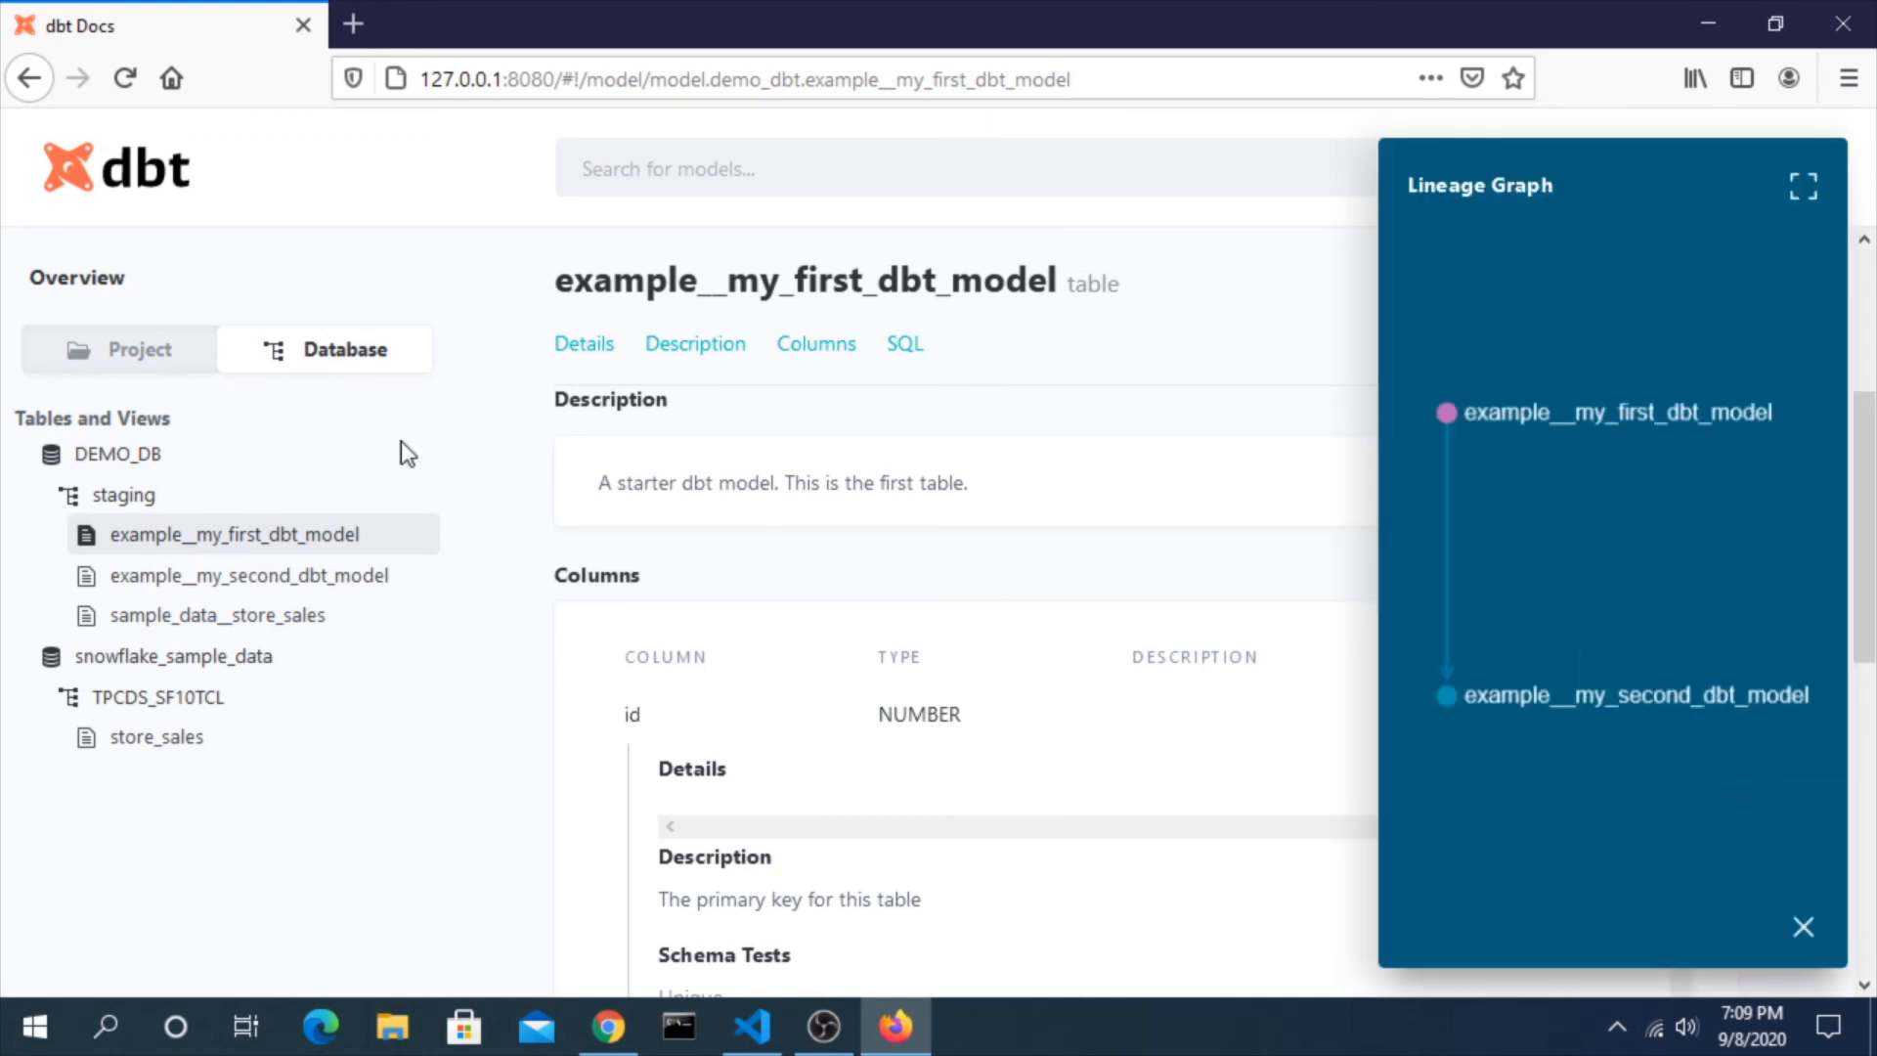
mouse_move(1456, 591)
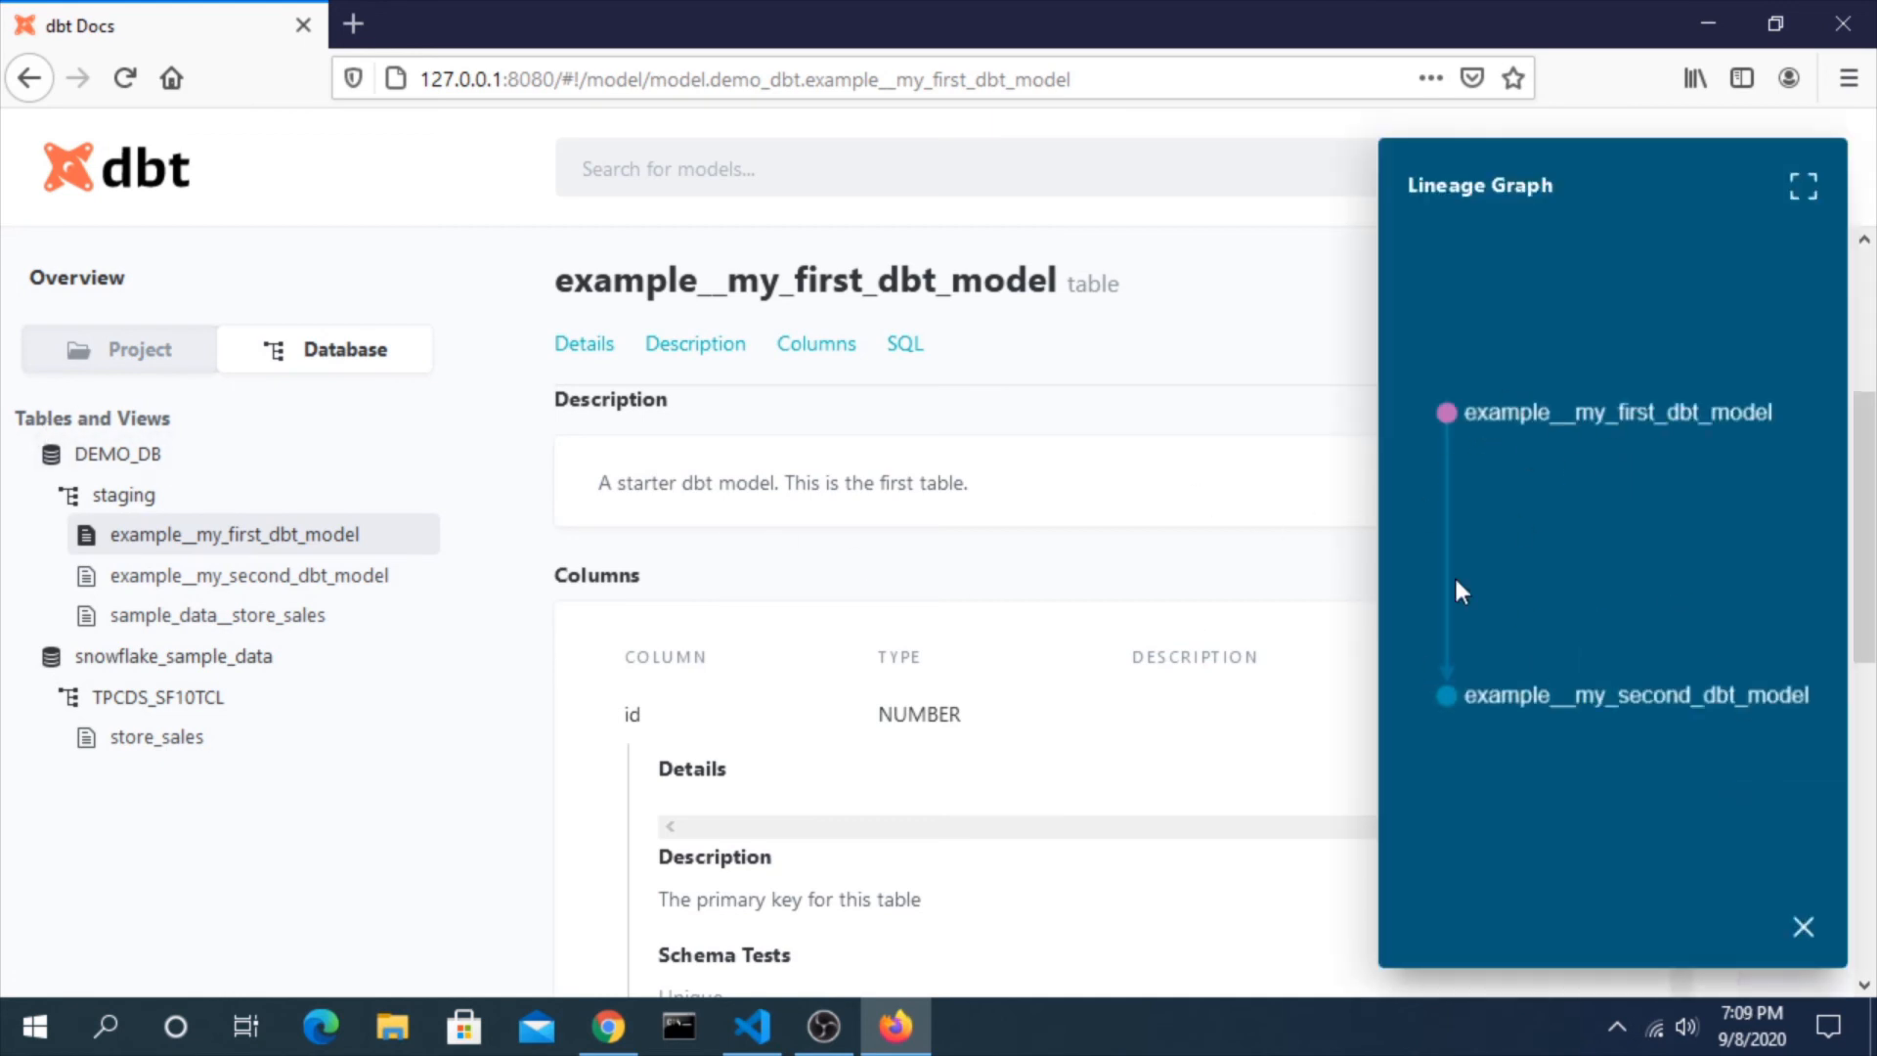
mouse_move(1495, 724)
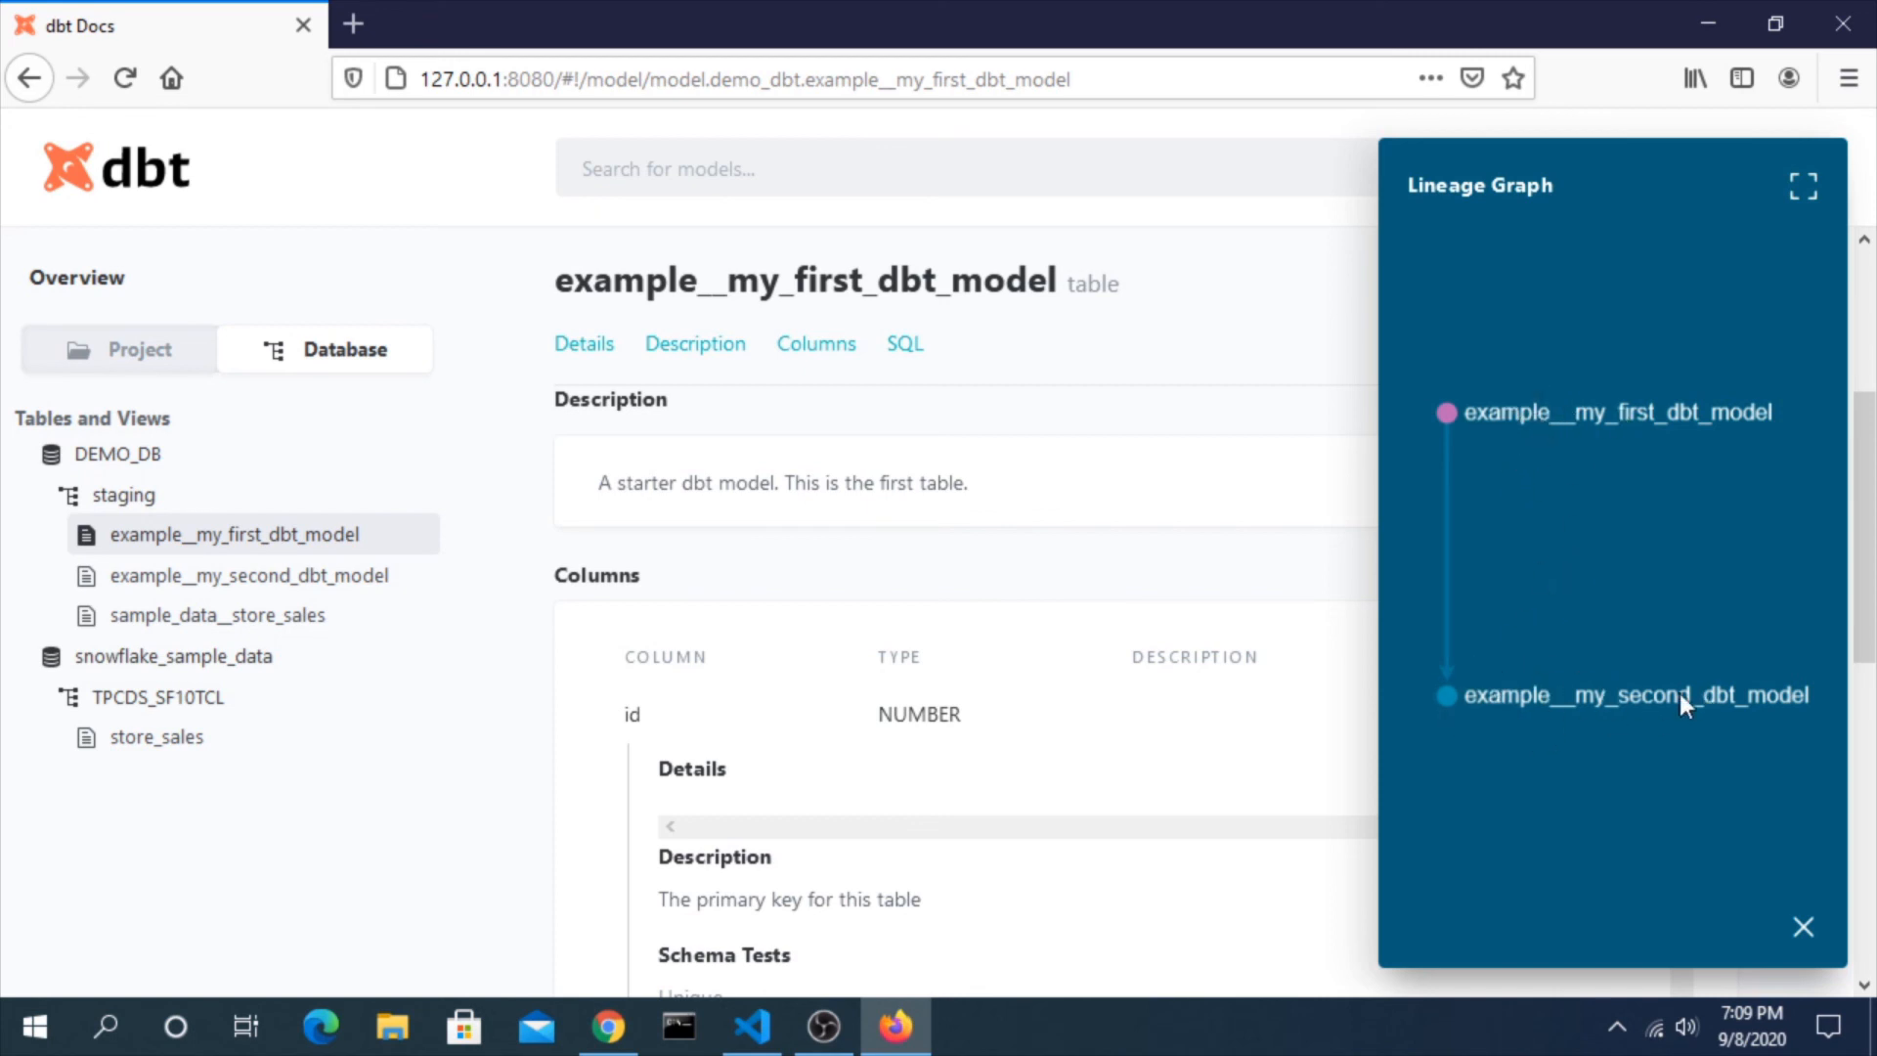
mouse_move(1798, 954)
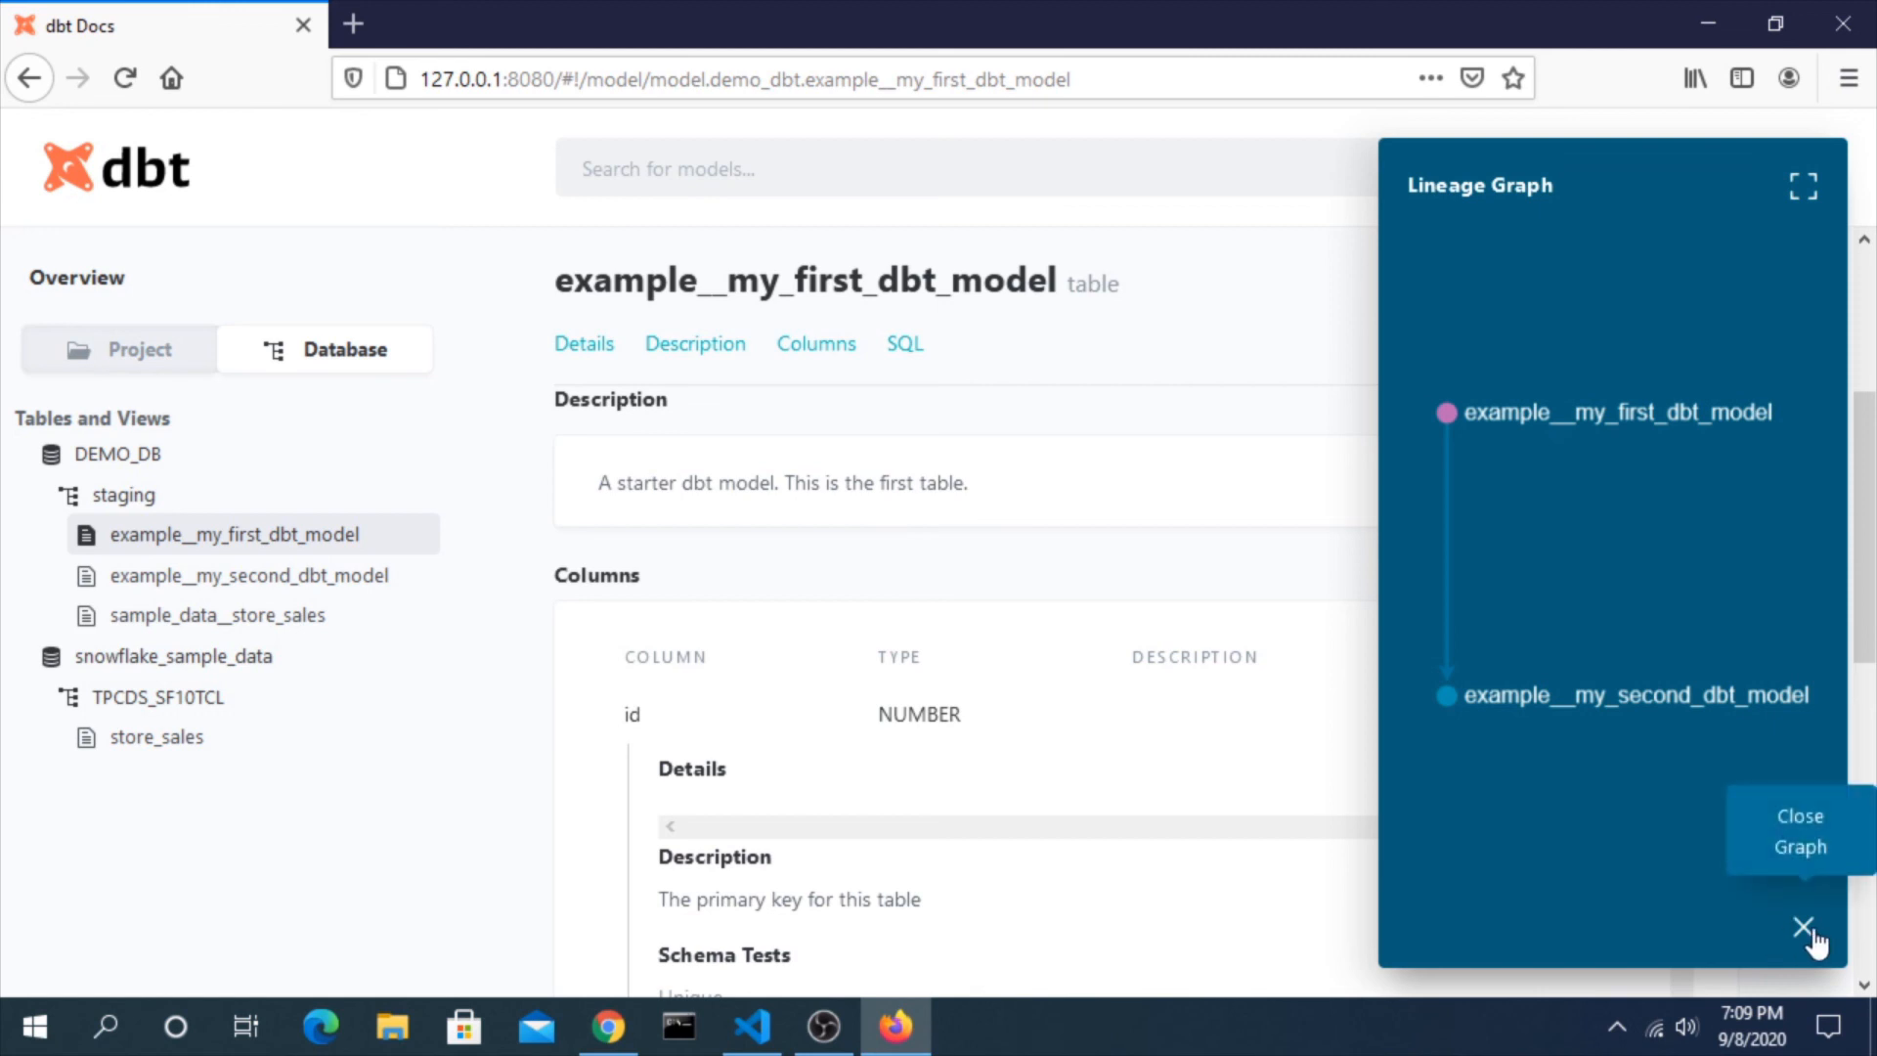
click(1799, 929)
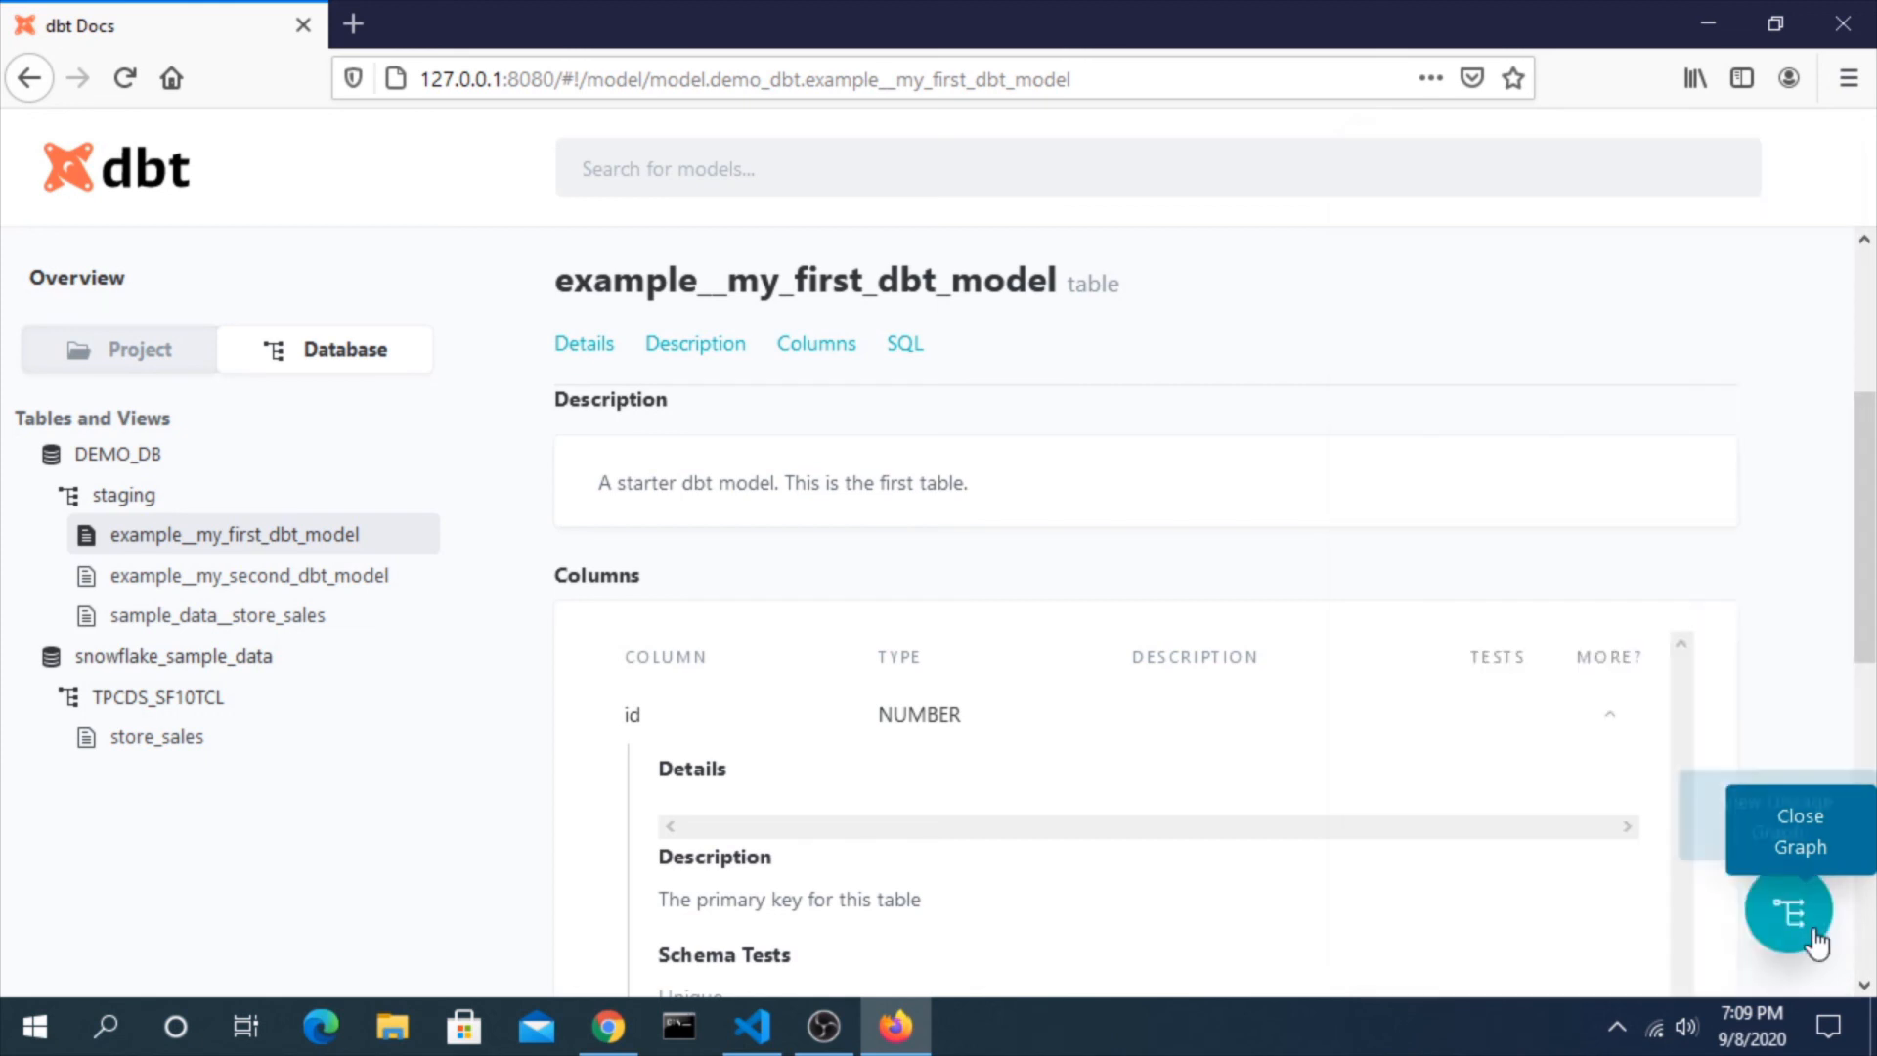